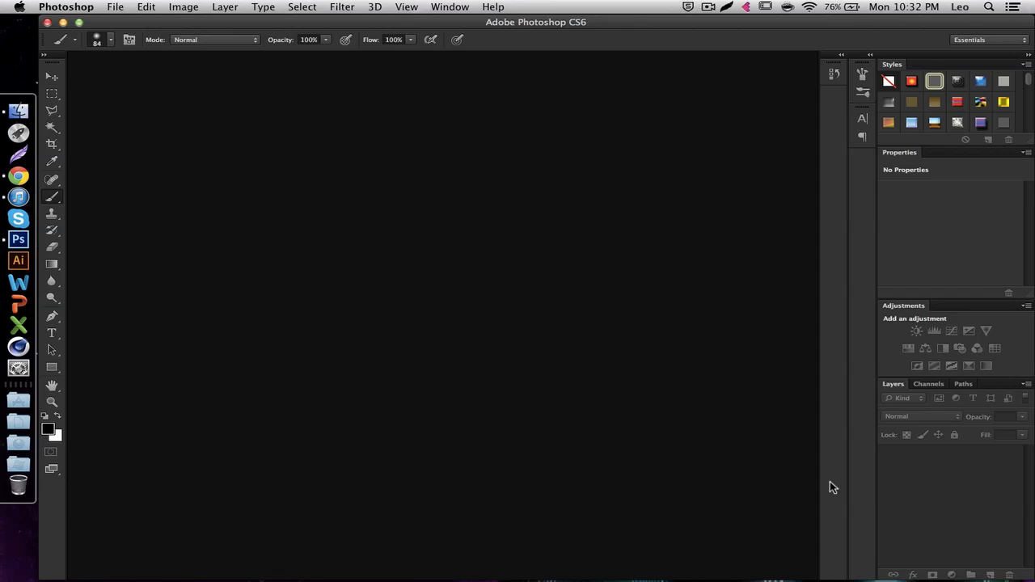
mouse_move(521, 17)
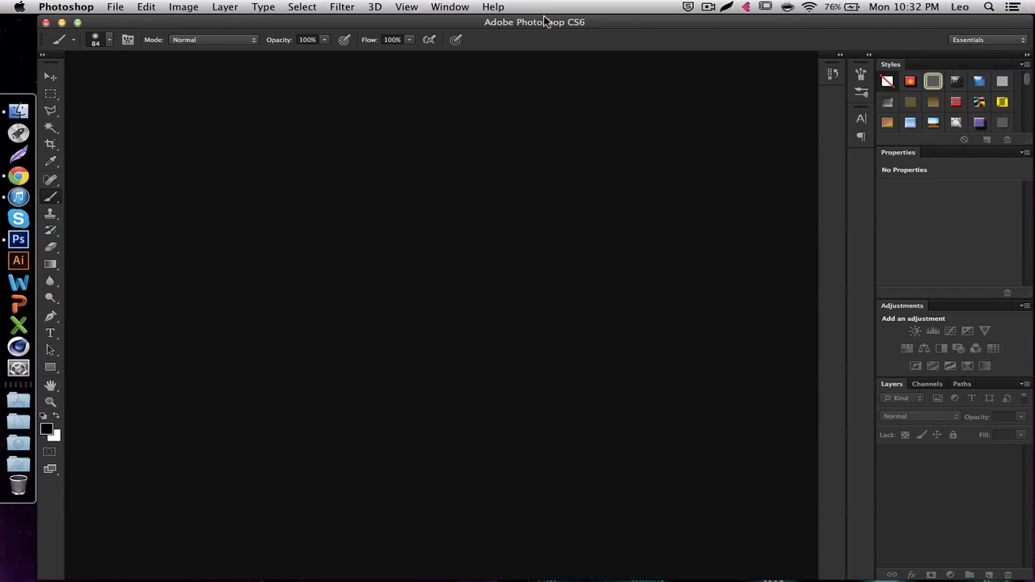
mouse_move(544, 233)
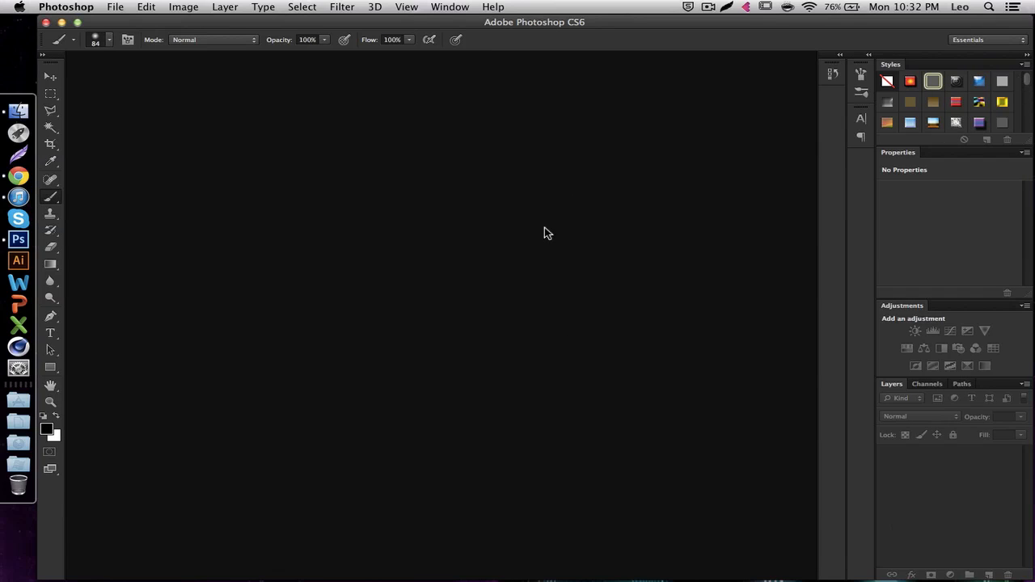
mouse_move(162, 194)
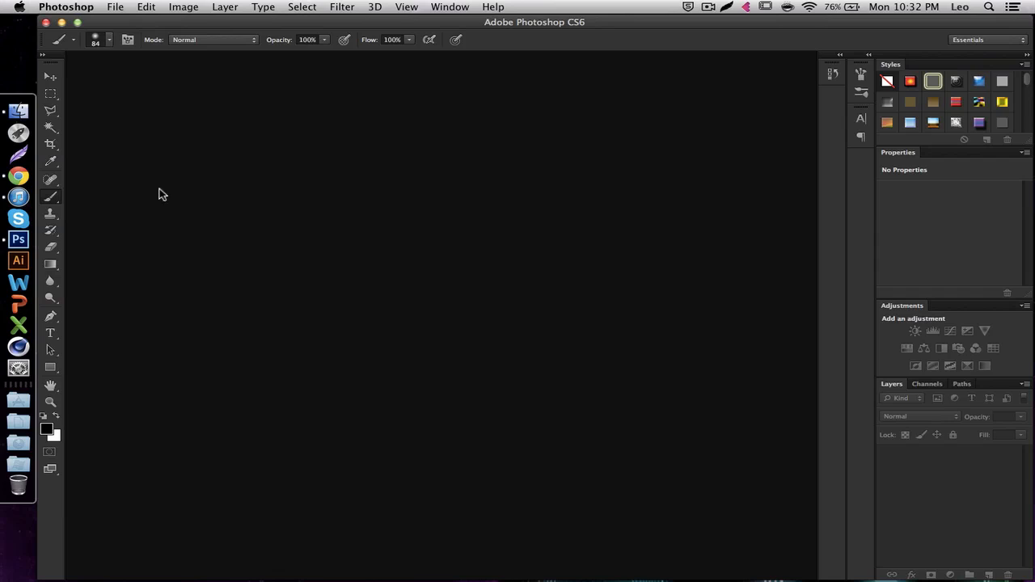
Create a new 800 × 800 px document using the square preset with a transparent background.
click(50, 77)
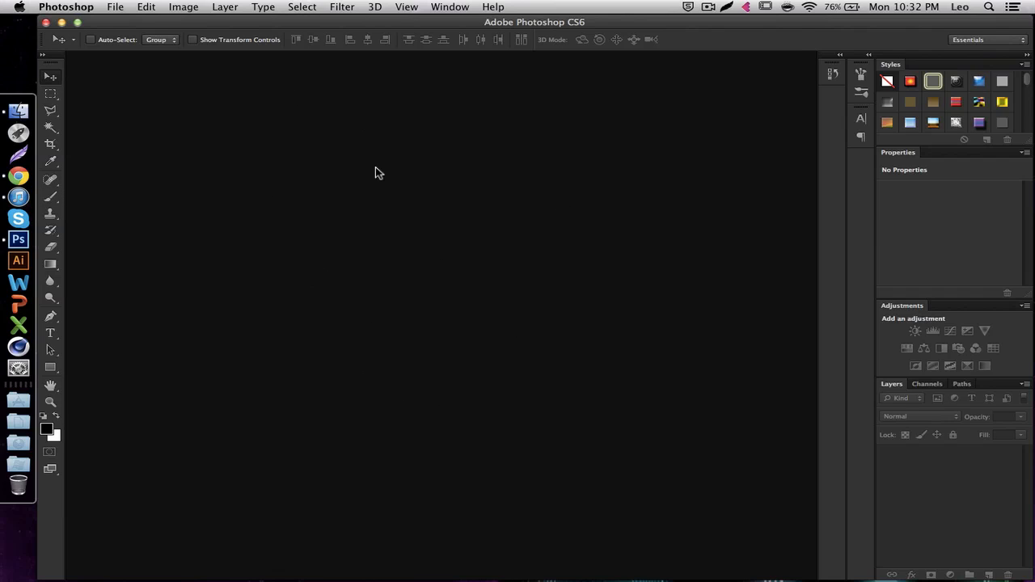
mouse_move(473, 343)
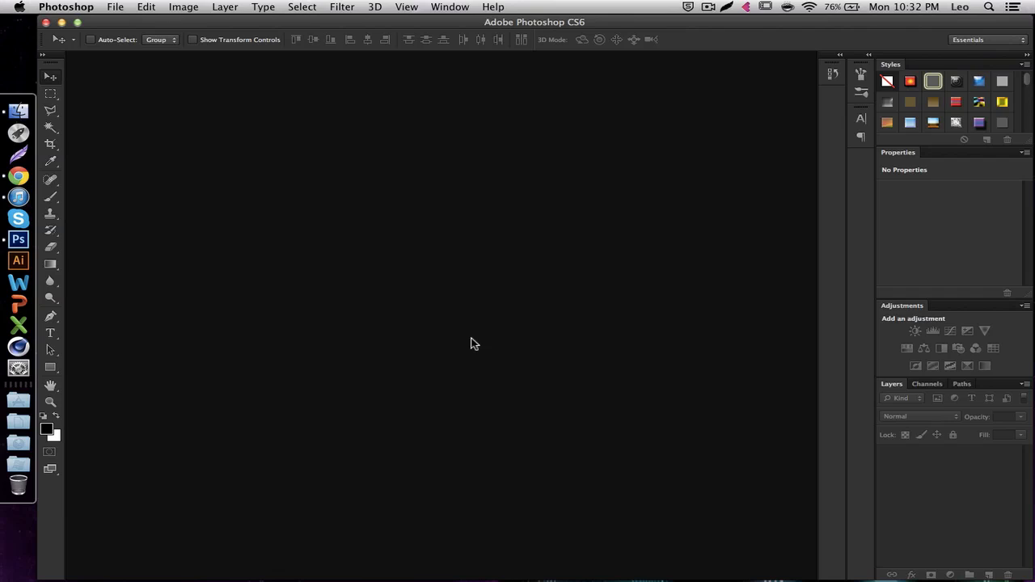
mouse_move(453, 387)
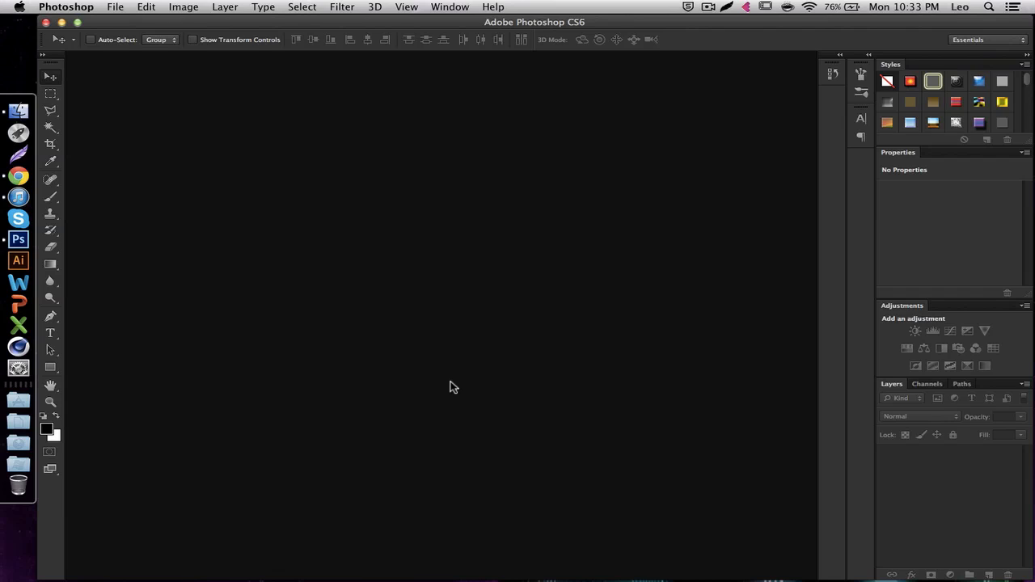
mouse_move(418, 298)
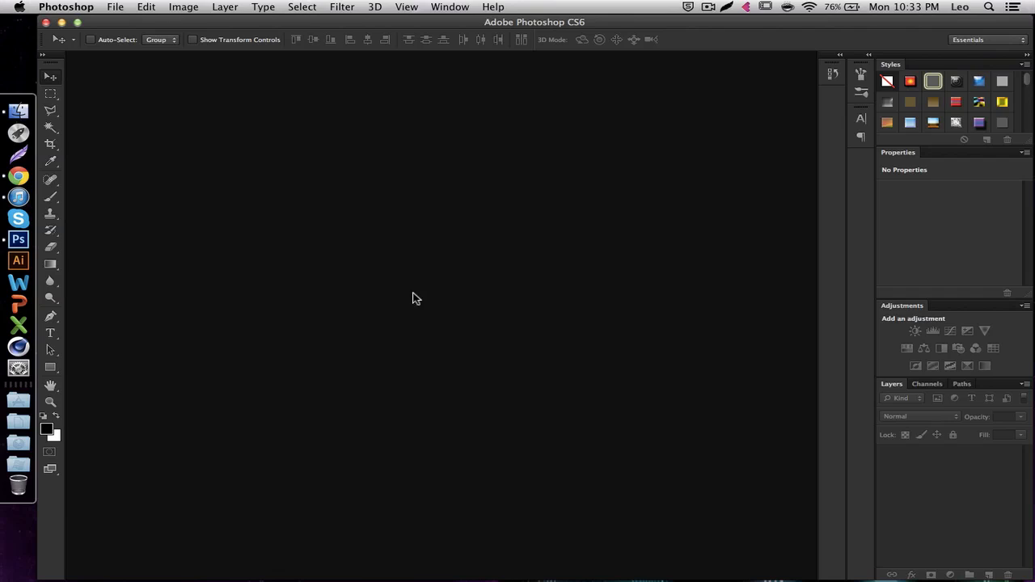
mouse_move(410, 347)
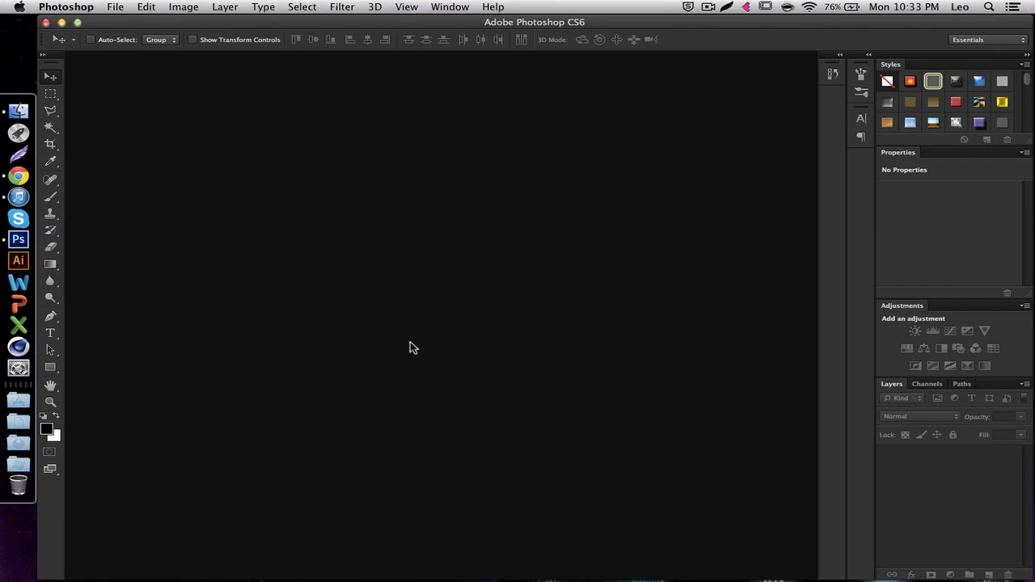
mouse_move(417, 353)
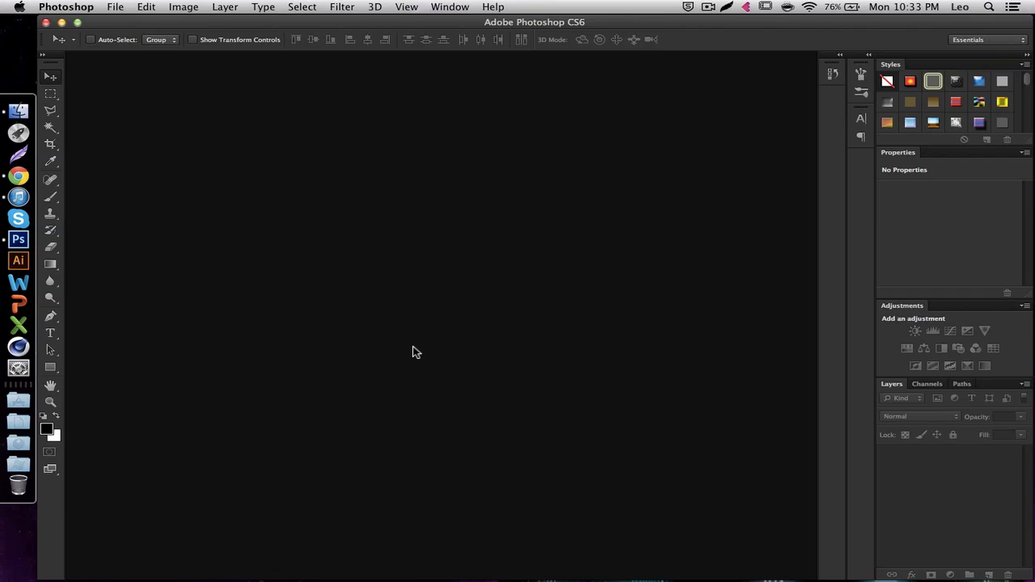
mouse_move(284, 134)
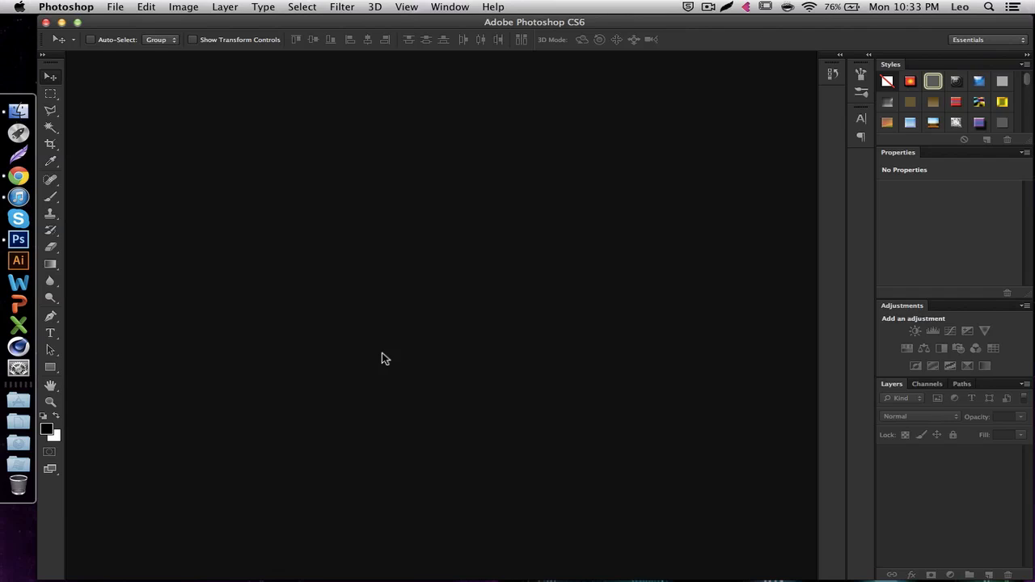
mouse_move(453, 291)
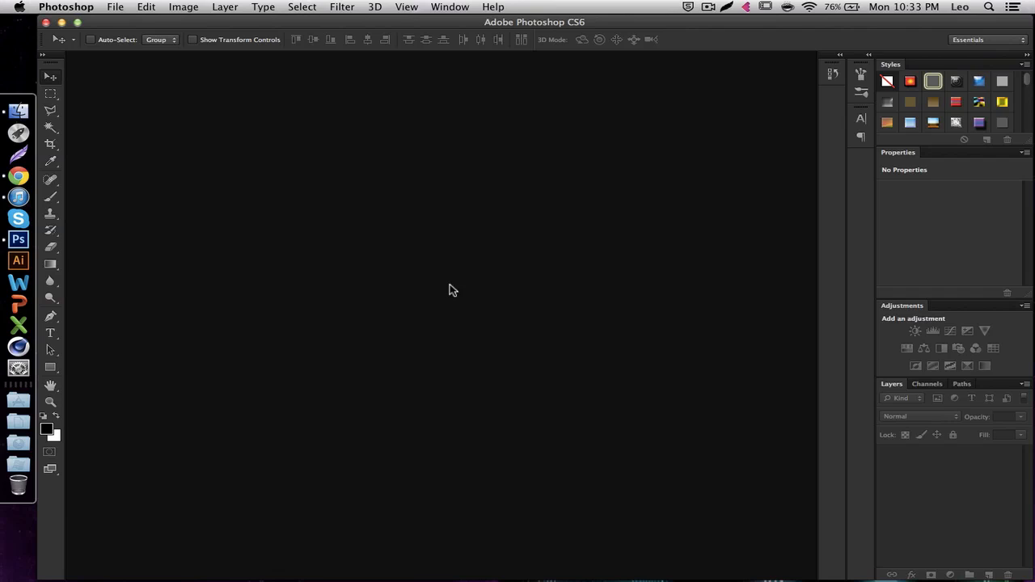
mouse_move(191, 235)
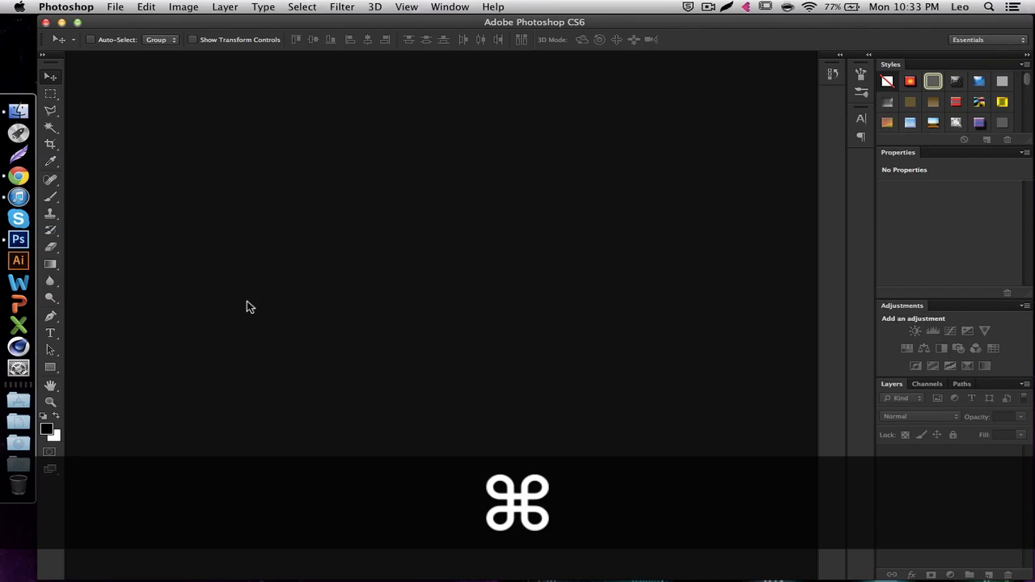
key(cmd+n)
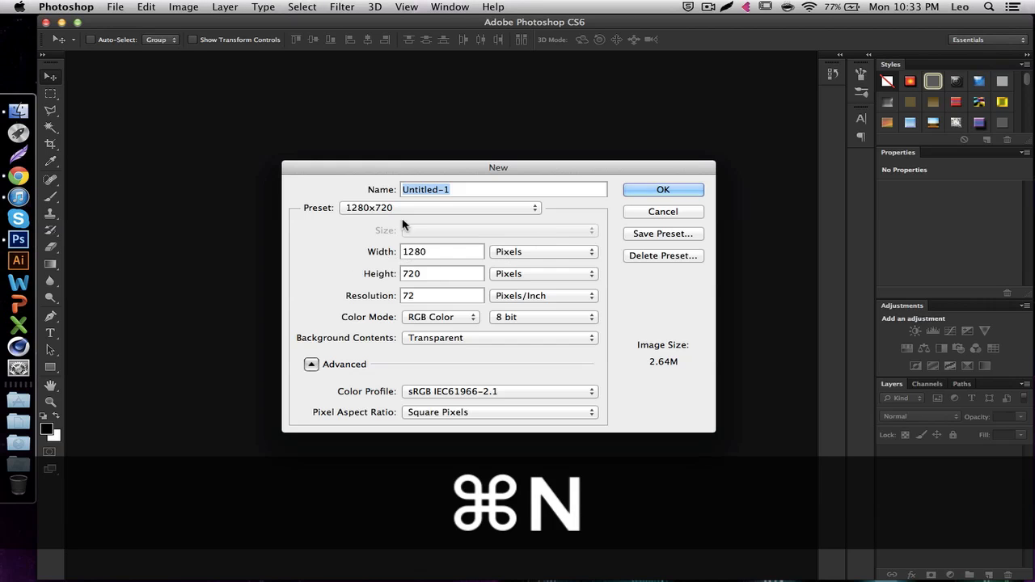
click(440, 207)
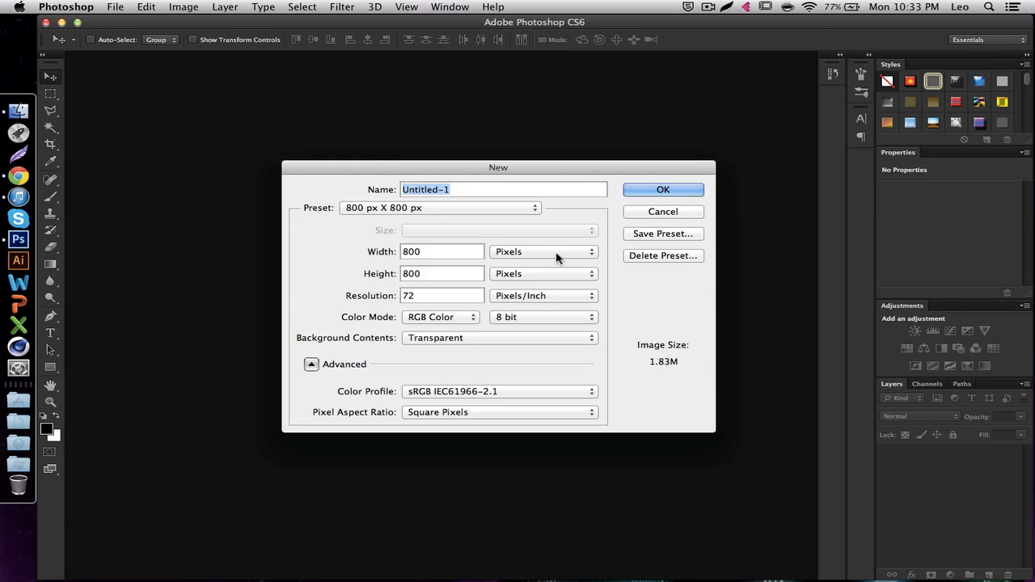
mouse_move(94, 243)
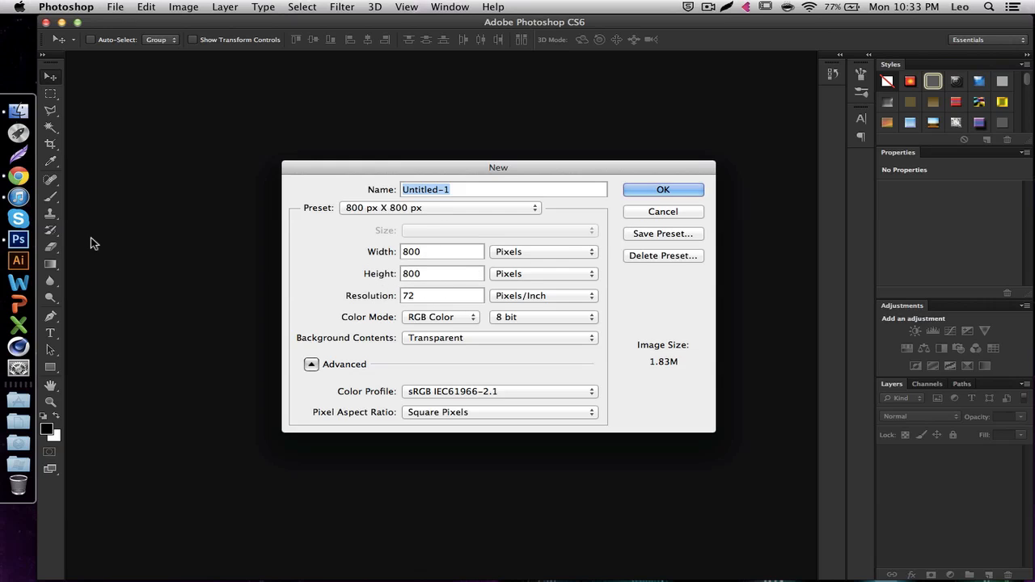
mouse_move(408, 262)
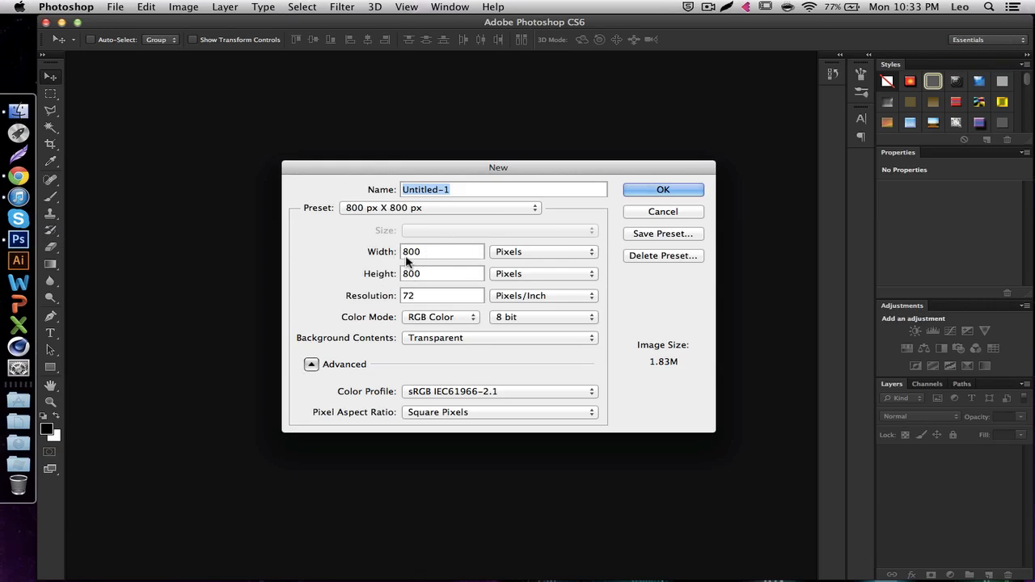
mouse_move(387, 282)
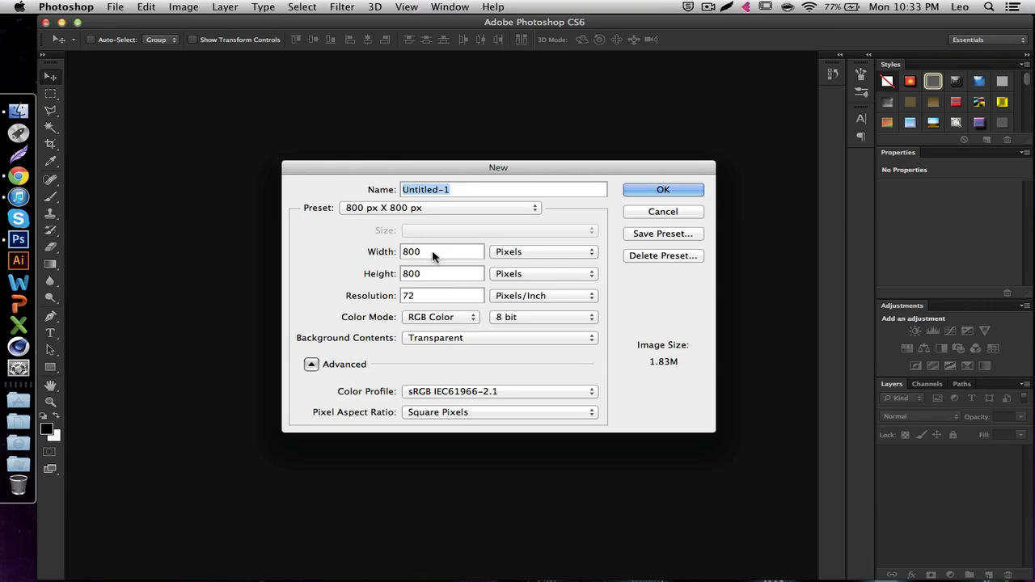
click(663, 189)
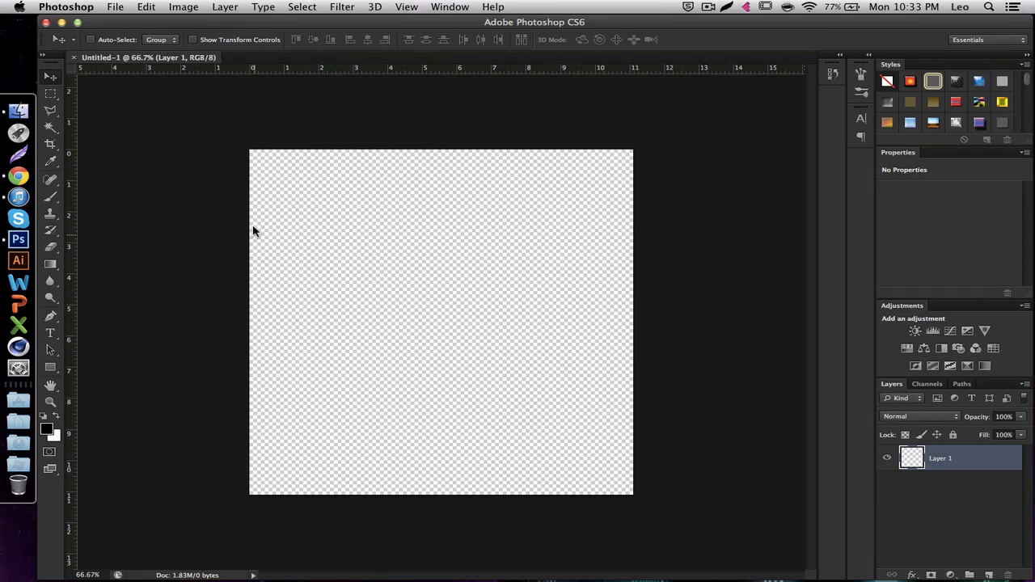
mouse_move(501, 477)
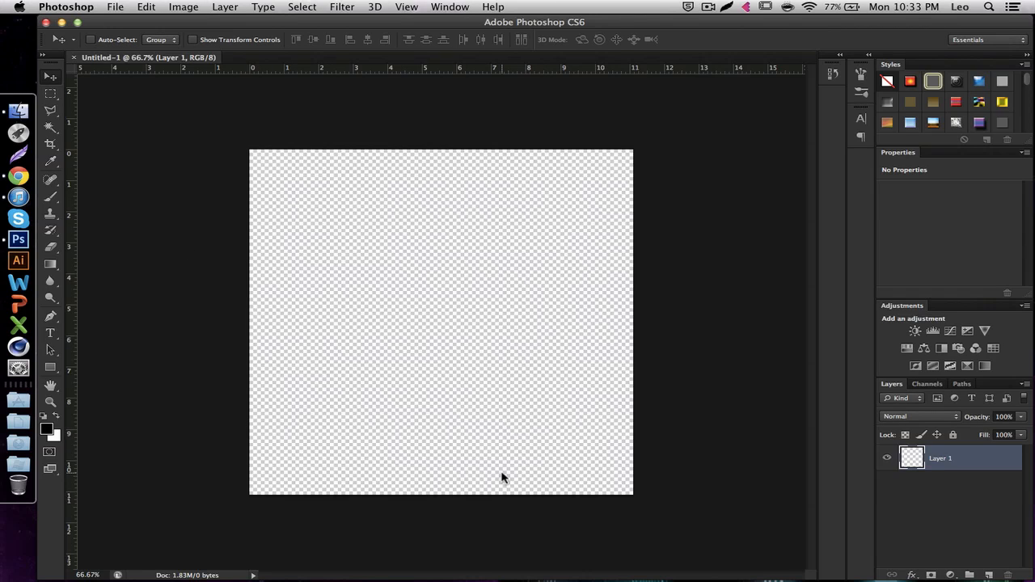
mouse_move(499, 442)
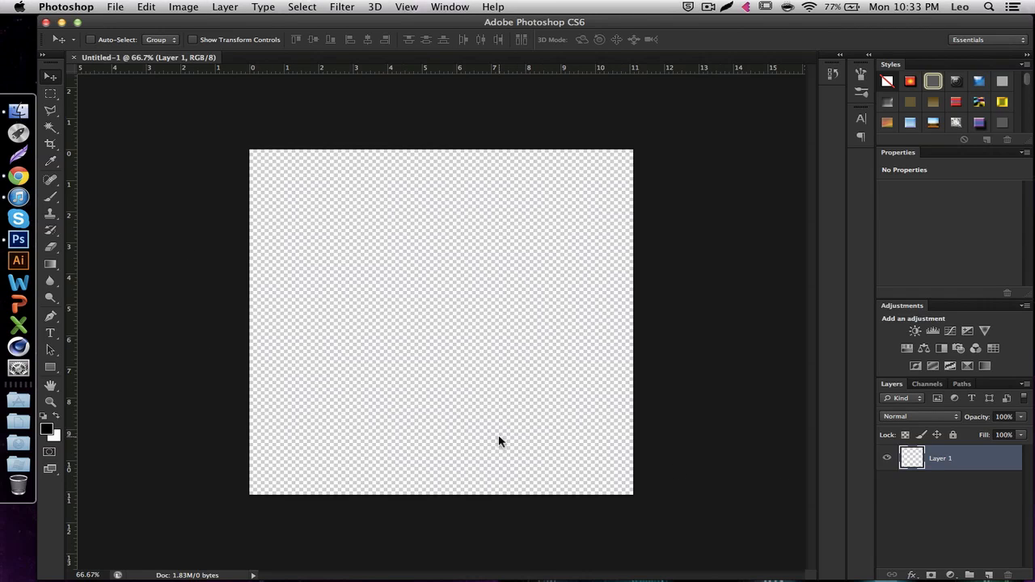
mouse_move(498, 443)
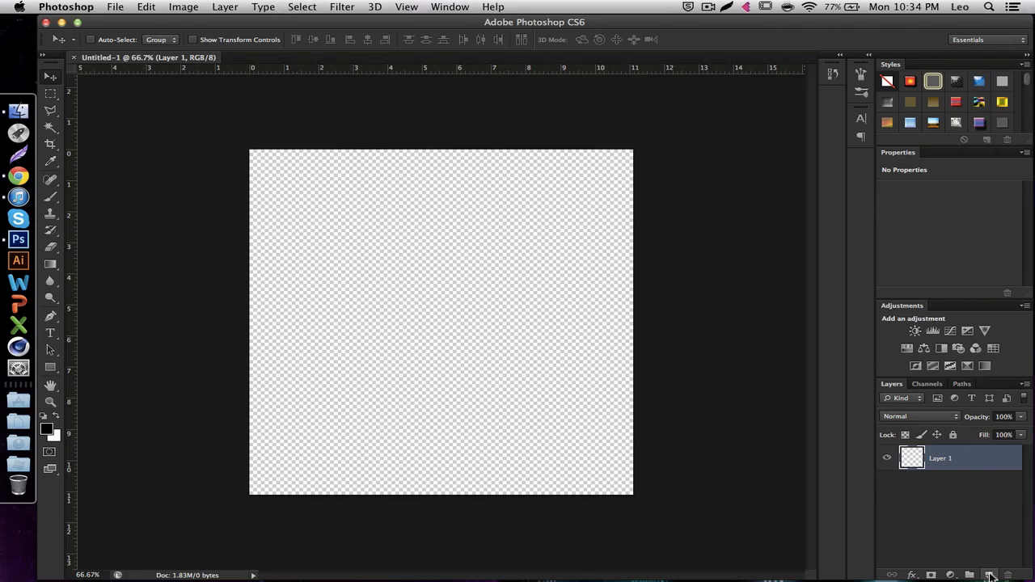
Fill the layer with light gray #ebebeb and remove the extra empty layer.
click(990, 576)
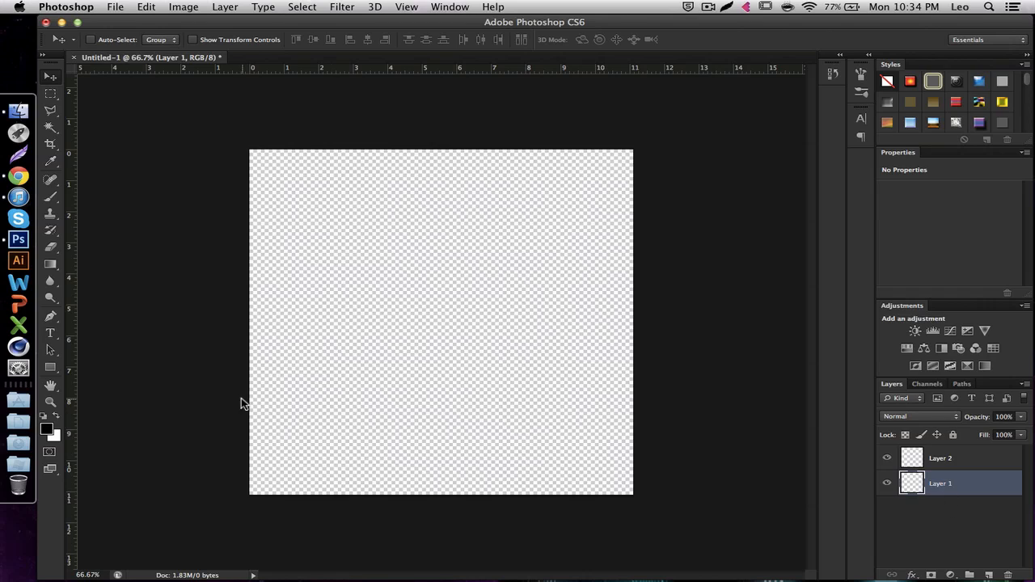
click(55, 433)
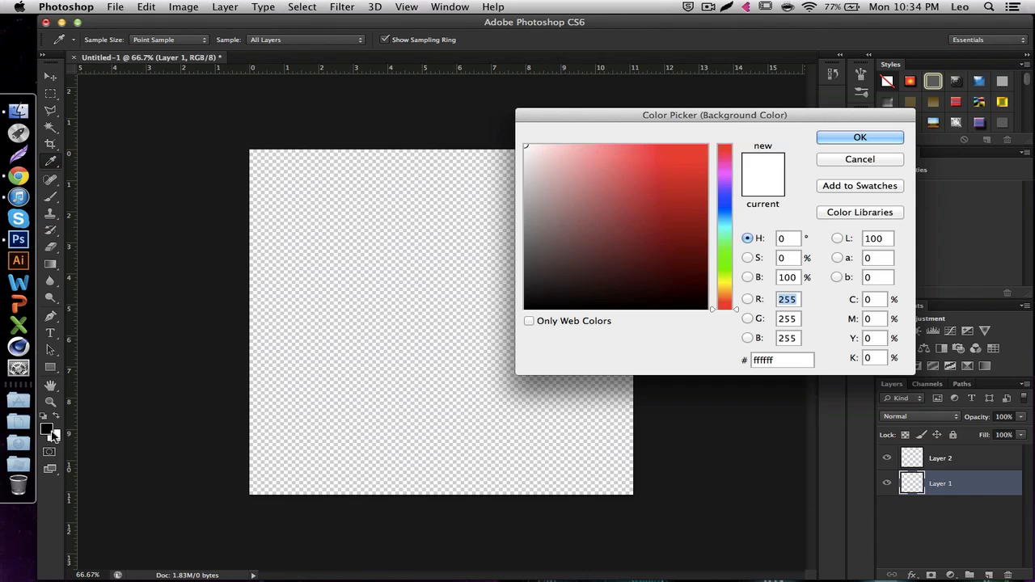
mouse_move(533, 203)
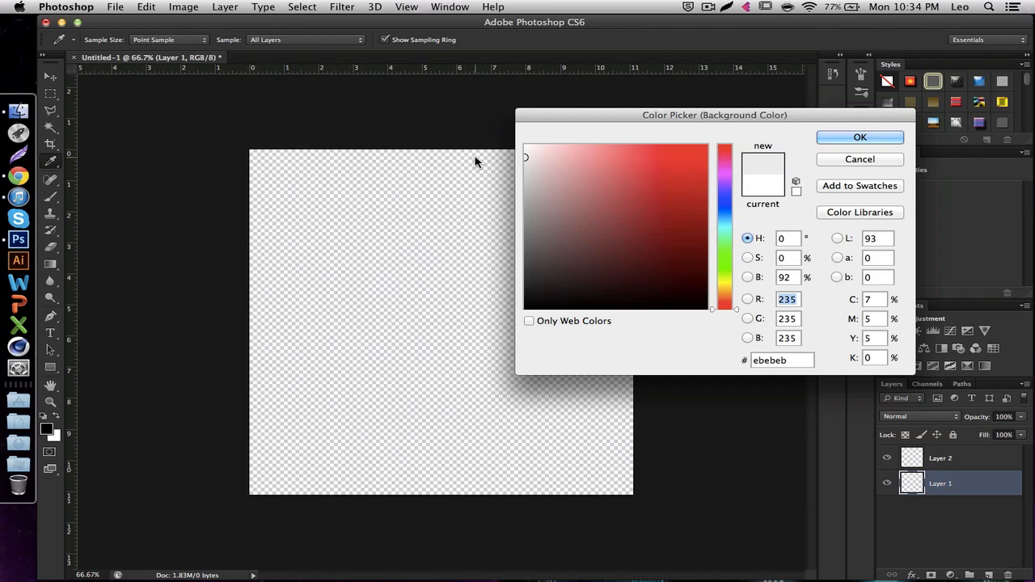
click(861, 159)
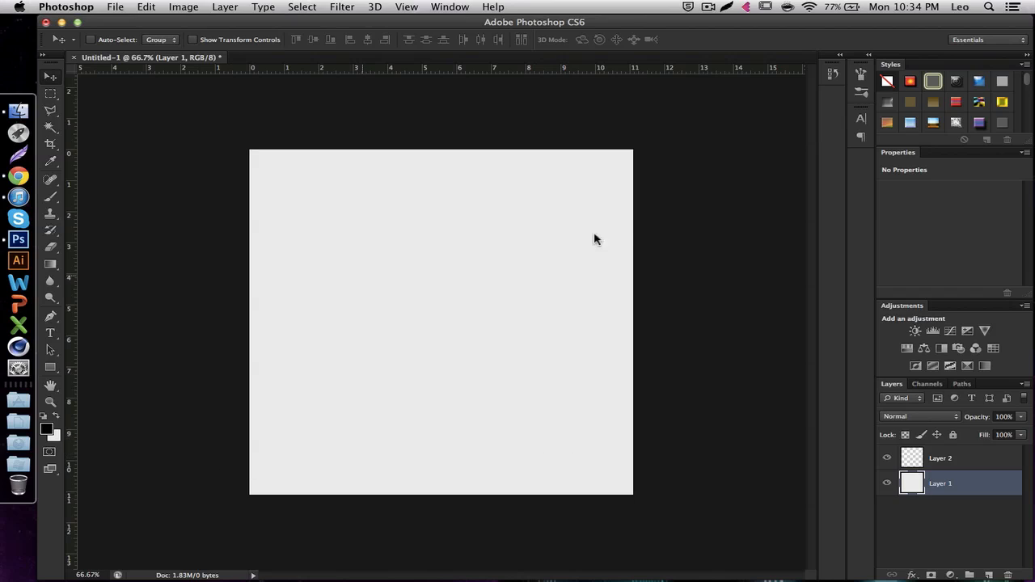
mouse_move(498, 311)
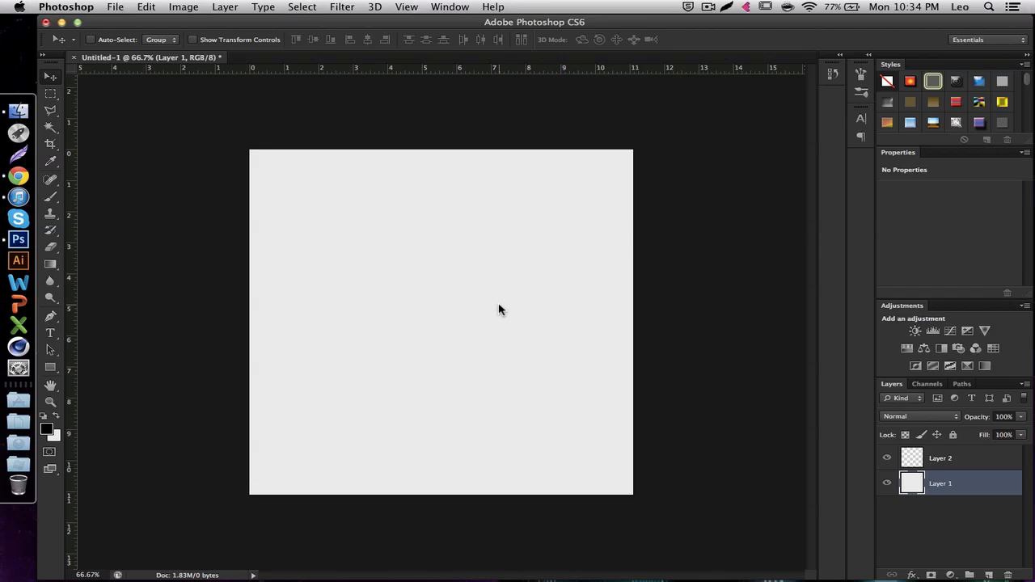
mouse_move(49, 434)
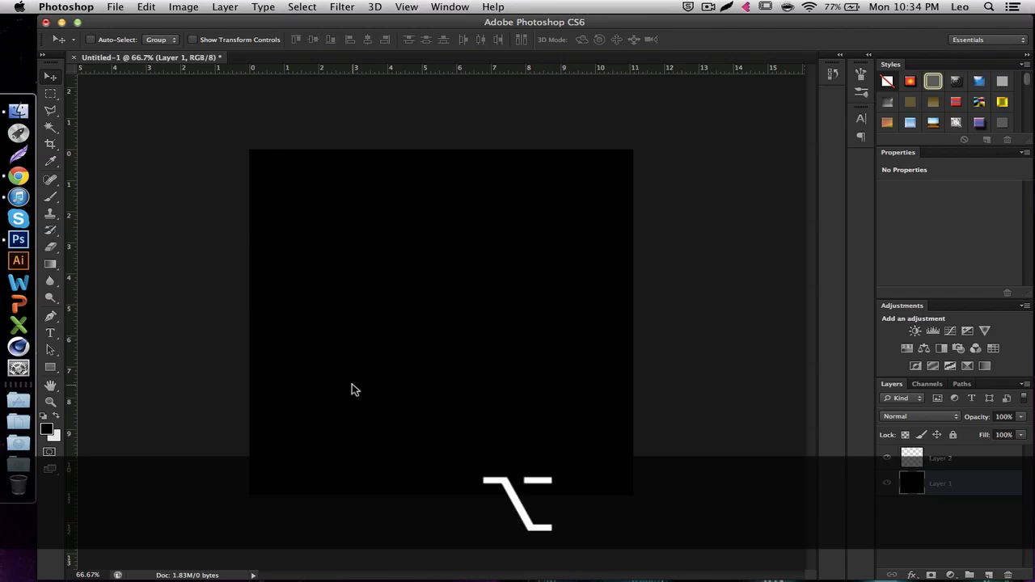
key(cmd+backspace)
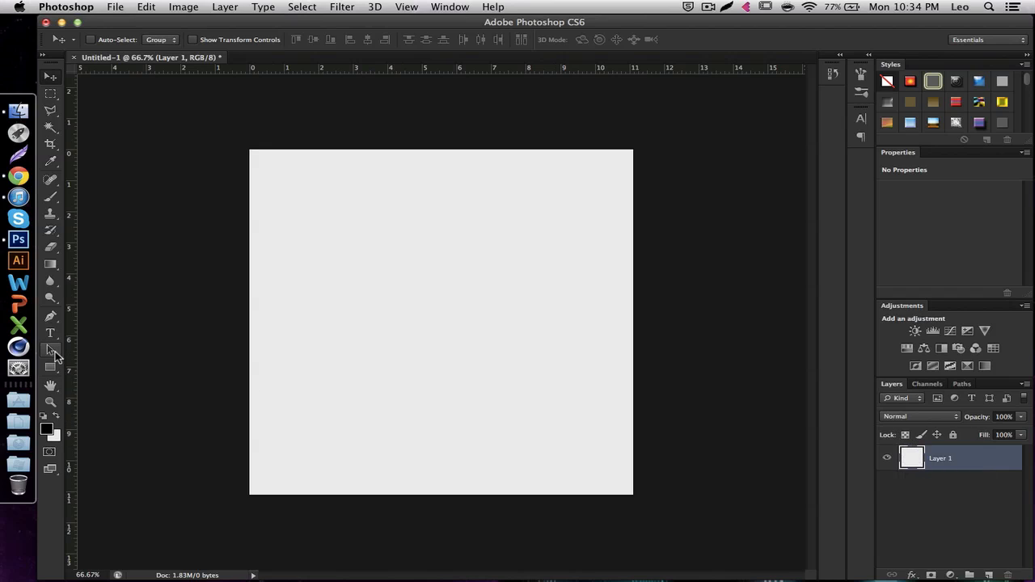
mouse_move(55, 370)
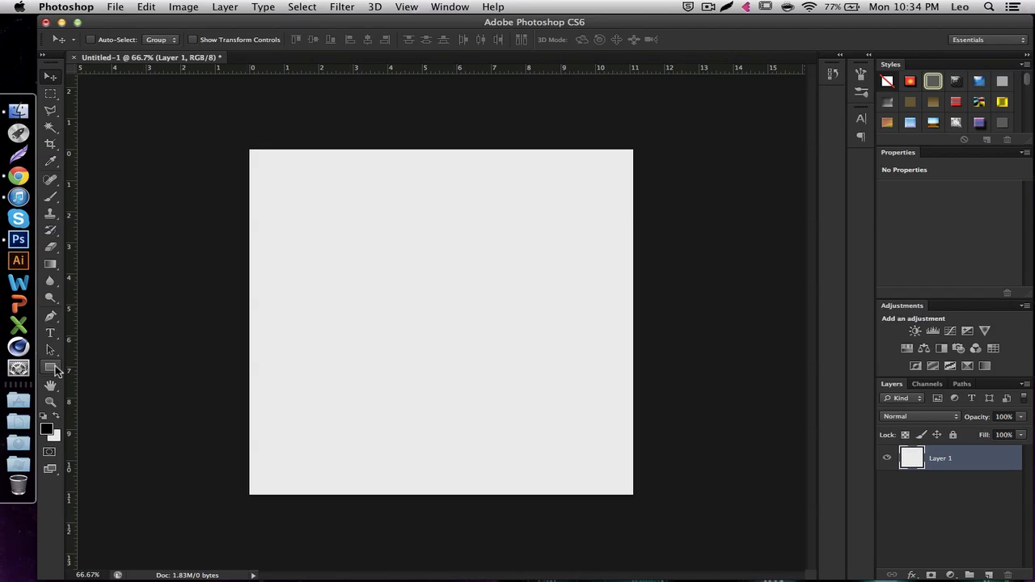
Draw a tall black rectangle for the R's stem and duplicate it for the top bar.
click(50, 369)
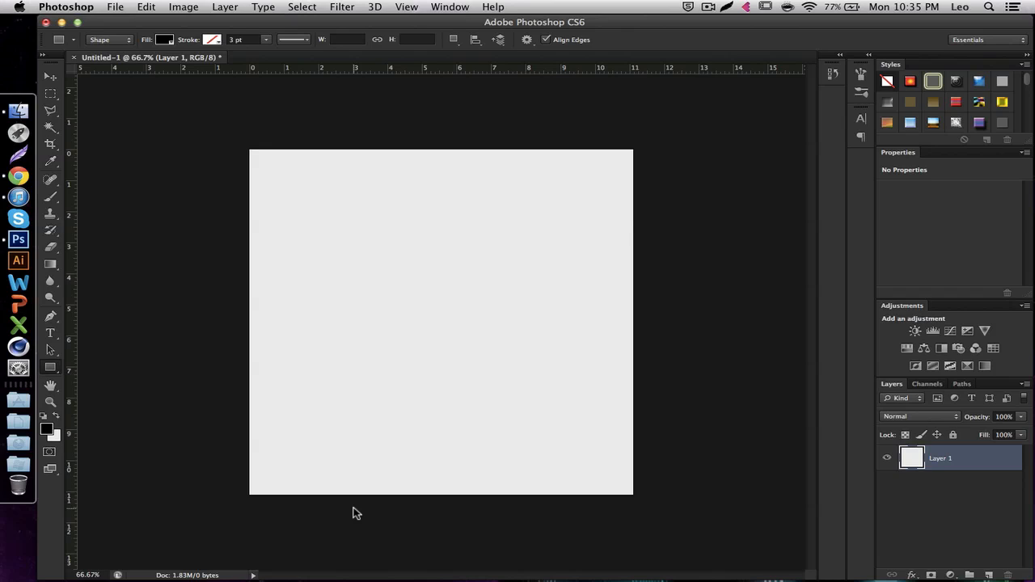
mouse_move(449, 343)
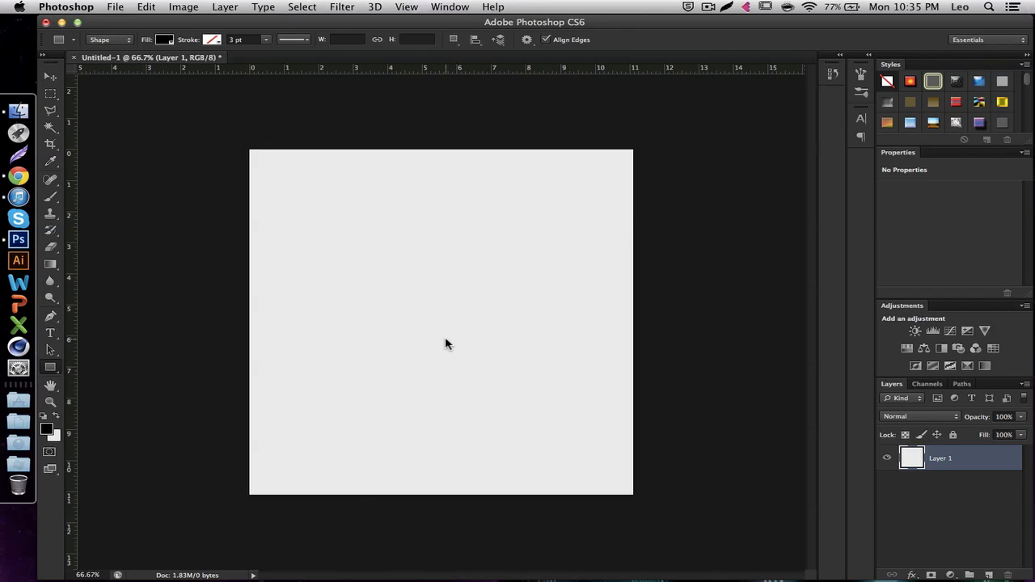
mouse_move(397, 293)
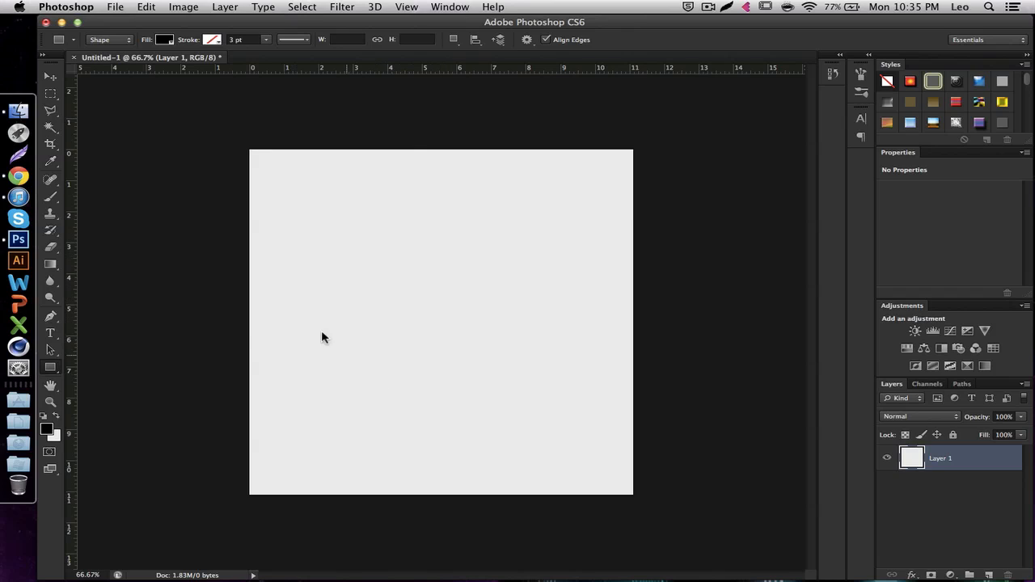
mouse_move(472, 172)
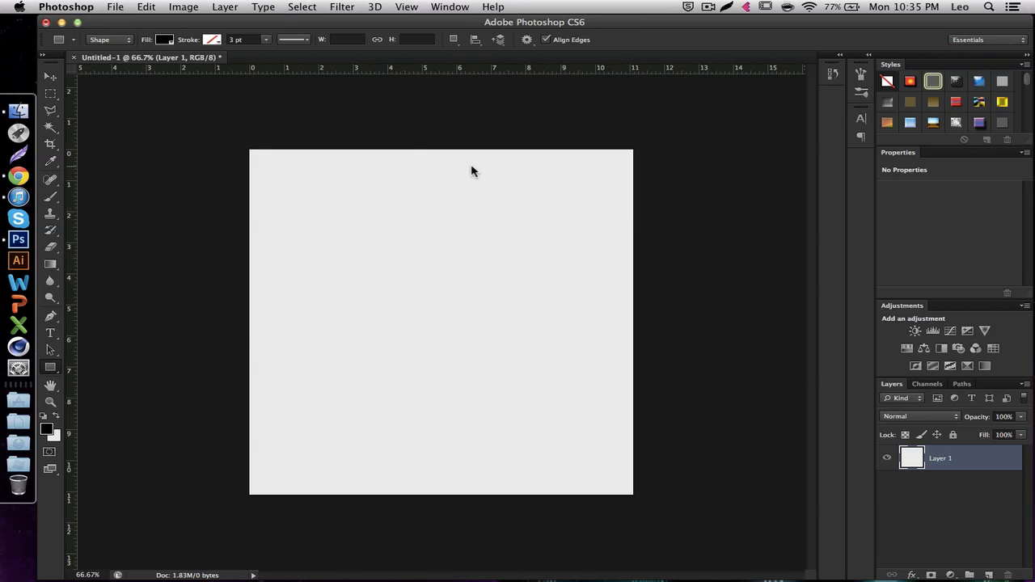
mouse_move(307, 191)
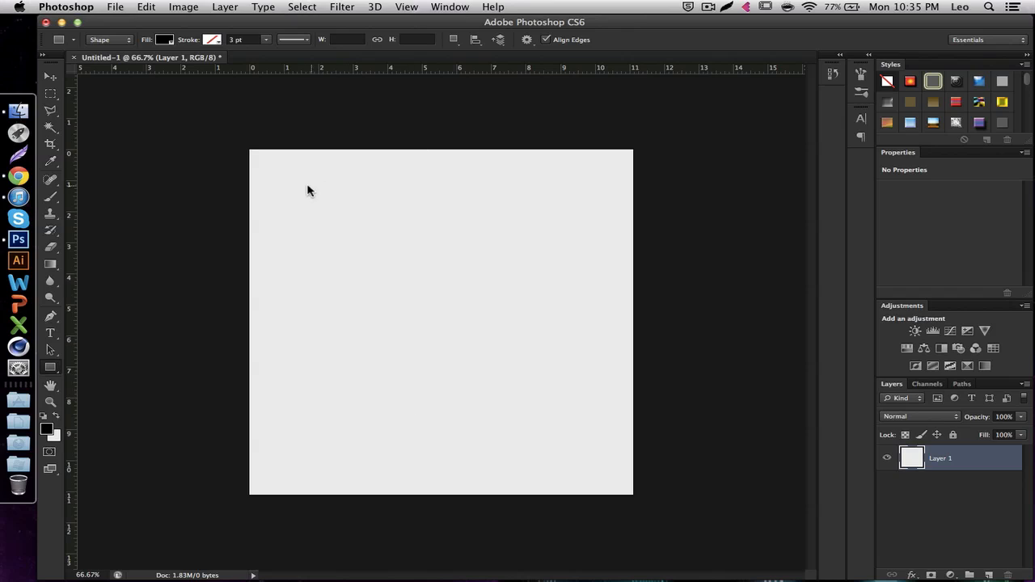
mouse_move(353, 332)
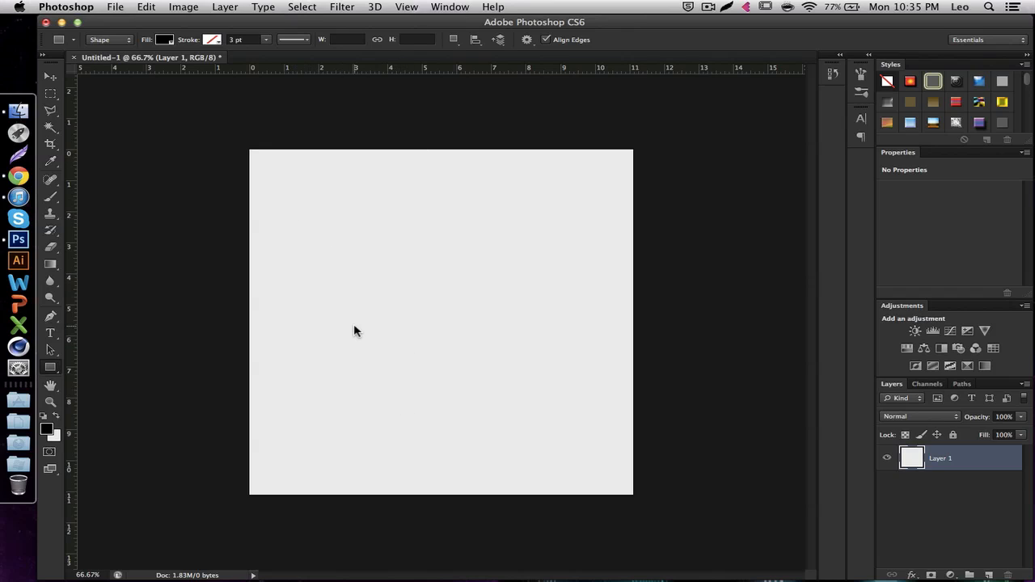
mouse_move(314, 211)
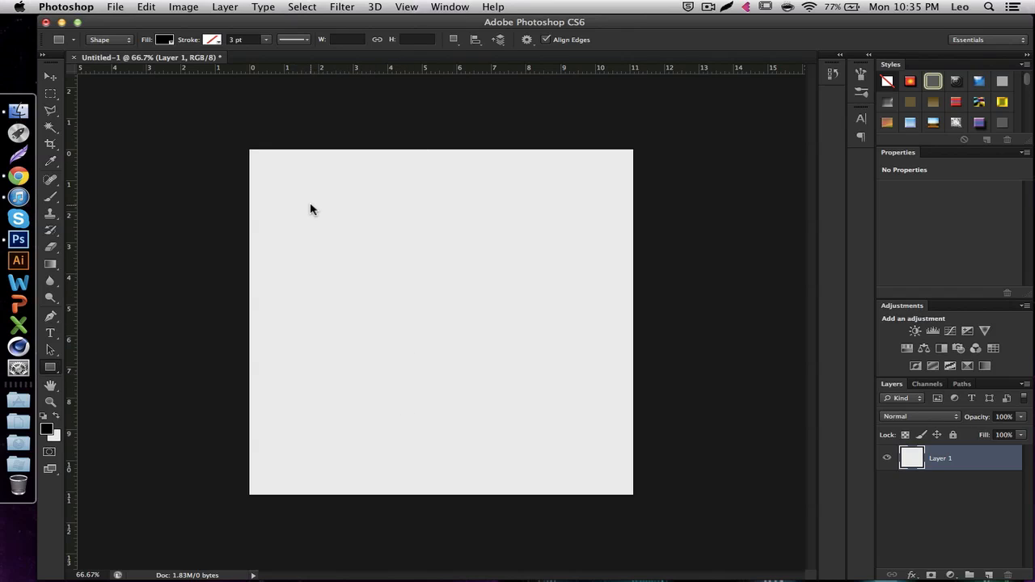
mouse_move(424, 410)
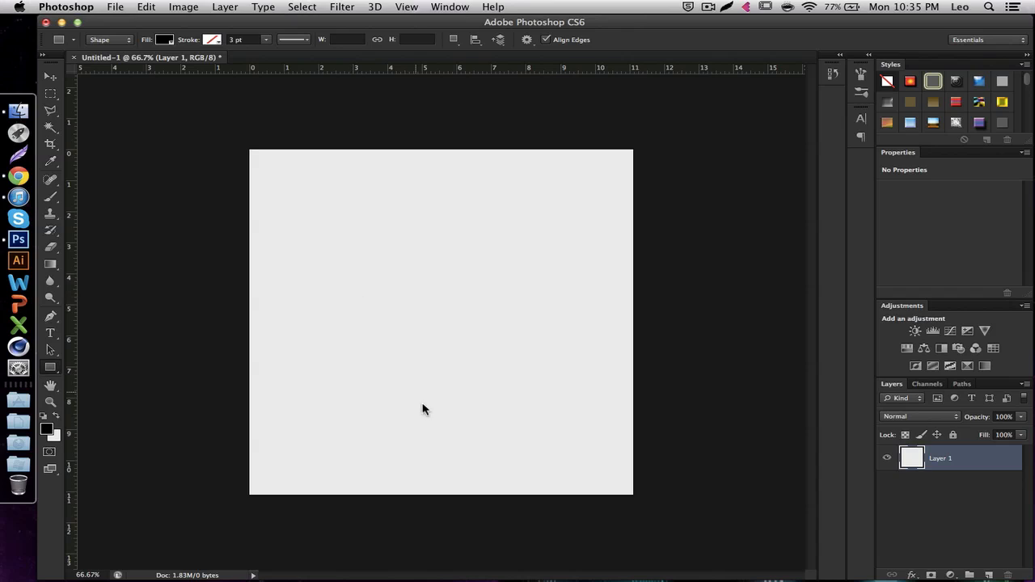
mouse_move(341, 268)
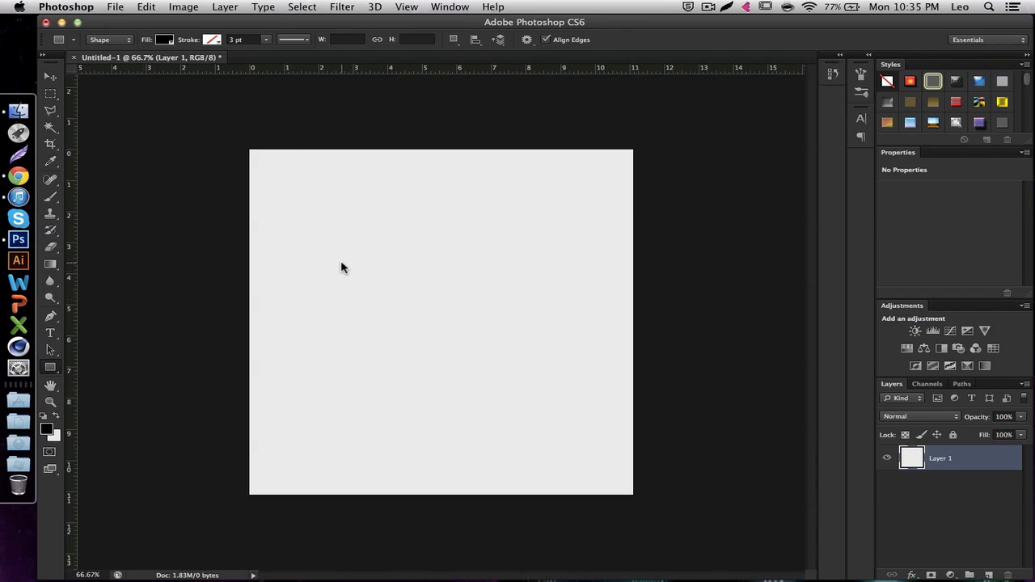
mouse_move(348, 291)
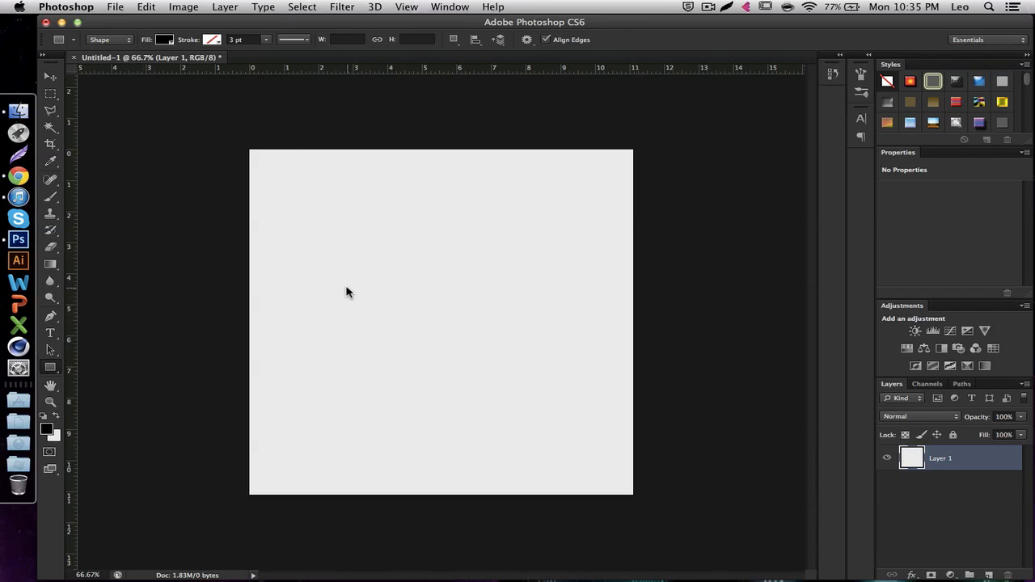
mouse_move(348, 272)
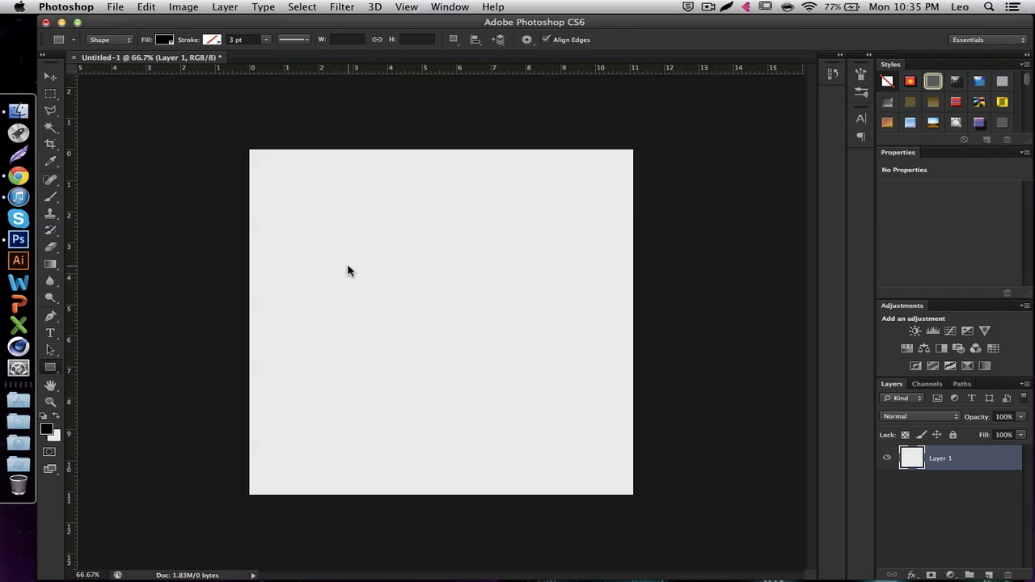
mouse_move(309, 266)
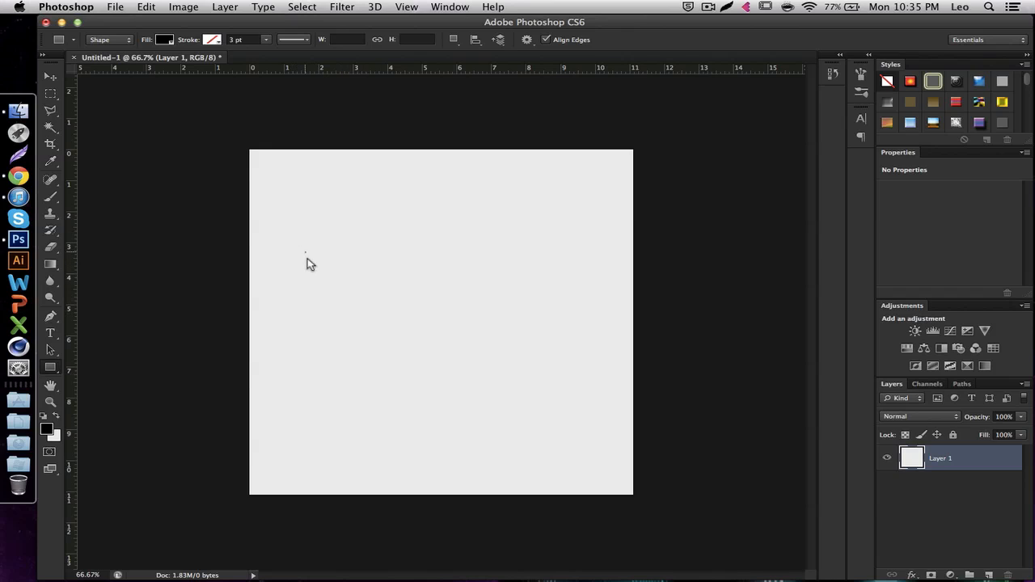
drag(306, 252, 355, 451)
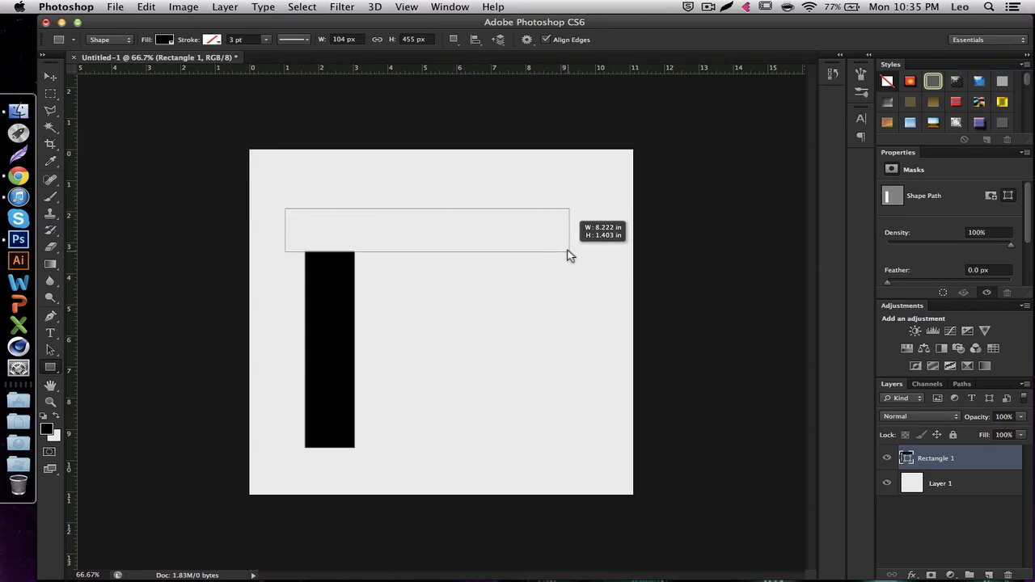
click(50, 77)
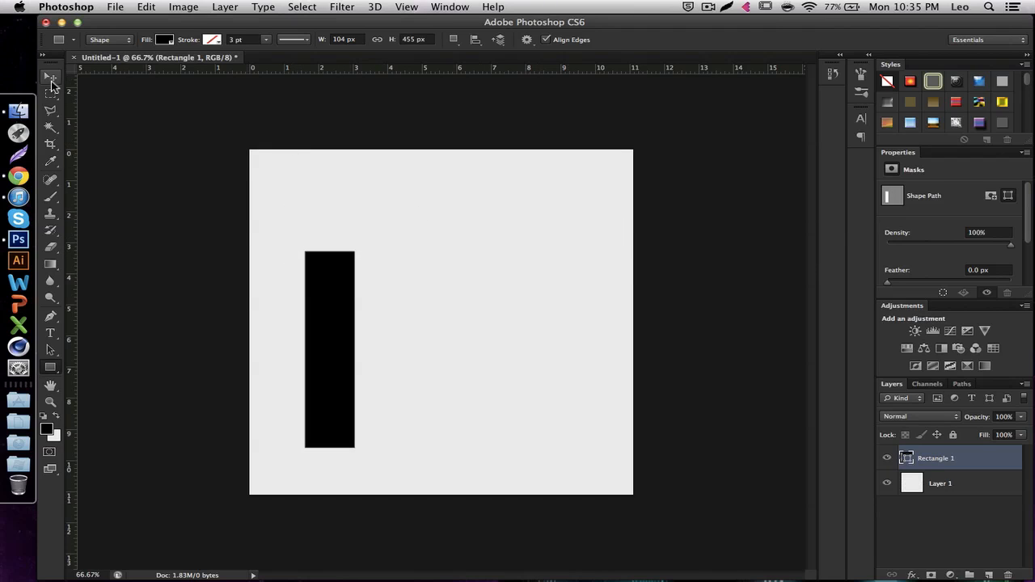
click(50, 78)
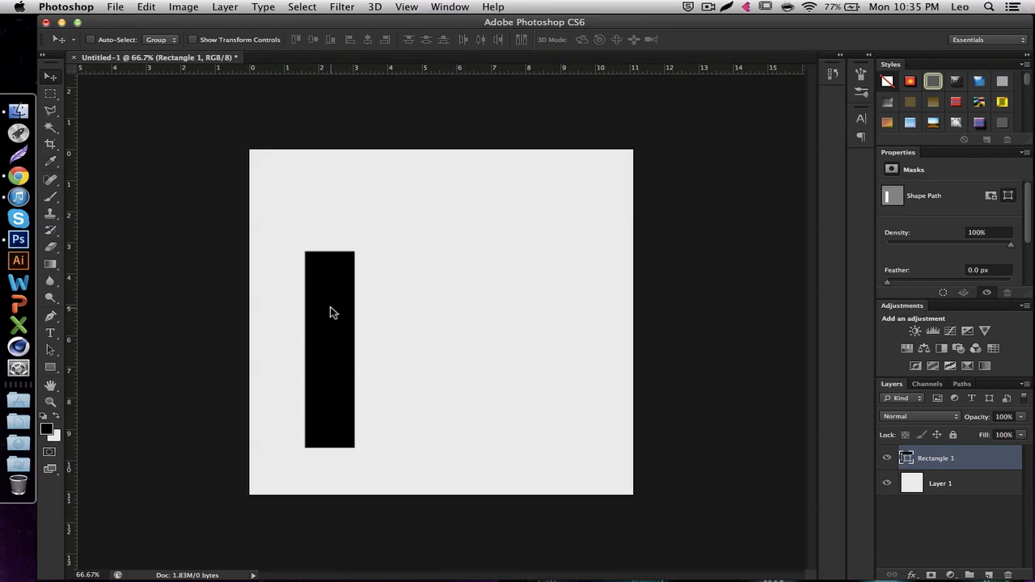
key(cmd+j)
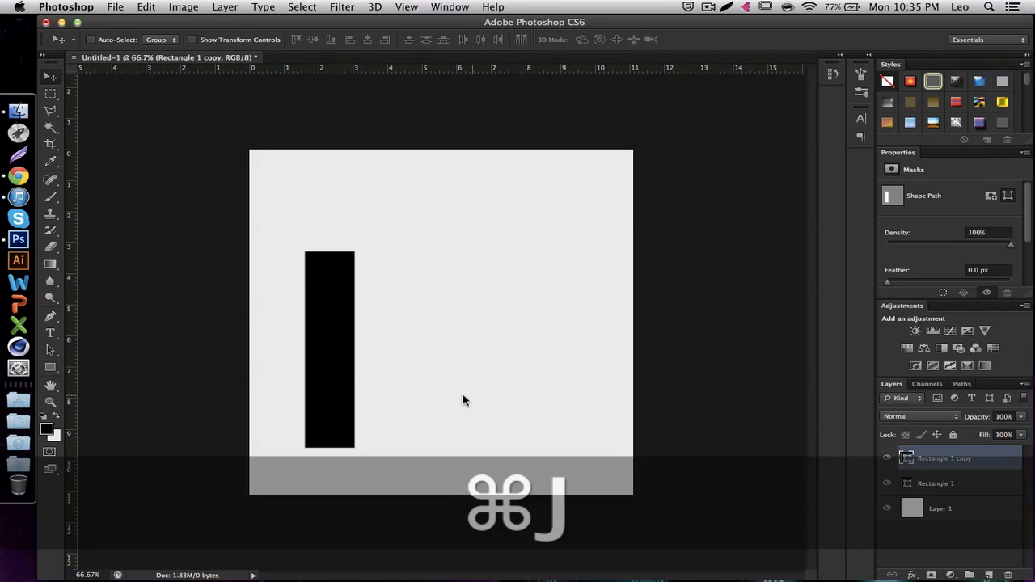
key(cmd+j)
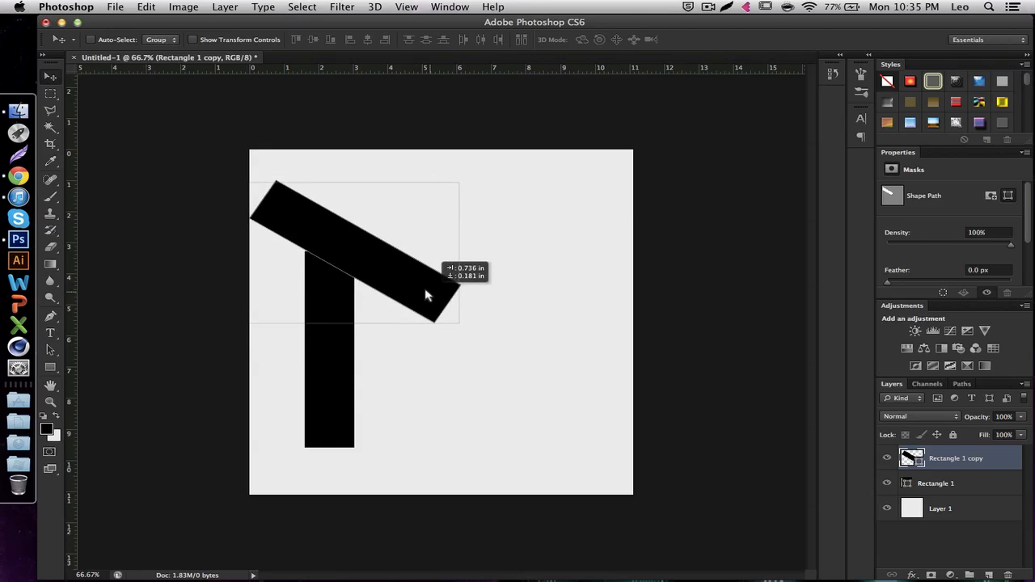
Duplicate, mirror and rotate bar copies into the R's angled top and diagonal leg, nudging them into place.
key(cmd+t)
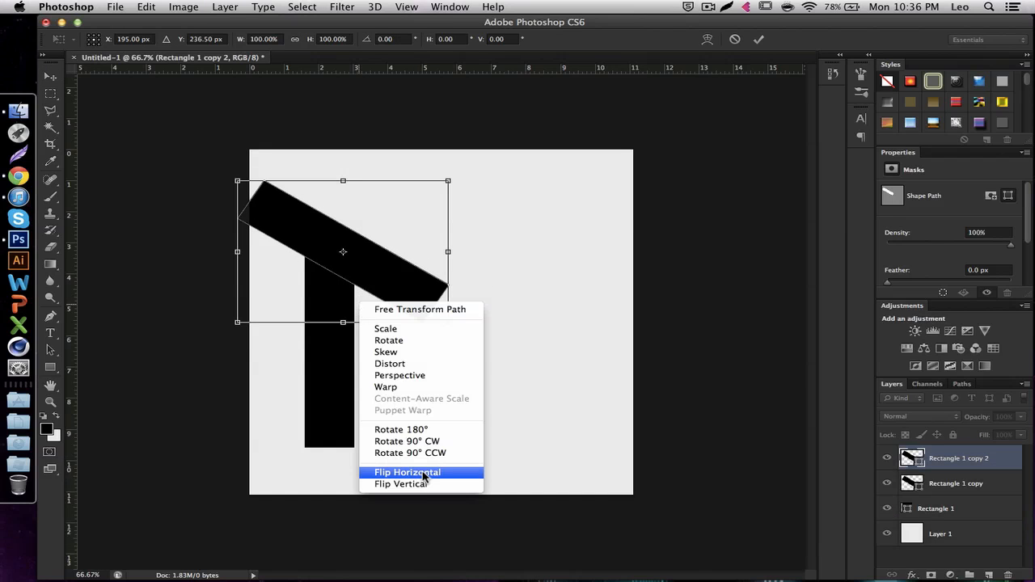
click(407, 473)
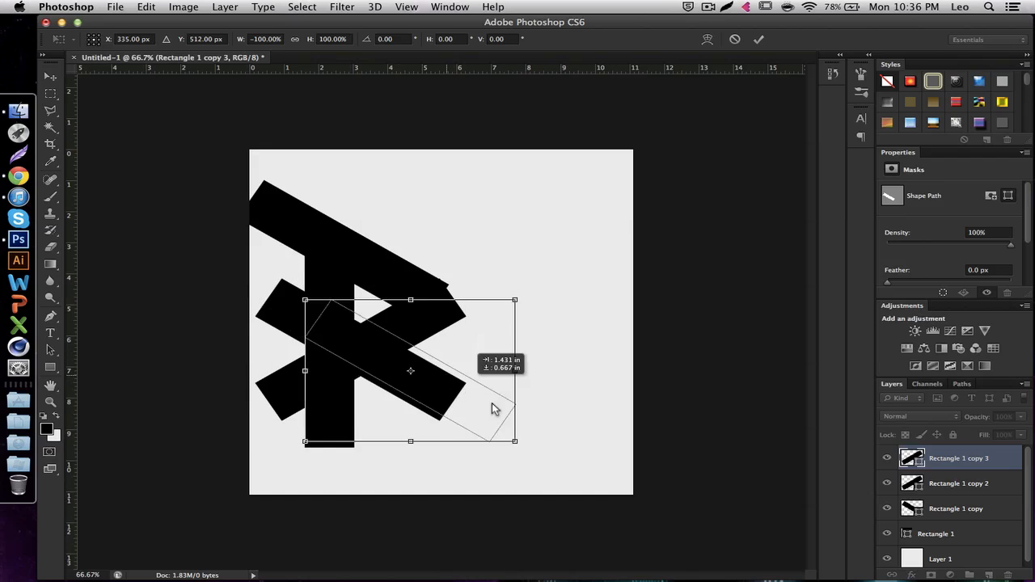
drag(411, 371, 433, 414)
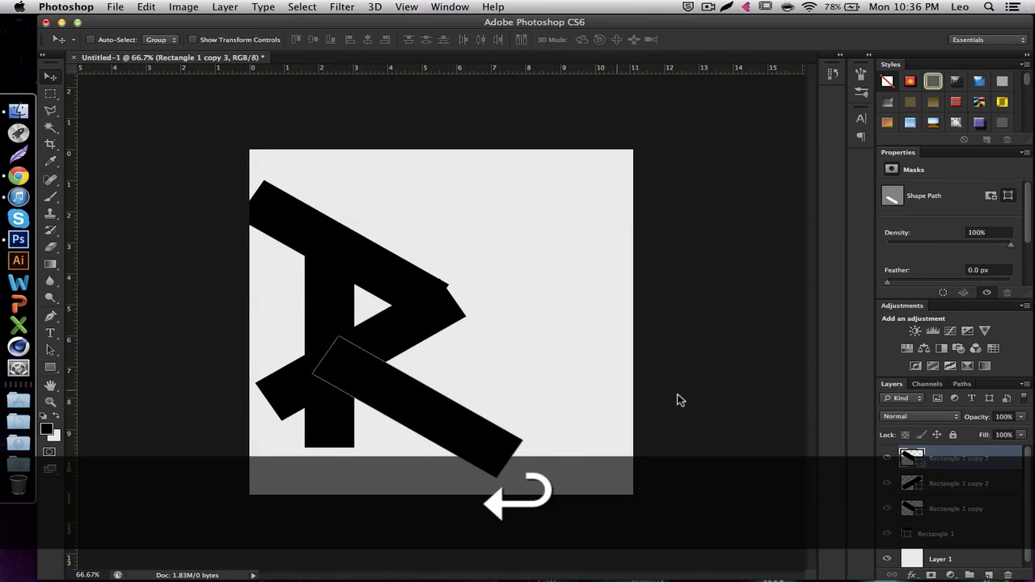
click(959, 482)
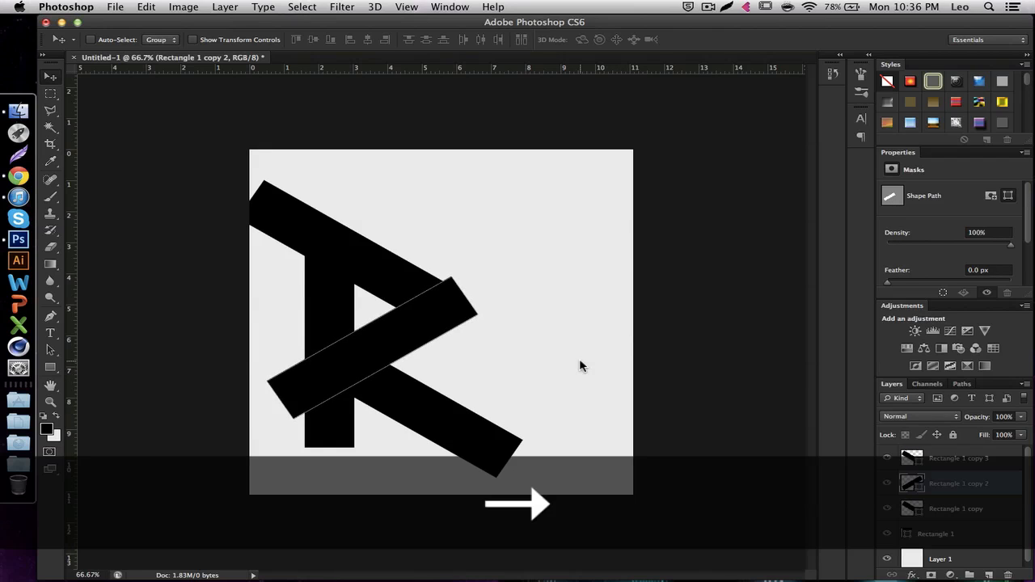
key(cmd+t)
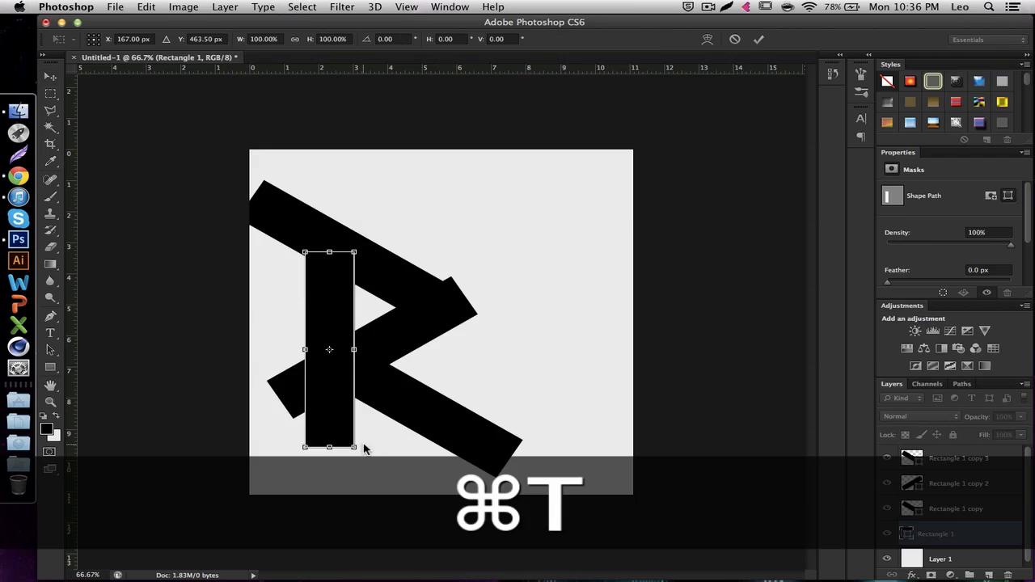
Stretch the stem bar longer, then move the merged R shape to the canvas centre.
drag(330, 447, 331, 477)
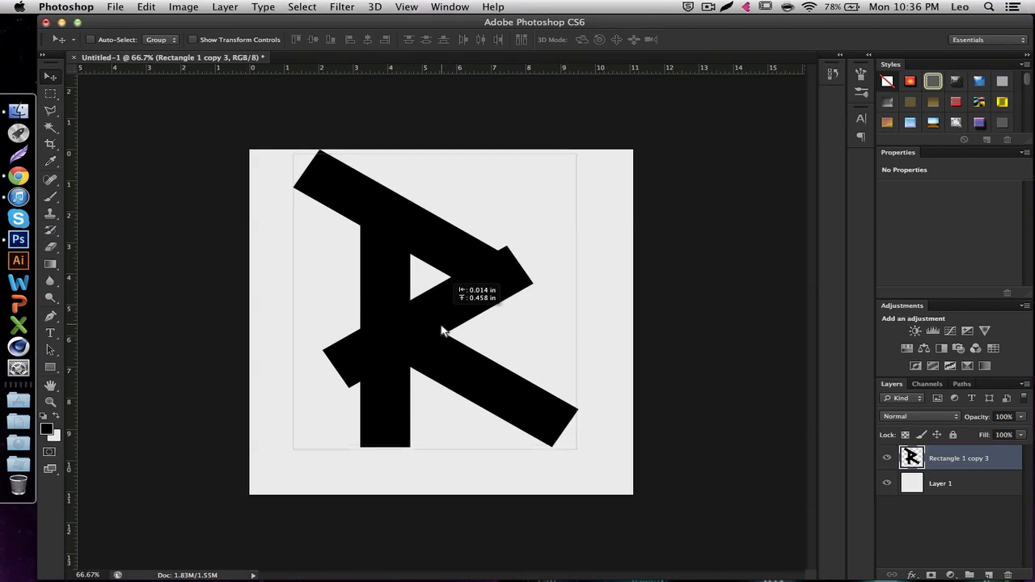
drag(443, 331, 322, 180)
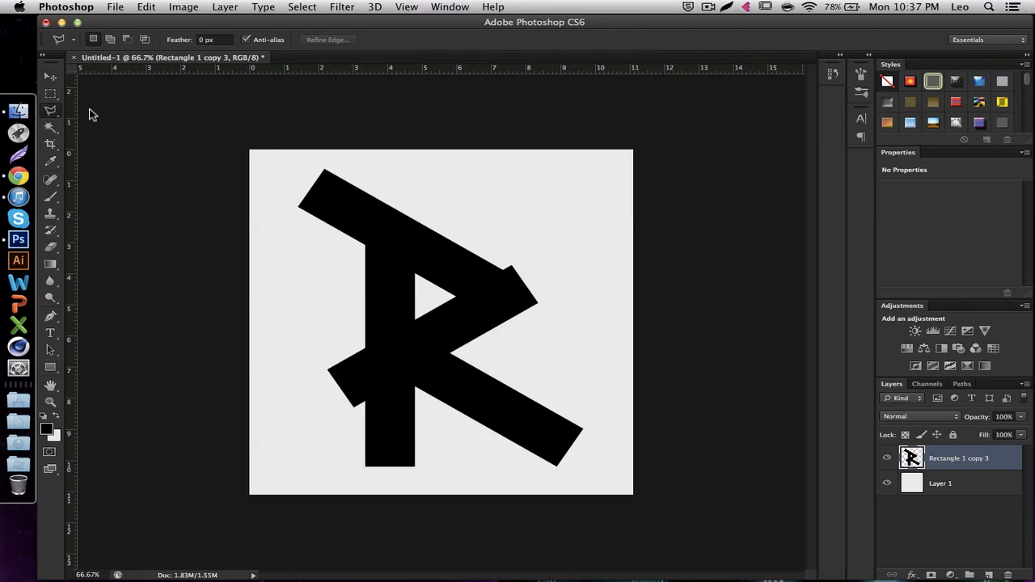
mouse_move(314, 363)
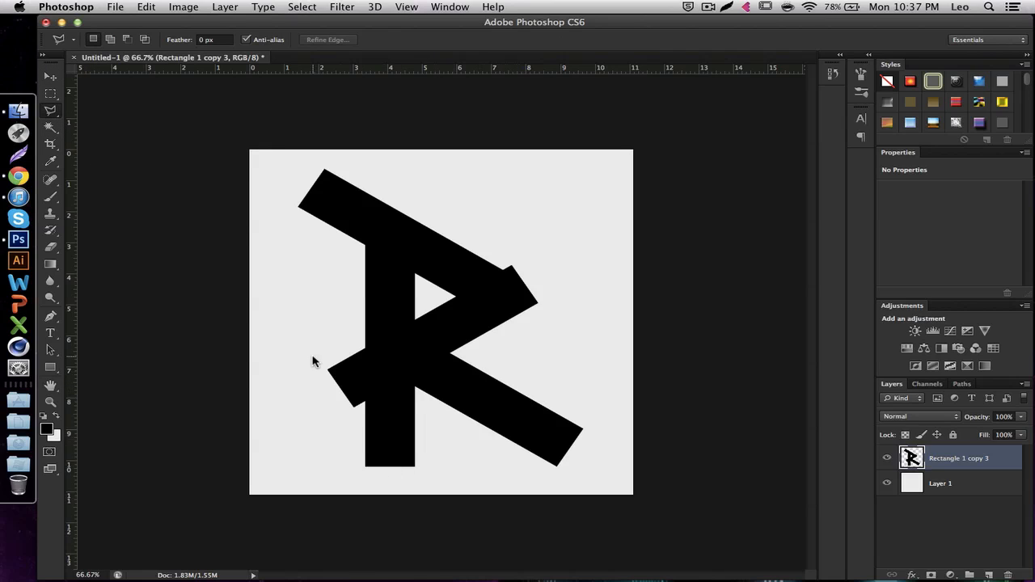
Zoom in and delete the leg's overhang sticking out left of the R's stem.
key(cmd+plus)
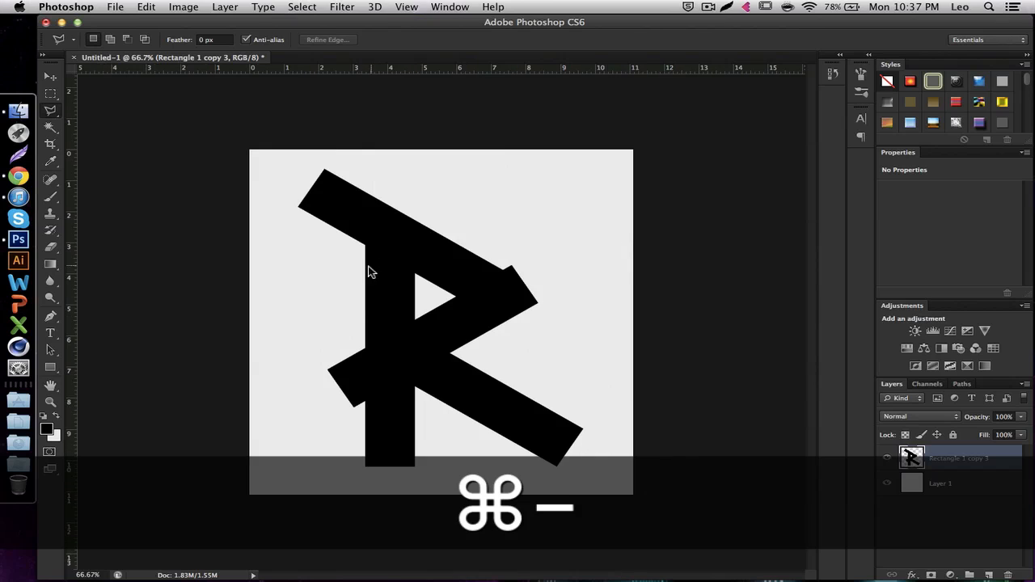
key(cmd++)
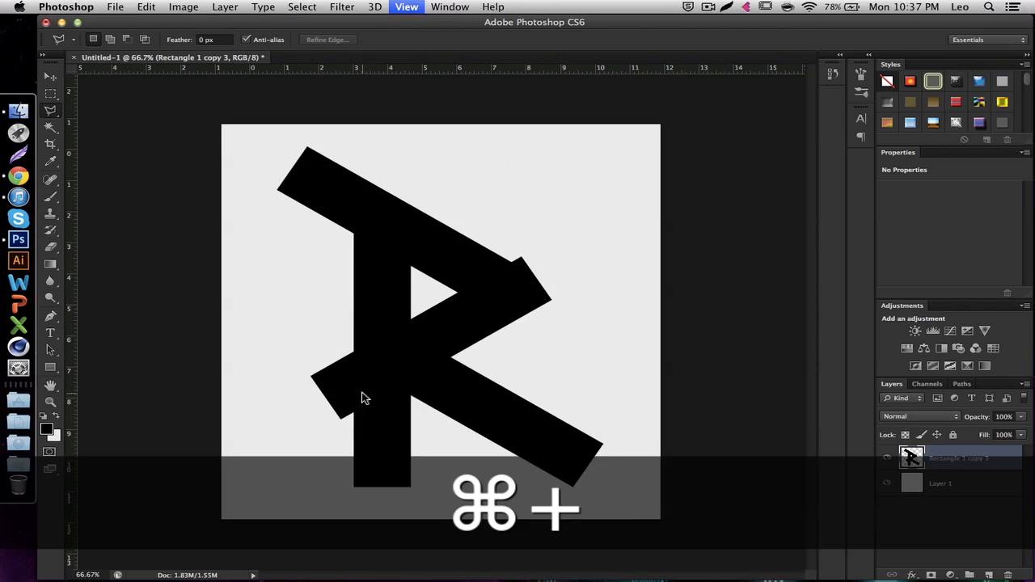
key(cmd+plus)
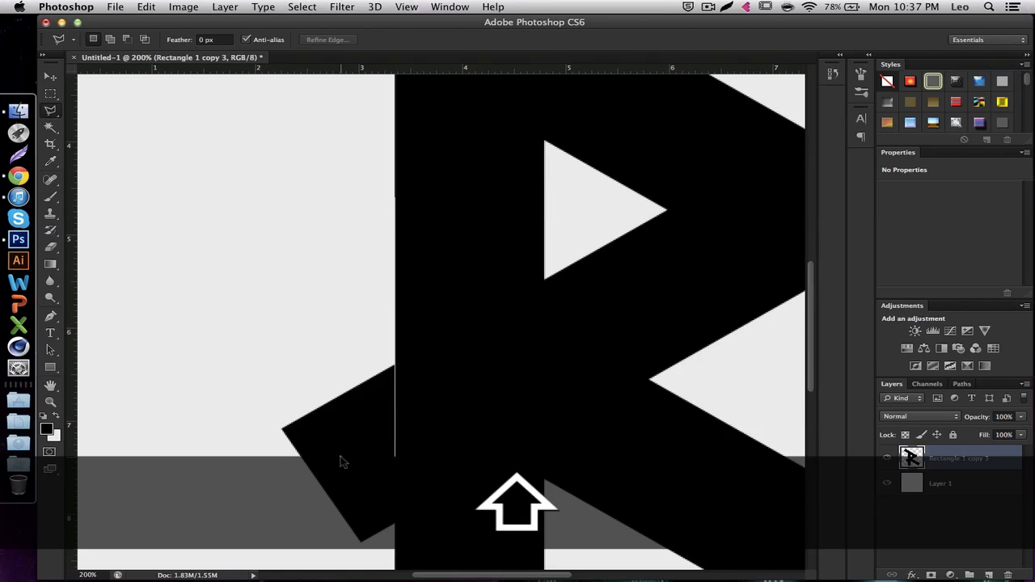
mouse_move(492, 352)
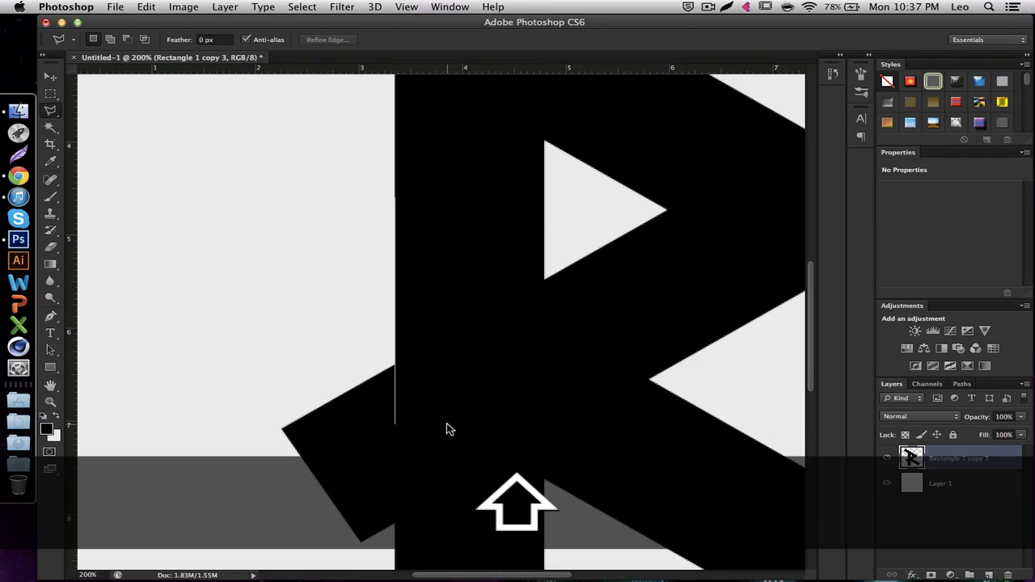
scroll(down, 3)
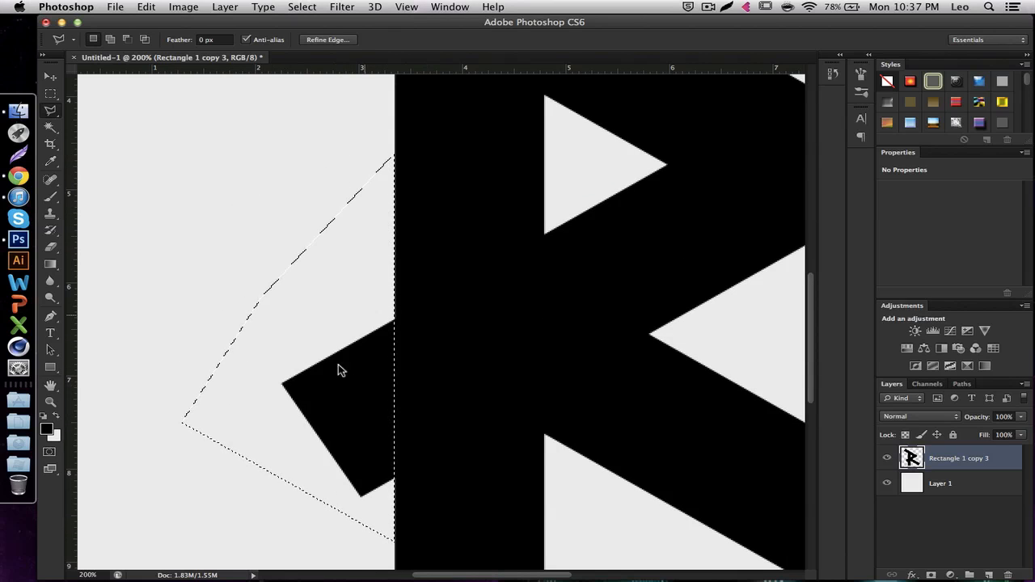
key(cmd+d)
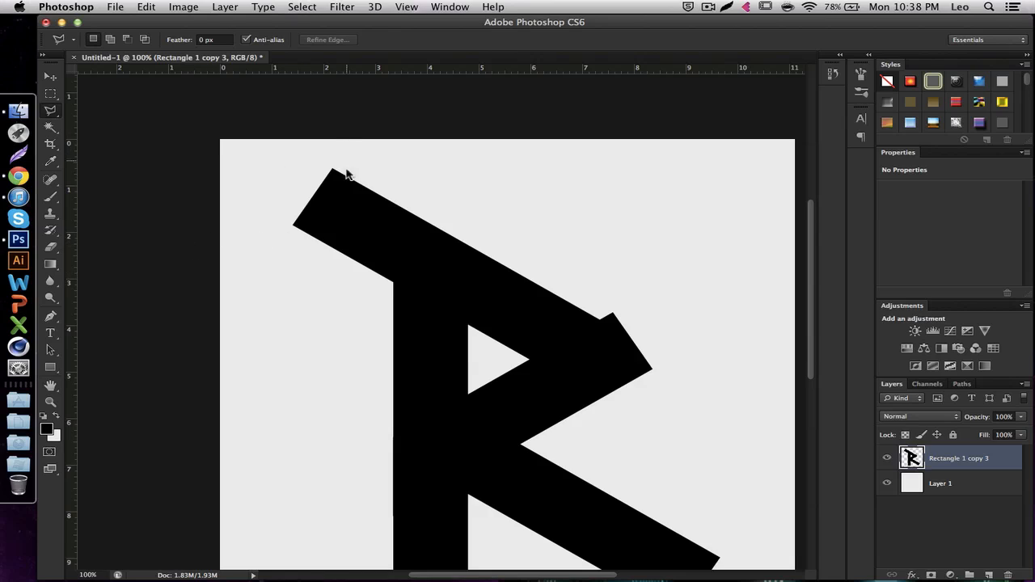
mouse_move(313, 265)
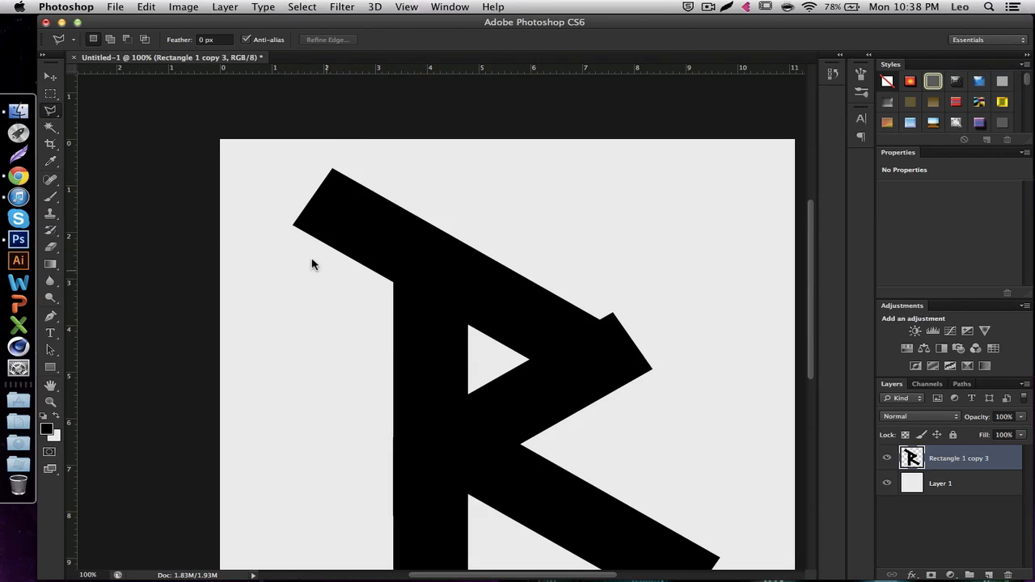
Slice the R's top-left stroke end and lower leg end into sharp angled points, then outline a wedge on the right arm.
drag(279, 227, 466, 217)
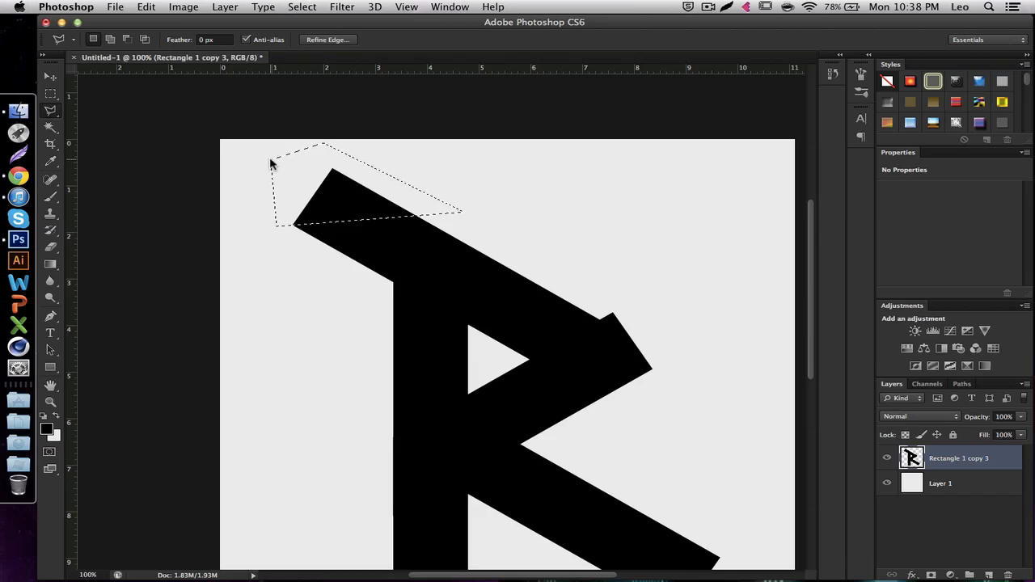
key(cmd+d)
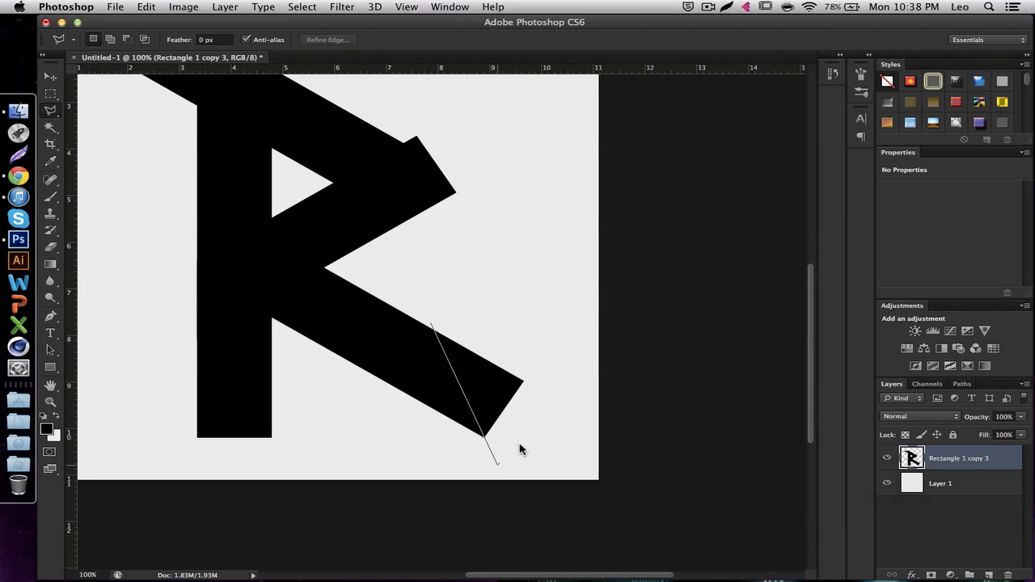
key(cmd+d)
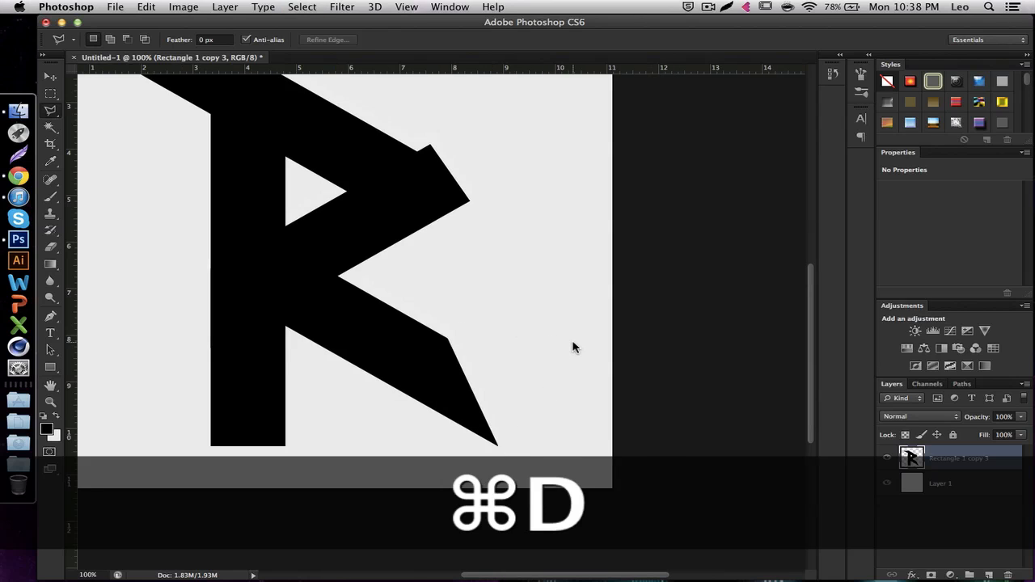
key(cmd+d)
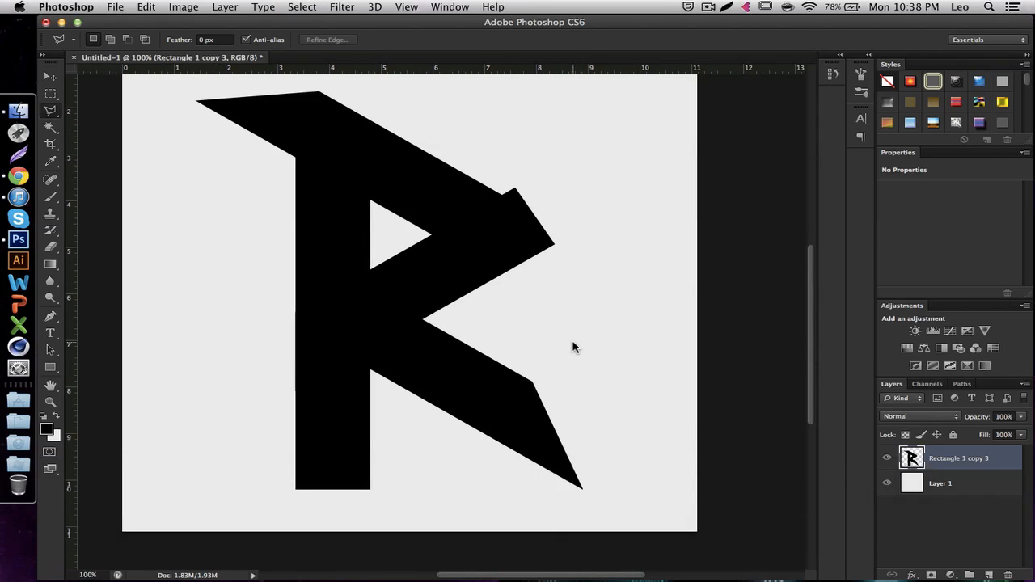
mouse_move(500, 181)
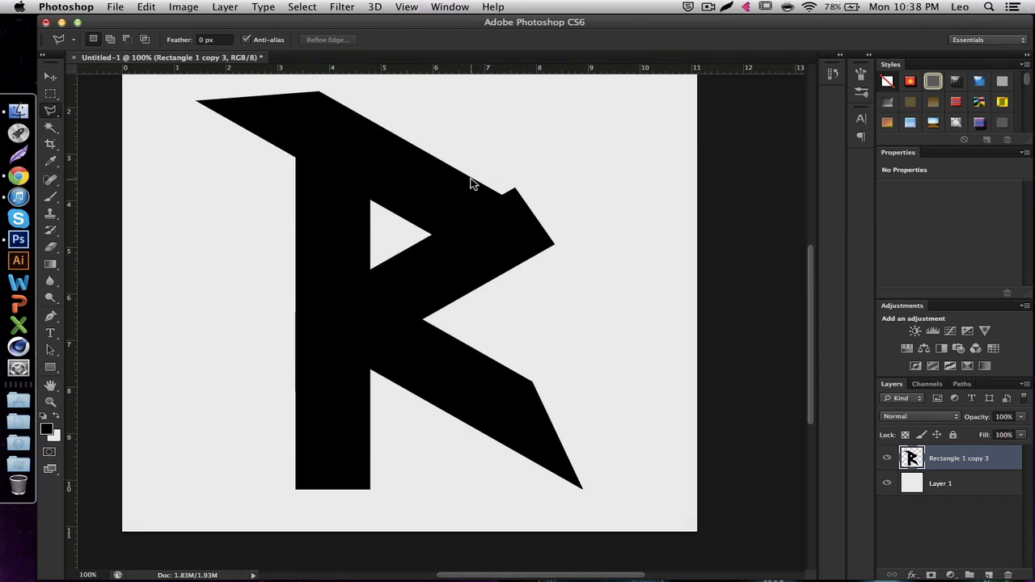
drag(472, 181, 582, 251)
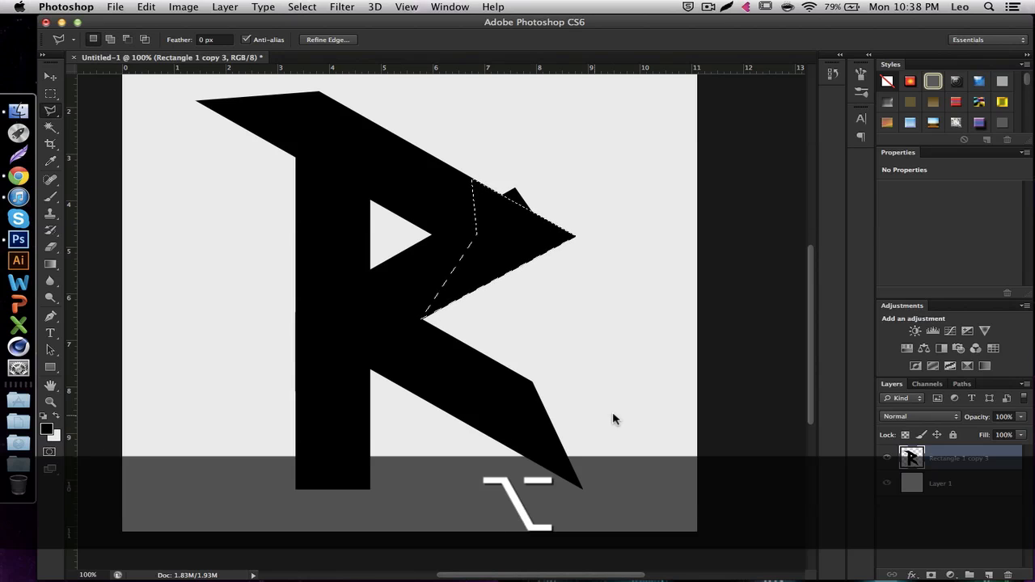
Trim the wedge and a small bump off the R's right arm to sharpen it into a clean point.
key(cmd+d)
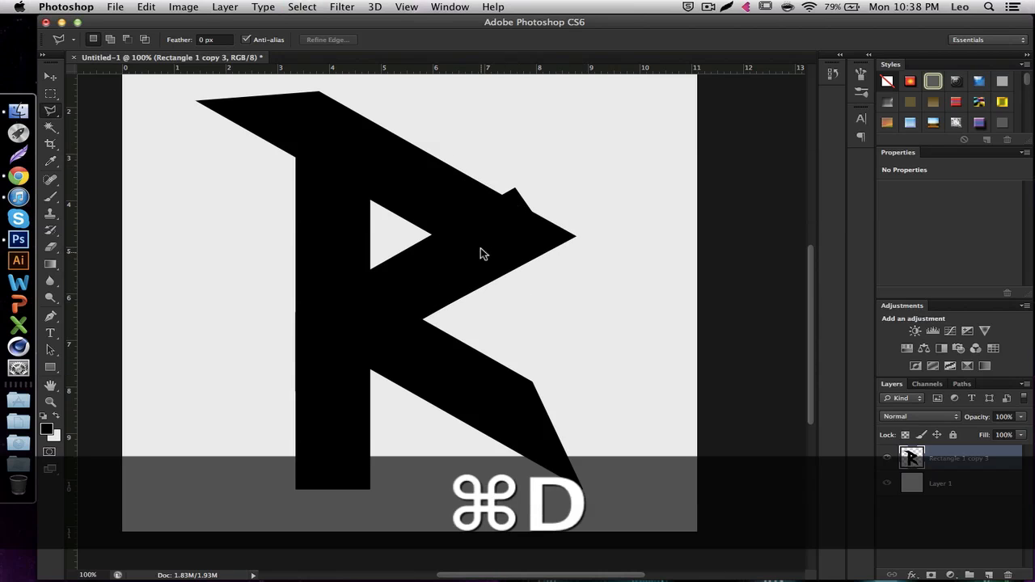
key(cmd+d)
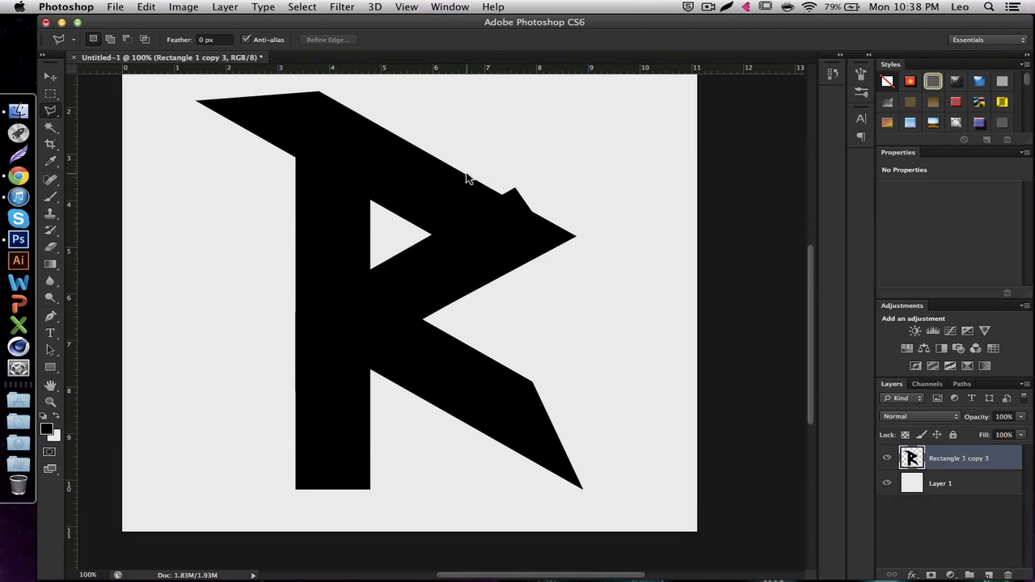
drag(471, 178, 670, 249)
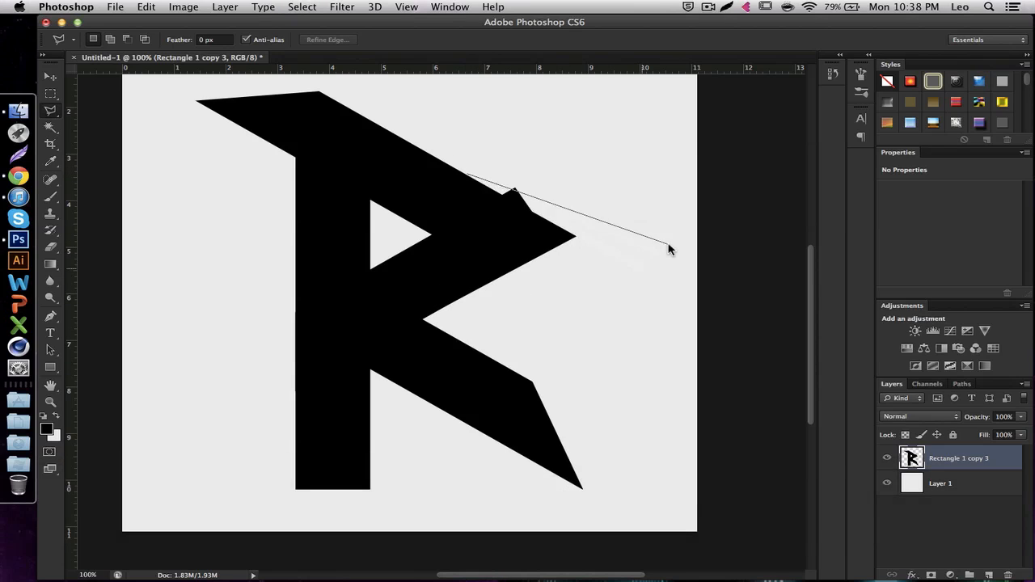
key(cmd+d)
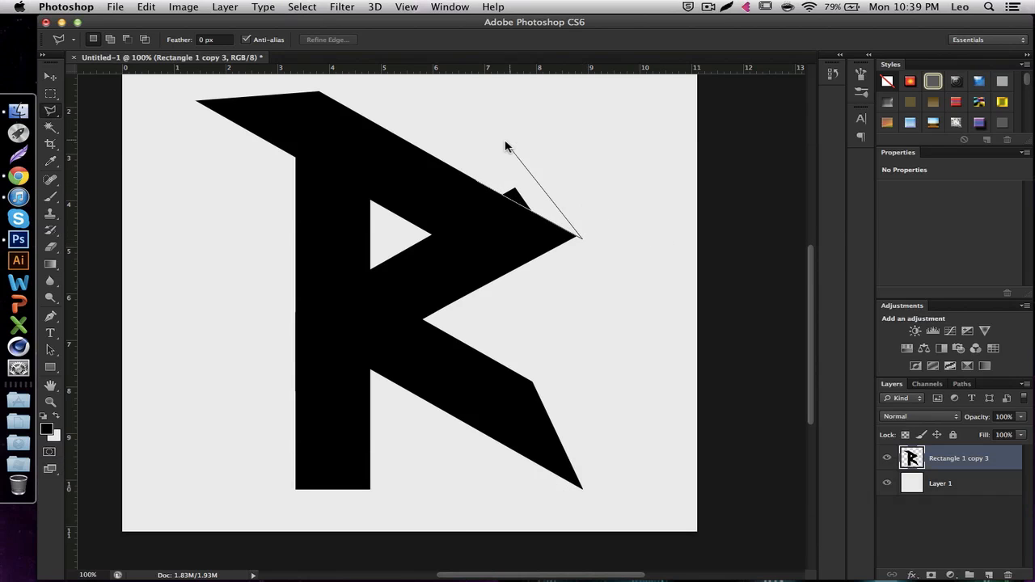
key(cmd+d)
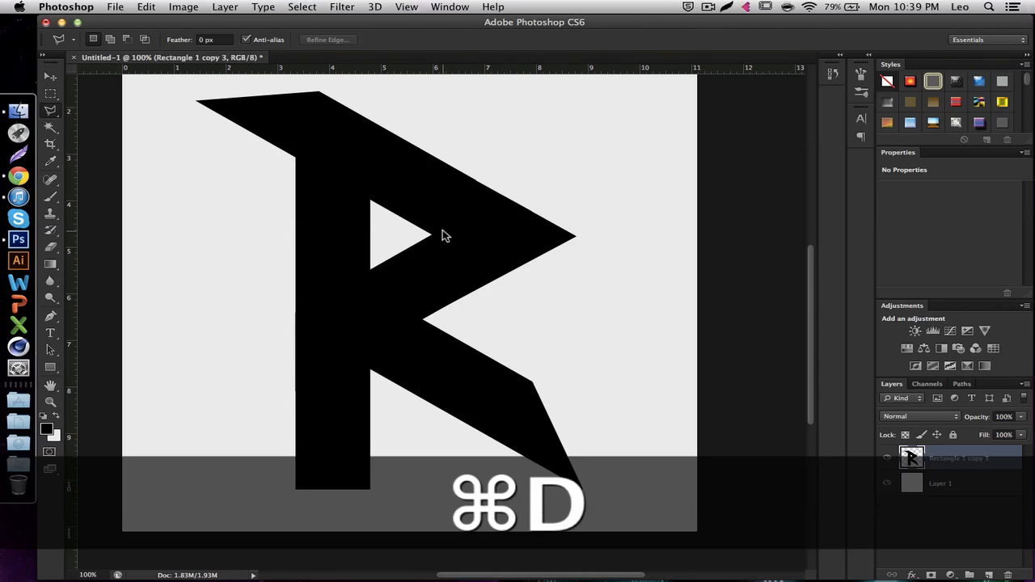
key(cmd++)
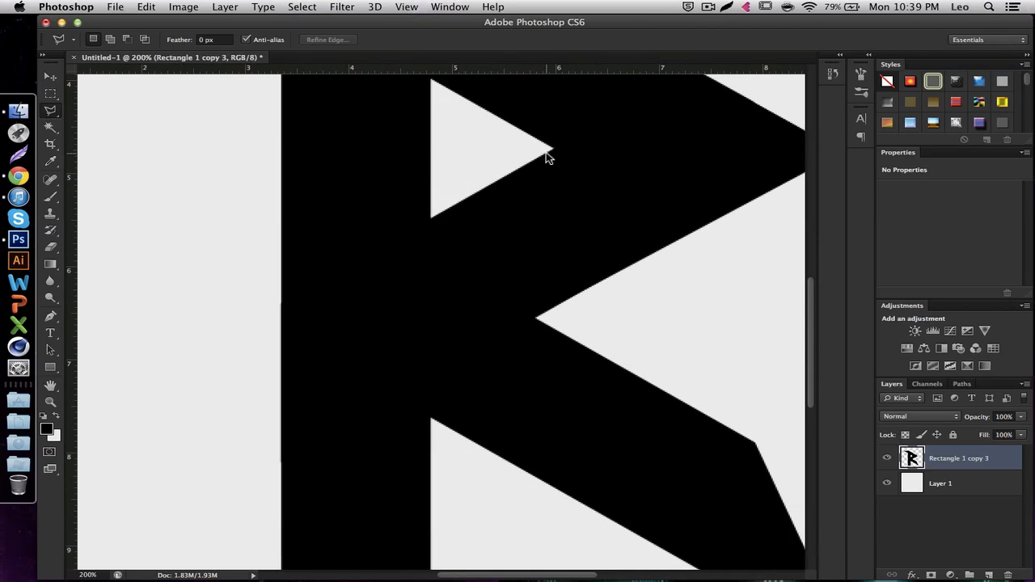
mouse_move(472, 197)
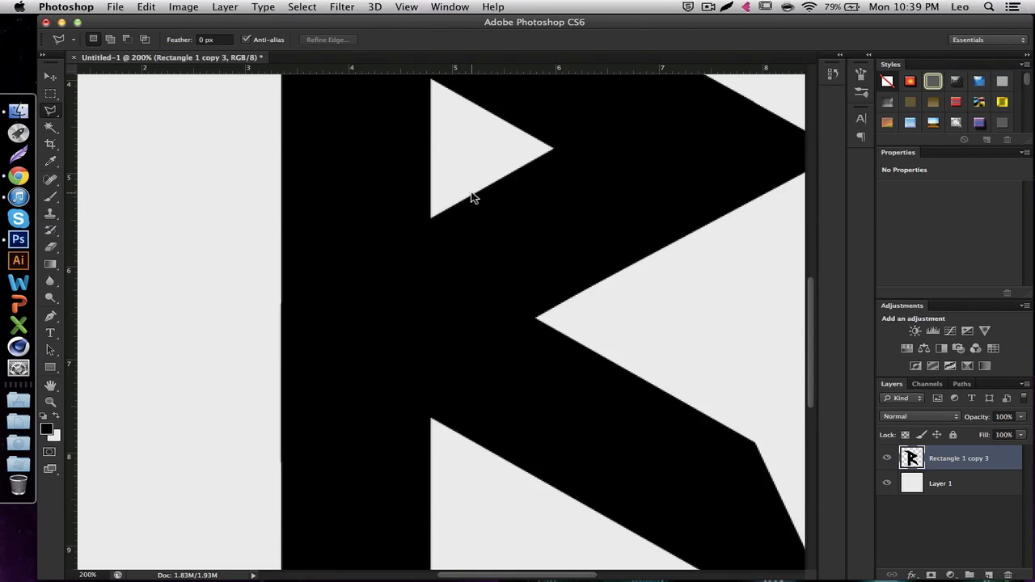
Cut a thin angled sliver across the stem to separate the leg, then clear the selection.
drag(473, 198, 348, 273)
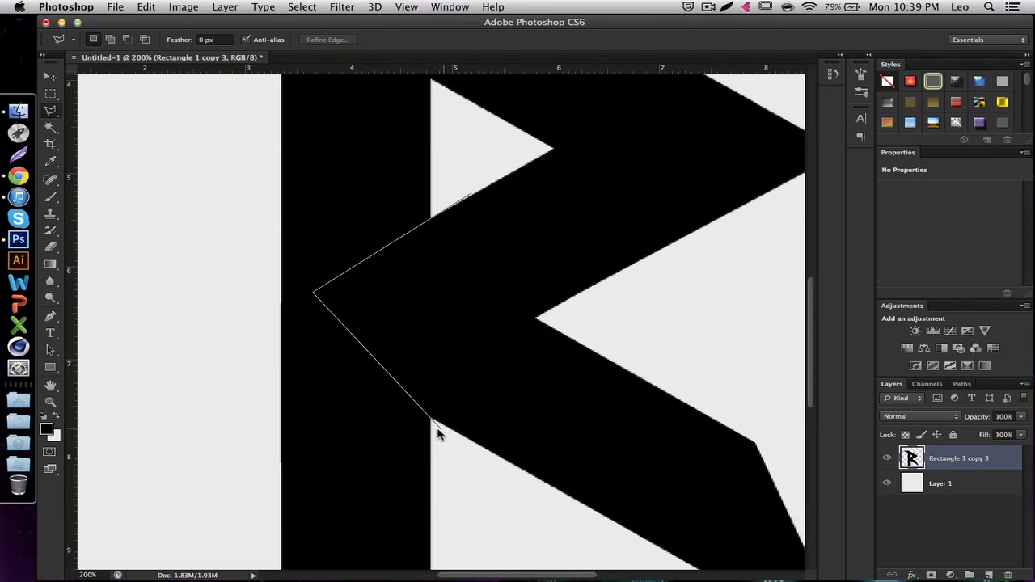
key(cmd+d)
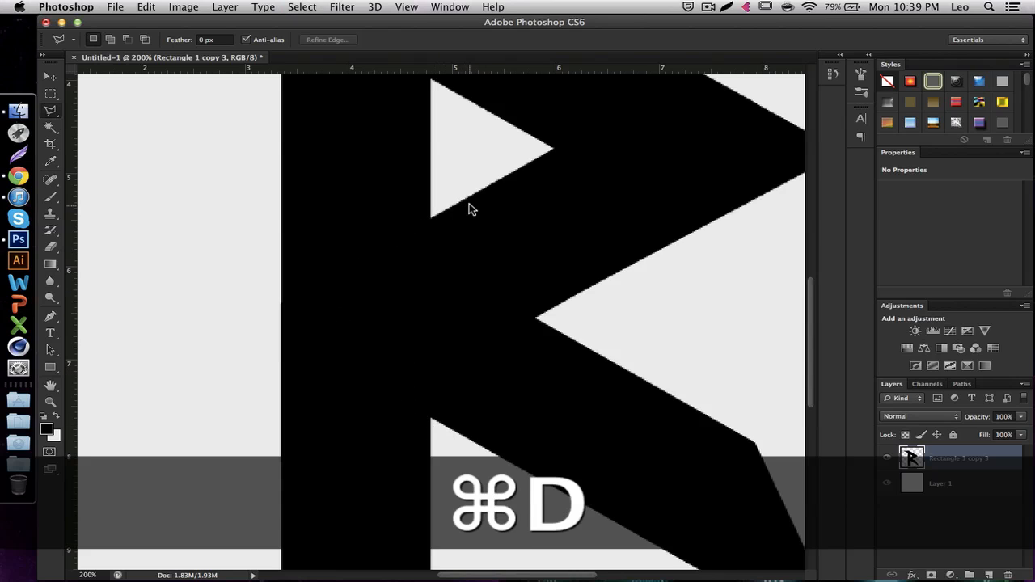
key(cmd+d)
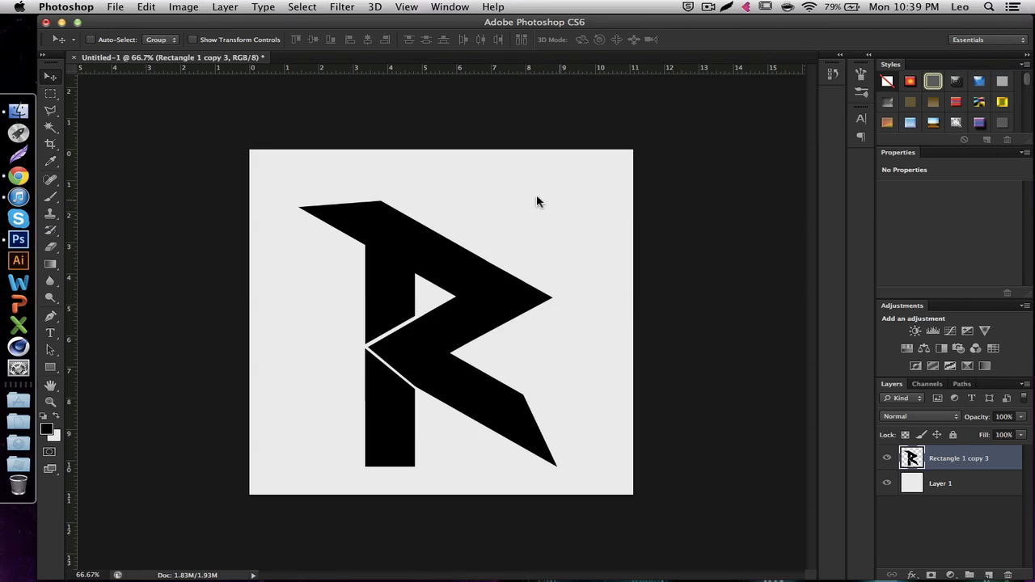
mouse_move(498, 473)
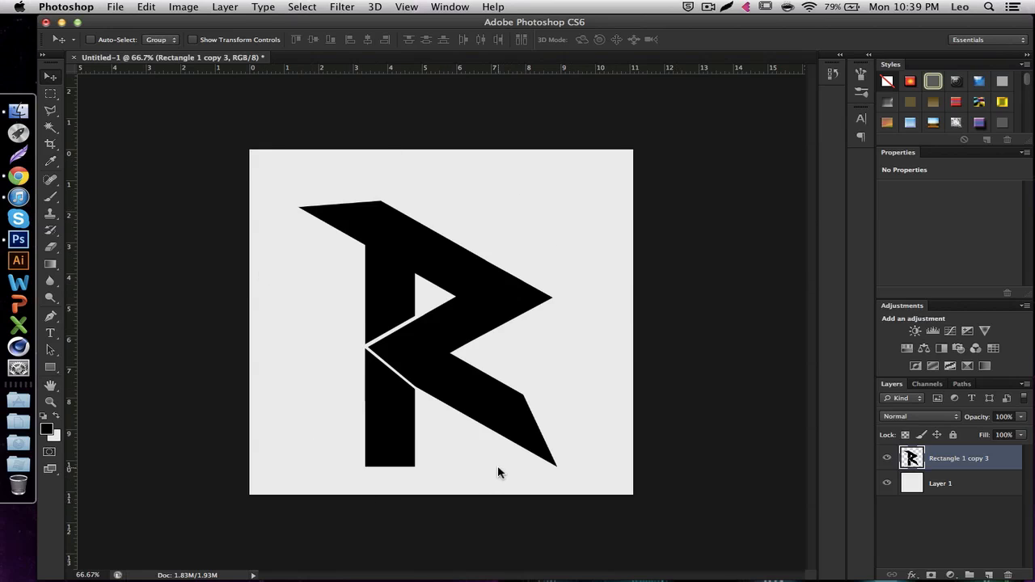
mouse_move(613, 385)
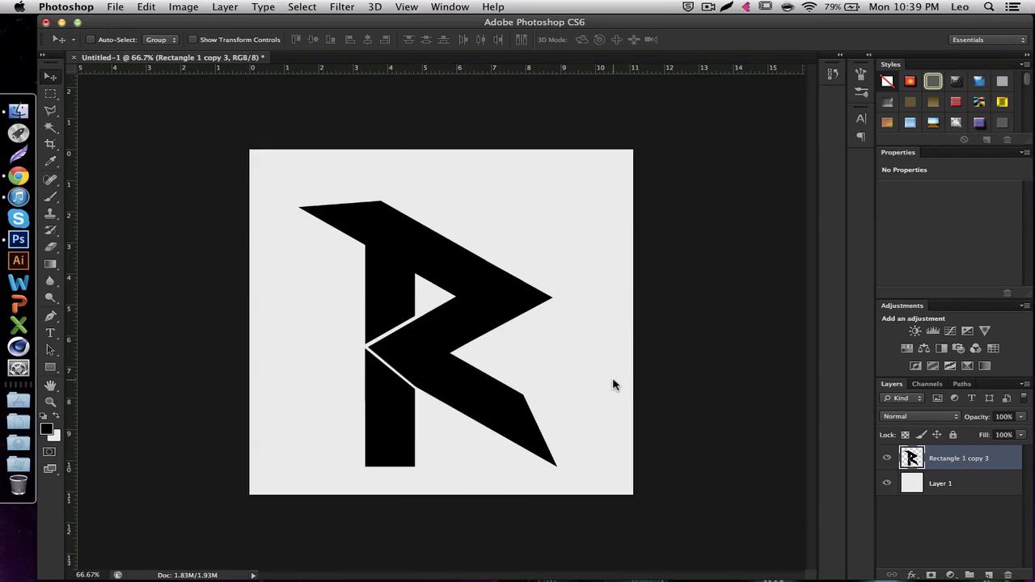
mouse_move(590, 343)
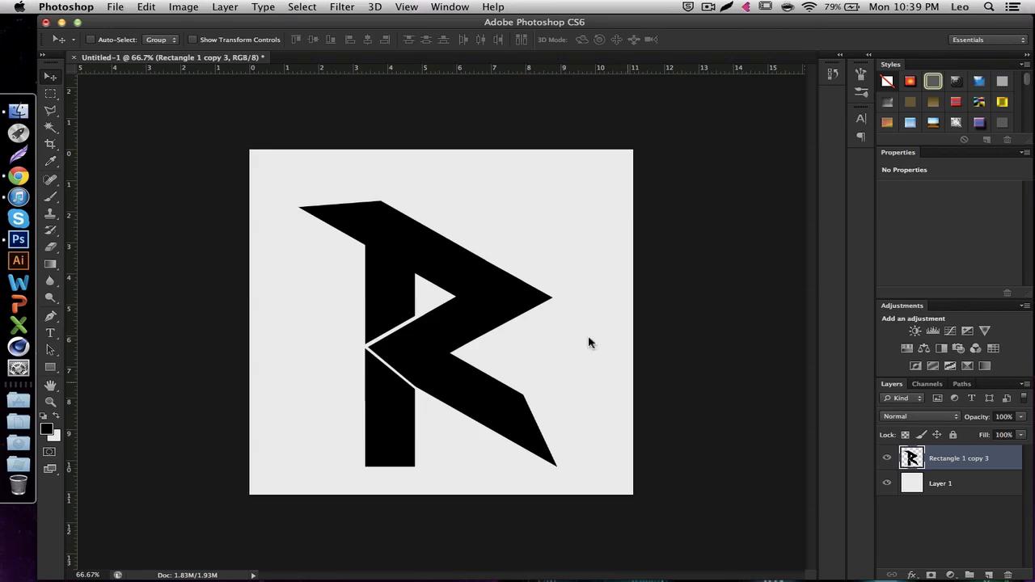
mouse_move(644, 443)
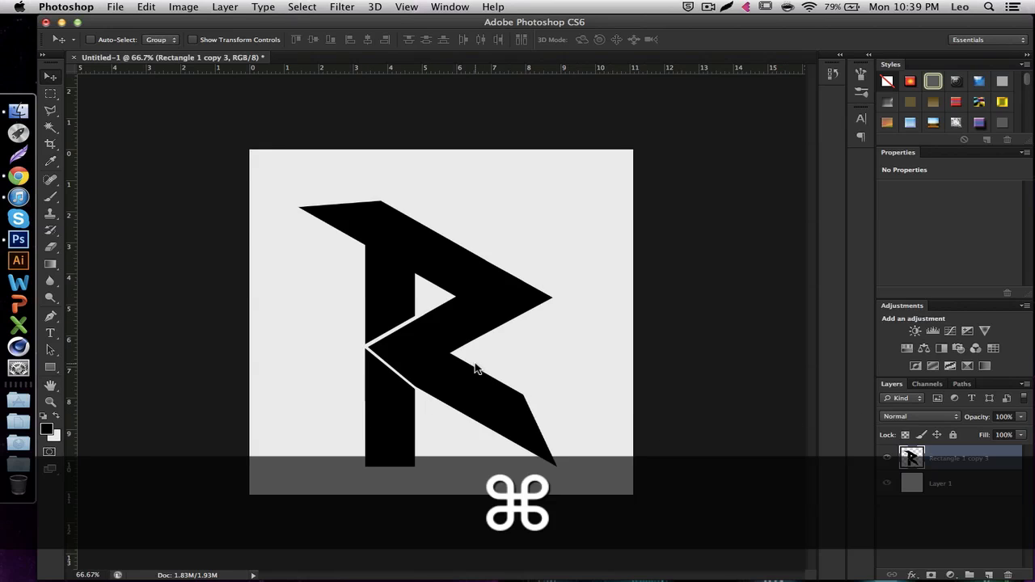
mouse_move(501, 240)
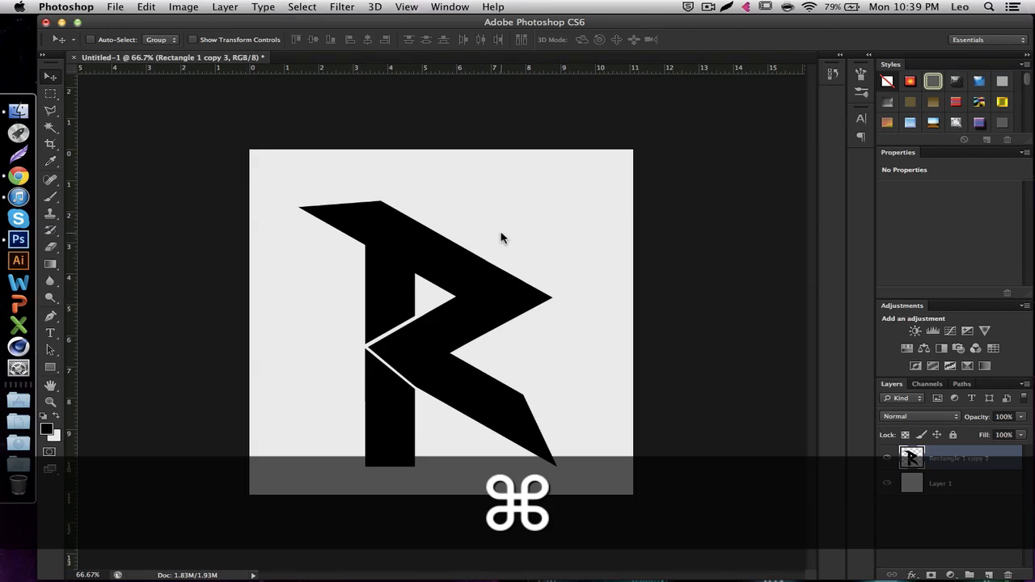
Free-transform the R, shifting it slightly right and scaling it down proportionally.
key(cmd+t)
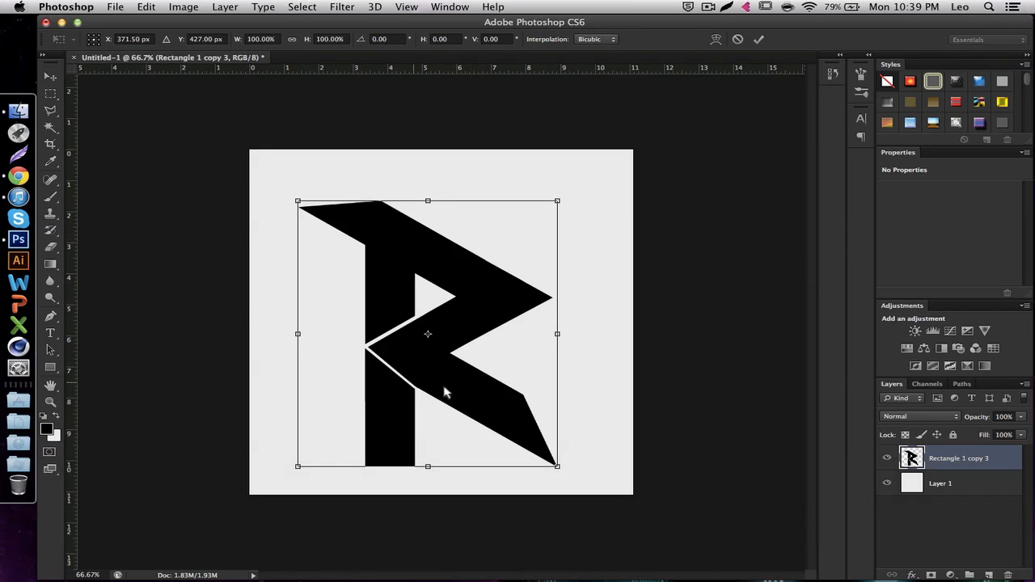
drag(427, 334, 443, 320)
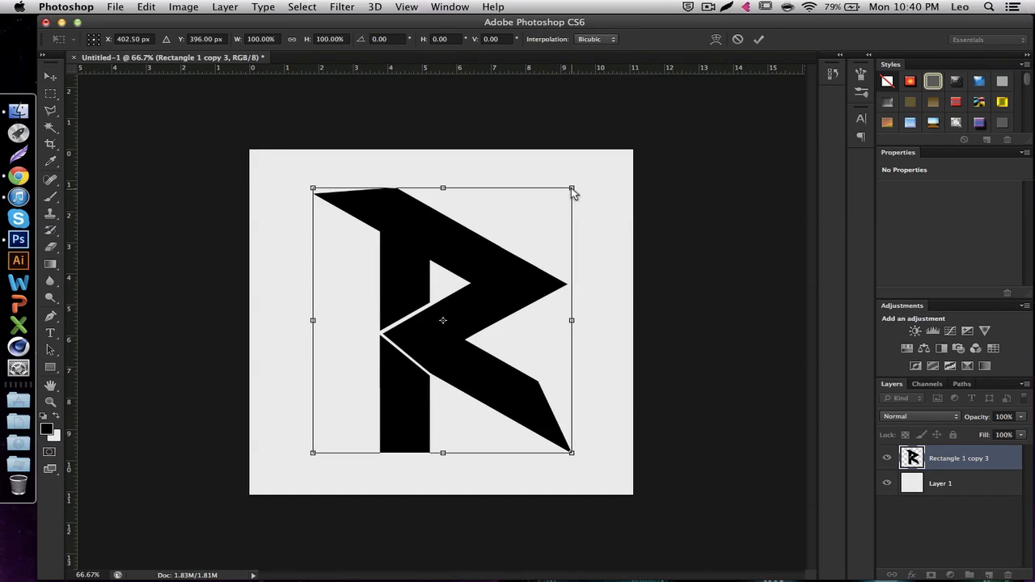
drag(573, 188, 613, 273)
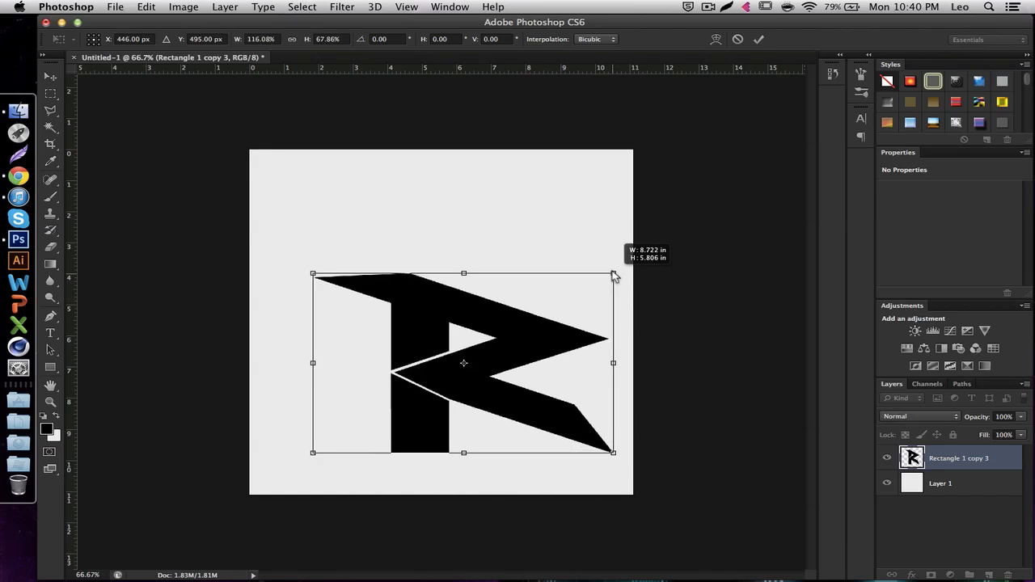
drag(613, 274, 453, 229)
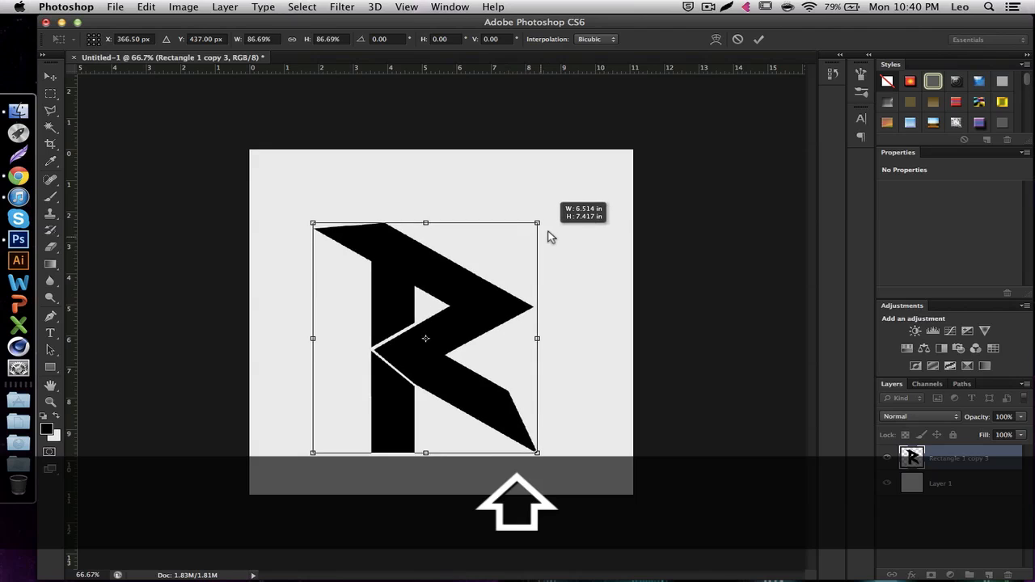
drag(537, 223, 499, 261)
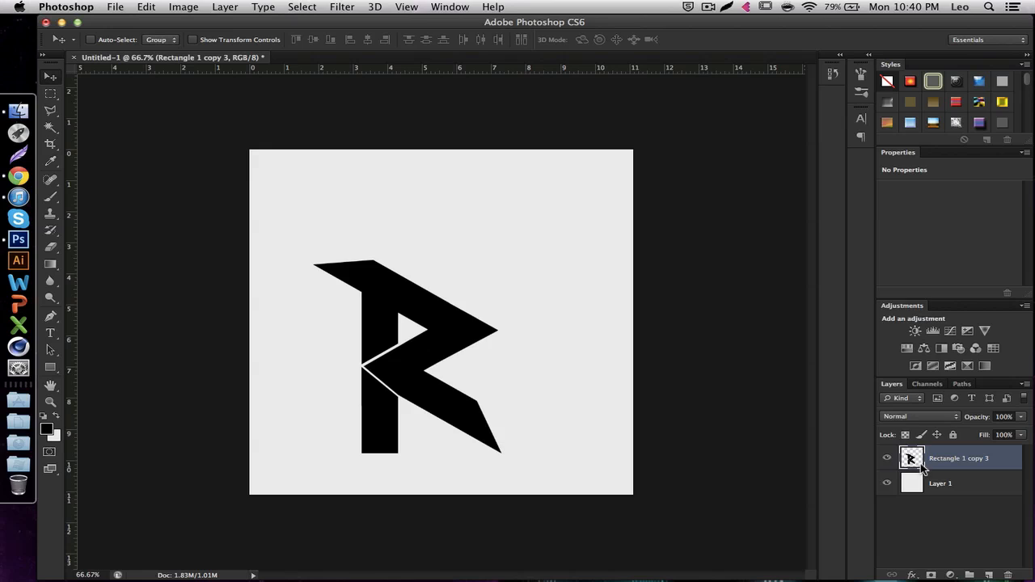
mouse_move(320, 227)
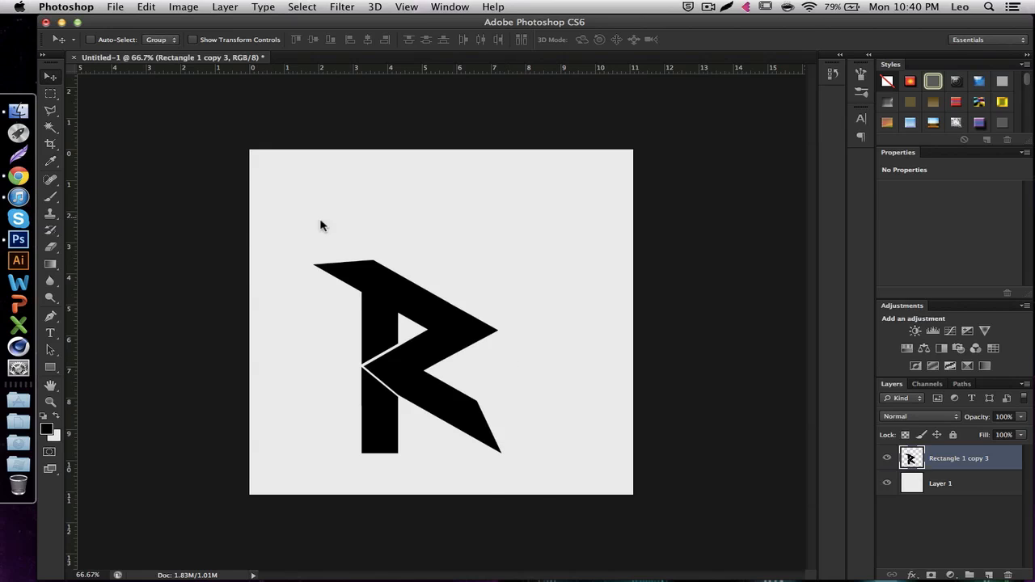
Select the whole canvas, align the R to its horizontal centre, and deselect.
key(cmd+a)
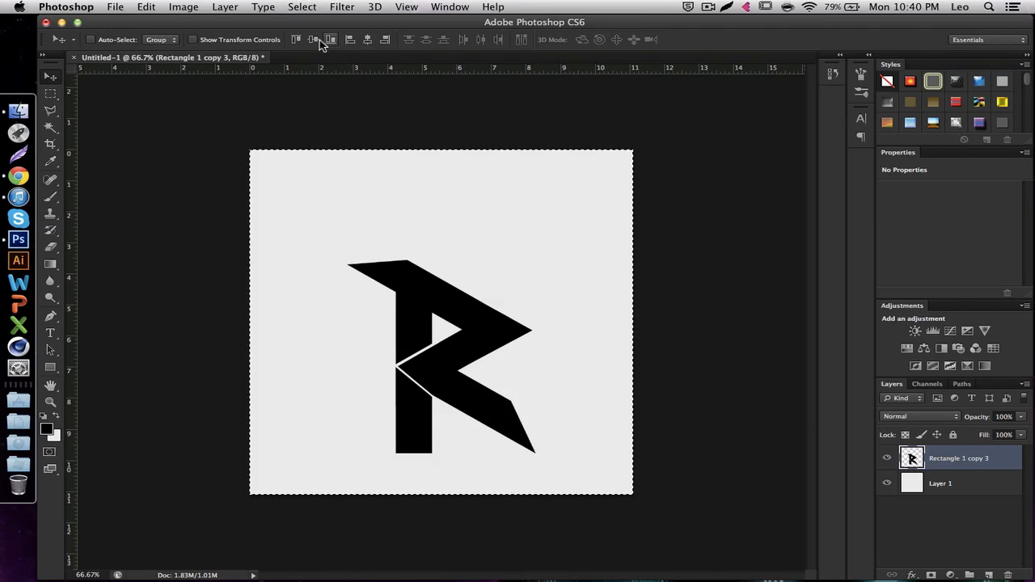
key(cmd+d)
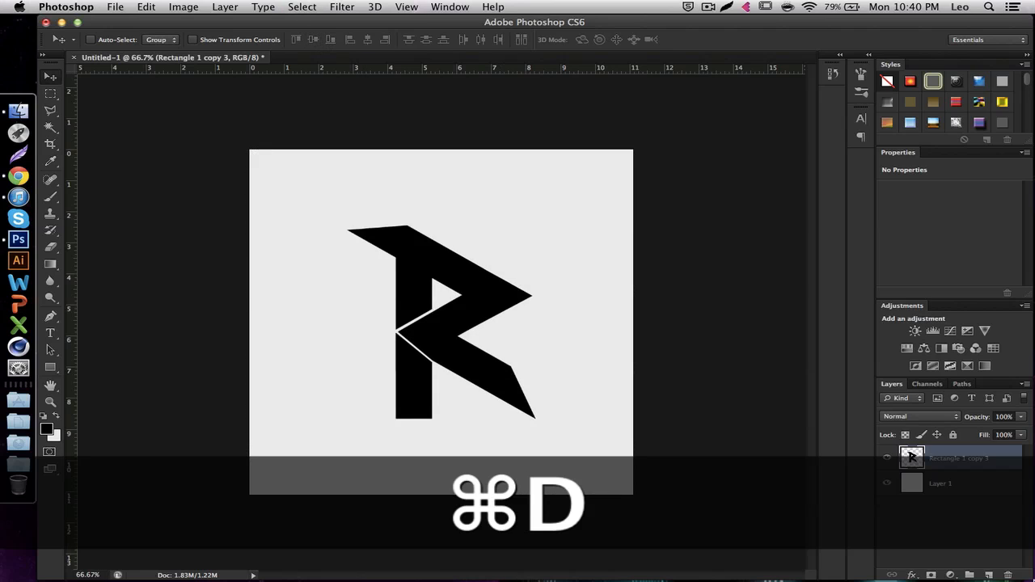
key(cmd+d)
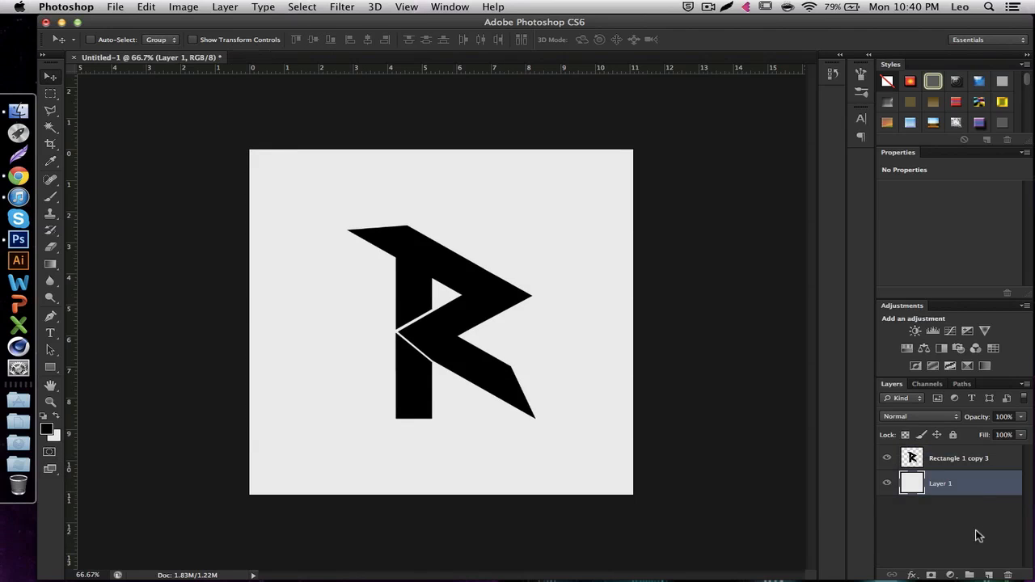
On a new layer, erase the black circle's centre into a ring around the R and zoom in on it.
click(990, 576)
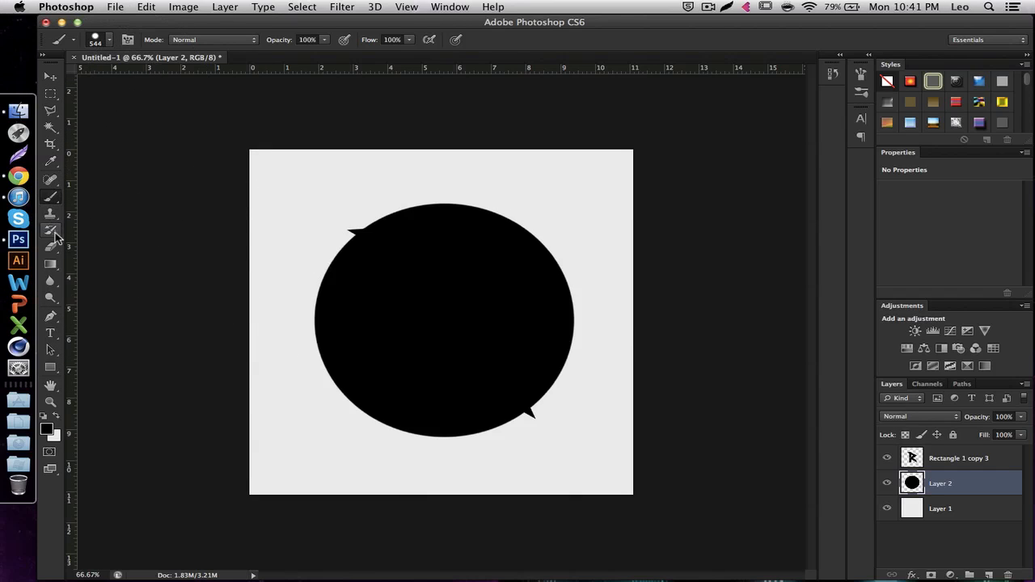
click(50, 230)
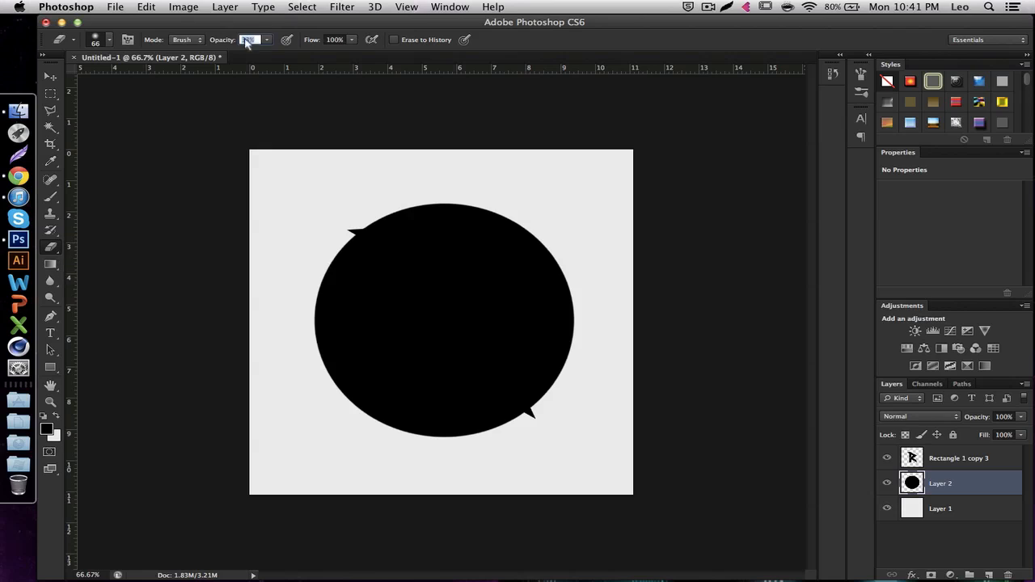
click(75, 39)
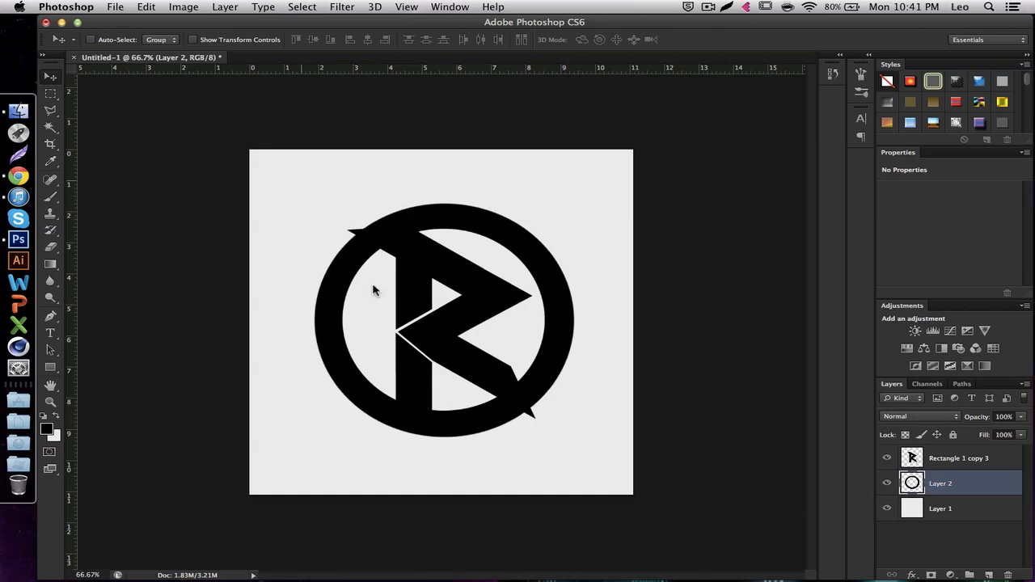
key(cmd+plus)
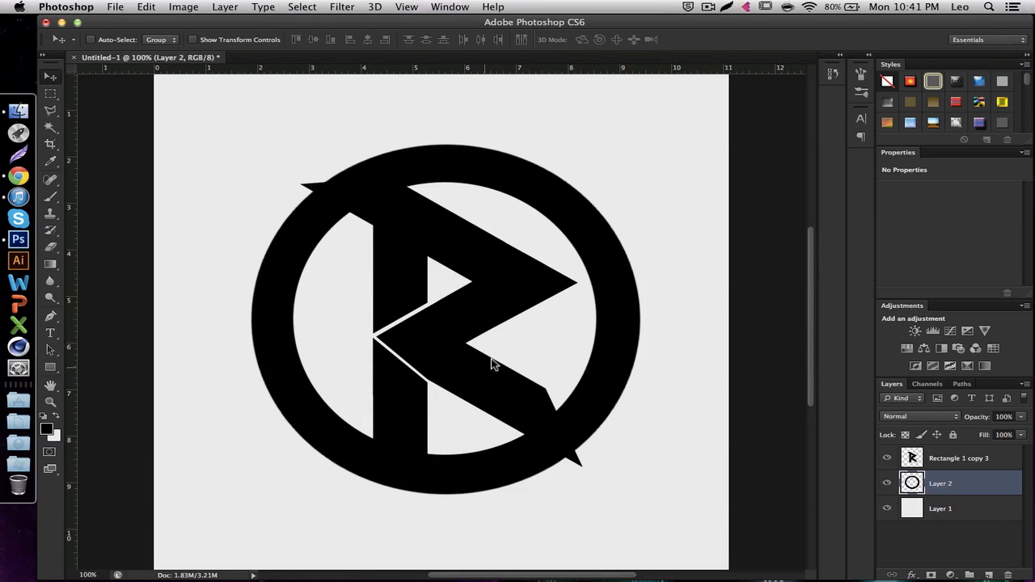
Clean the ring's edges around the R's top arm with the Lasso, then deselect and check at zoom.
click(1003, 418)
text(76)
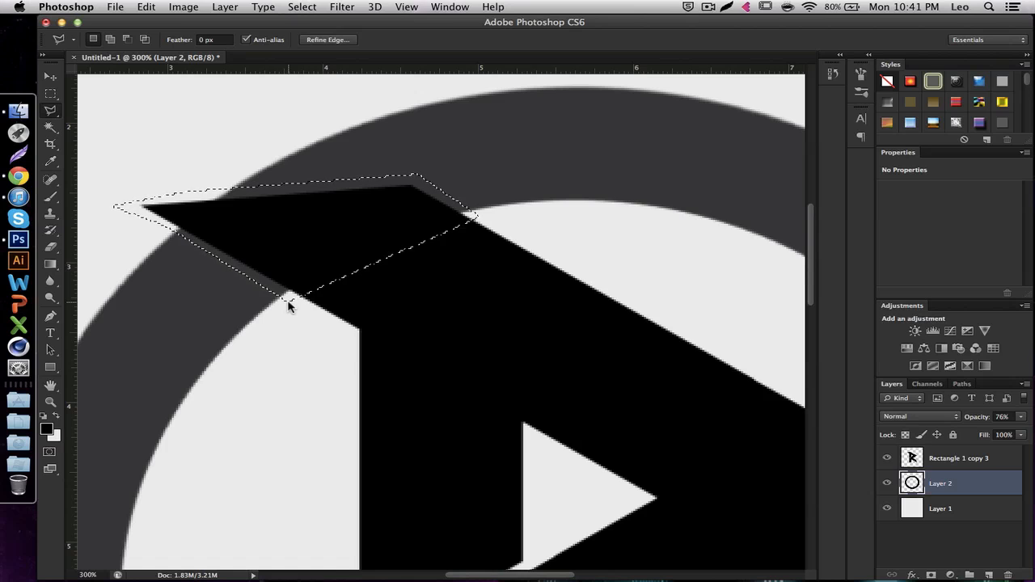
key(cmd+d)
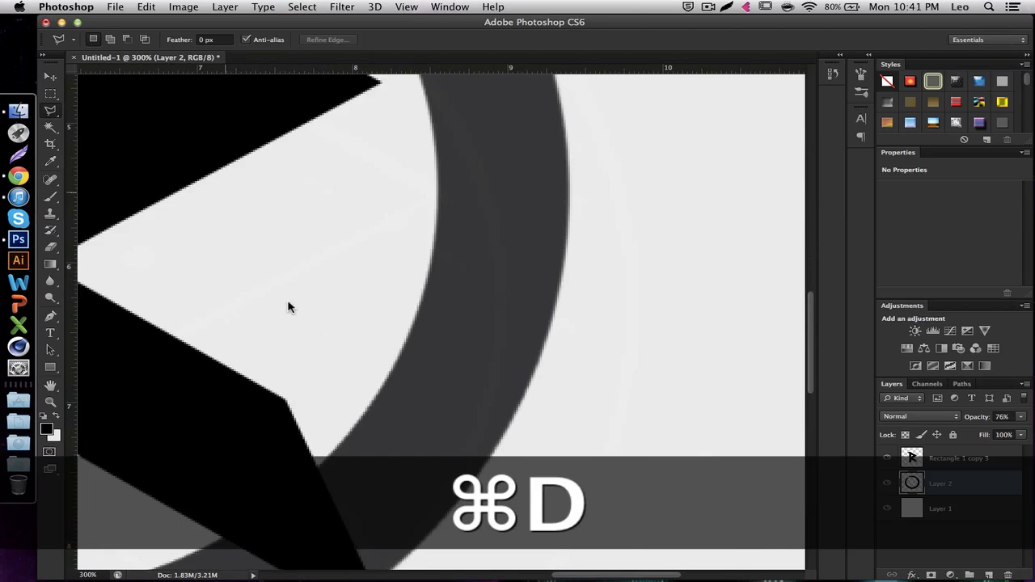
key(cmd+d)
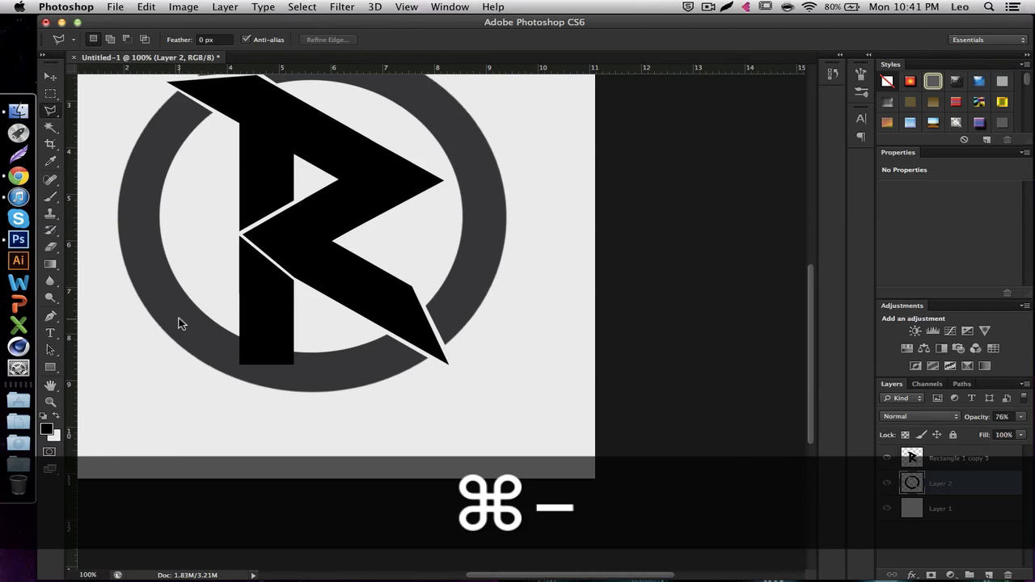
key(cmd++)
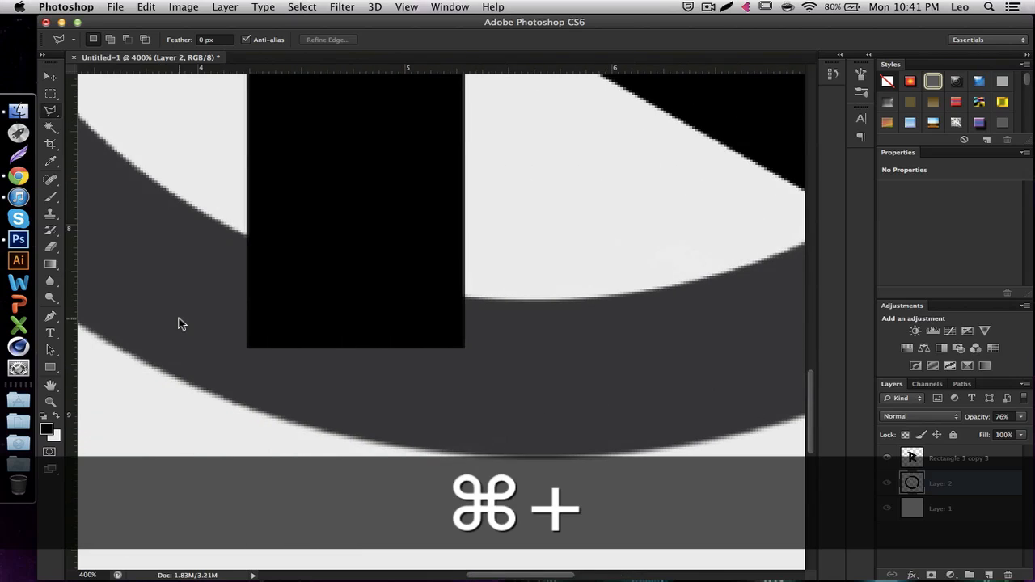
click(942, 482)
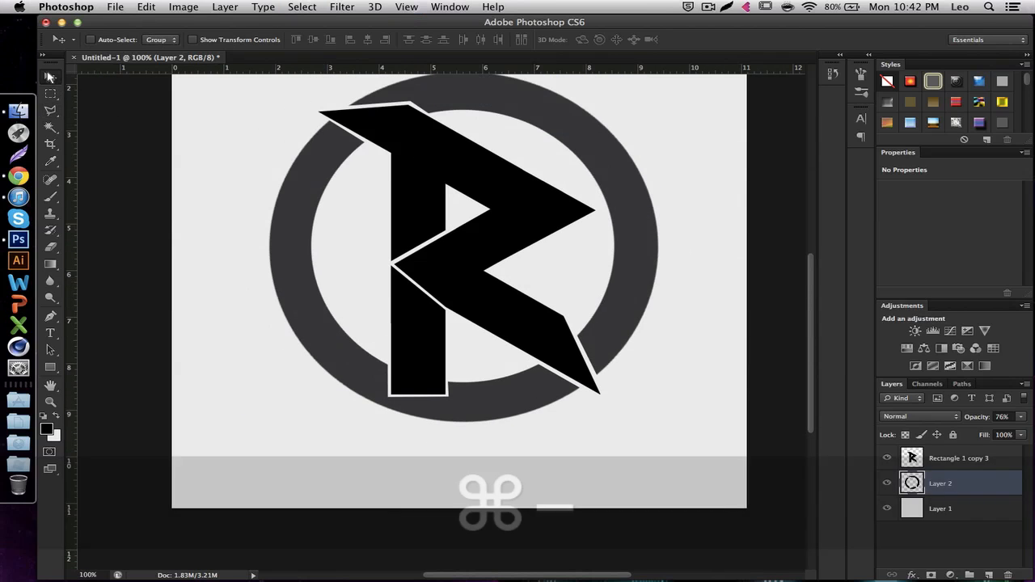
click(50, 94)
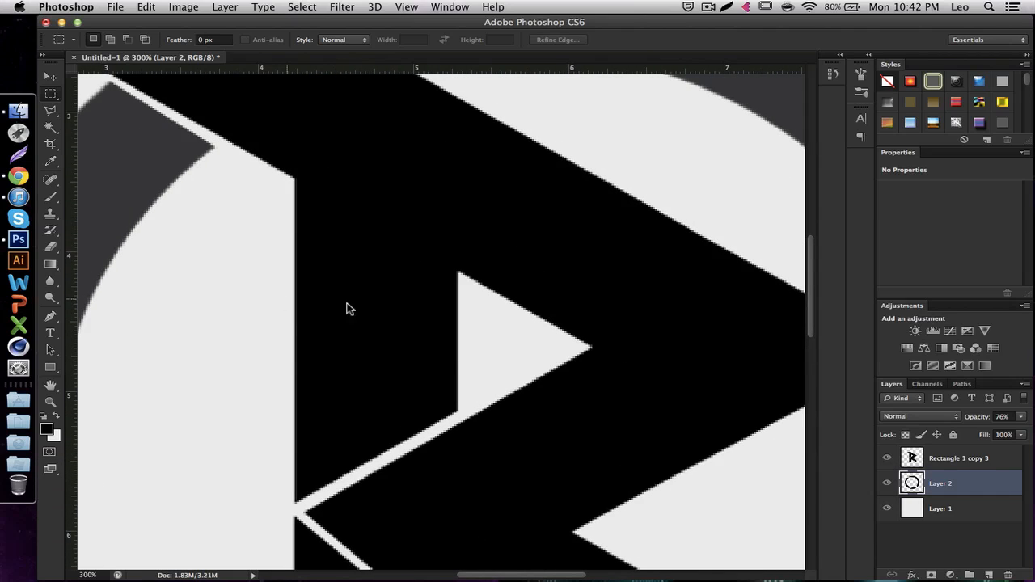
On the Rectangle 1 copy 3 layer, marquee and delete thin slits in the R's stem.
click(958, 458)
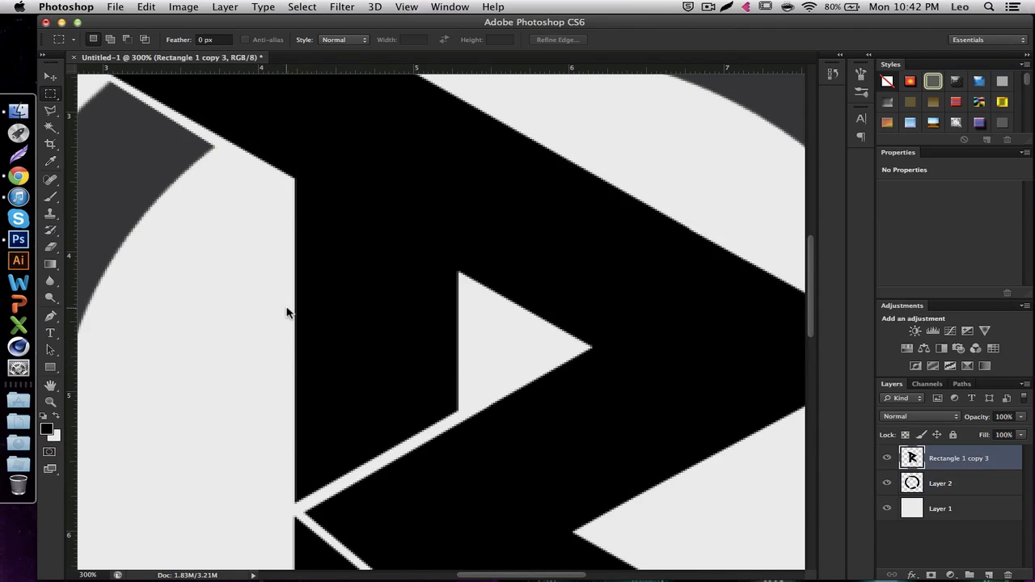
drag(288, 306, 350, 325)
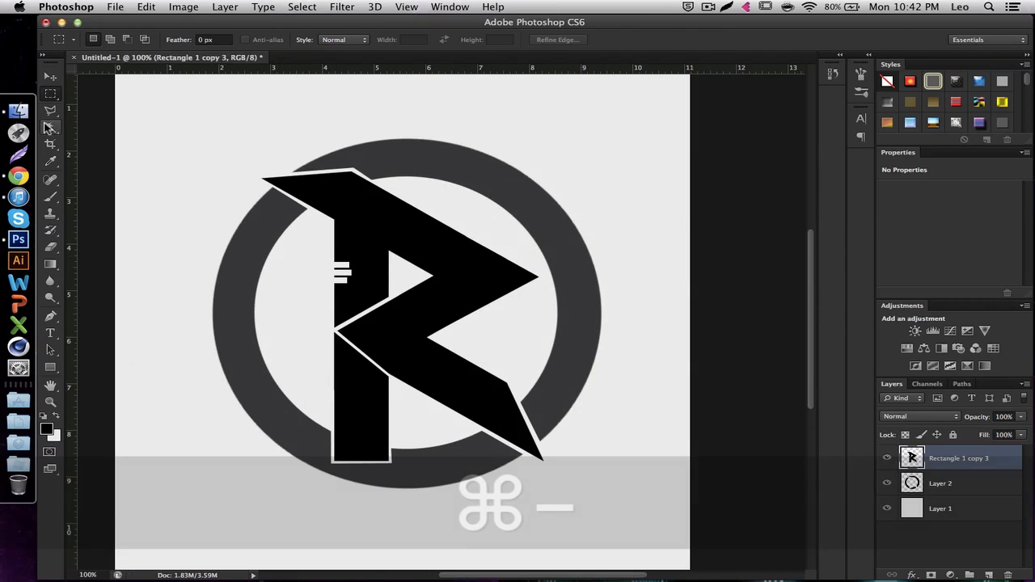
click(50, 110)
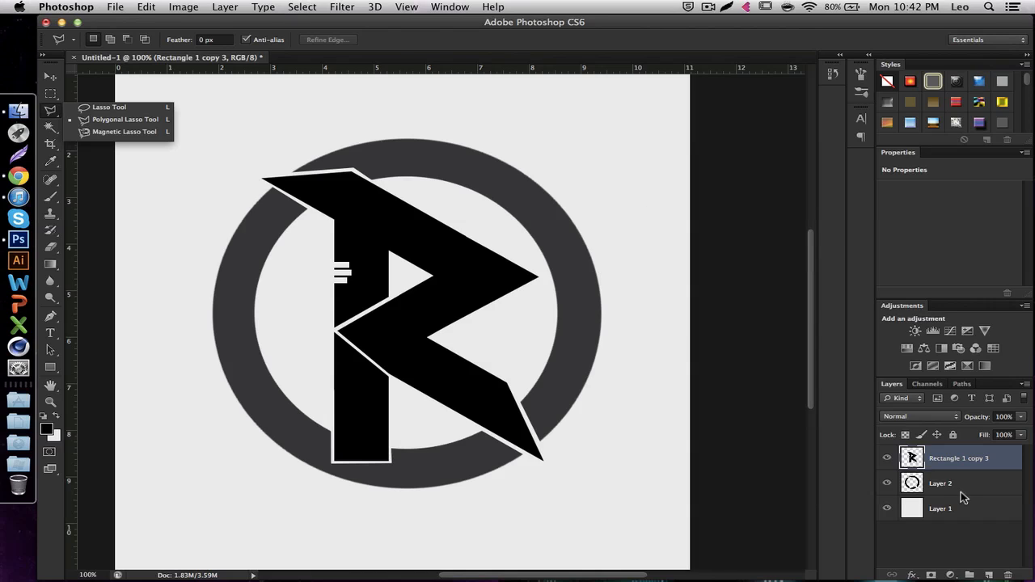
Draw a filled triangle with the Polygonal Lasso and place it atop the ring.
click(942, 482)
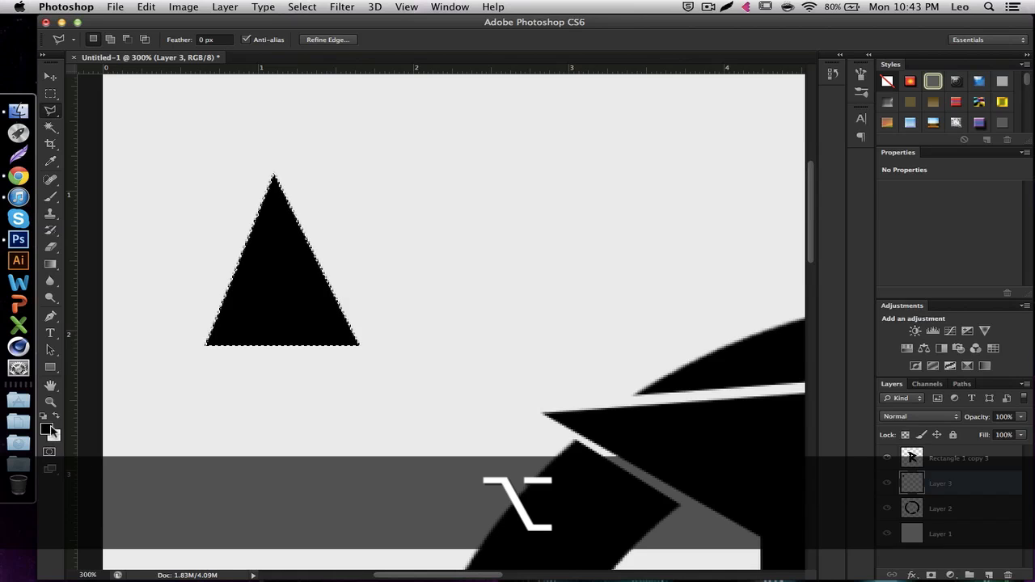
key(cmd+d)
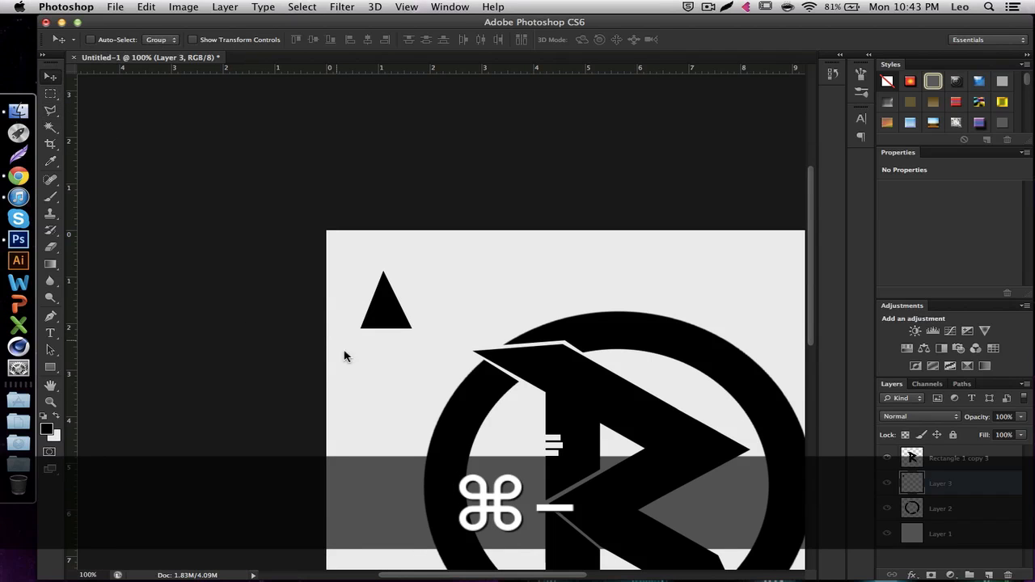
drag(385, 299, 613, 283)
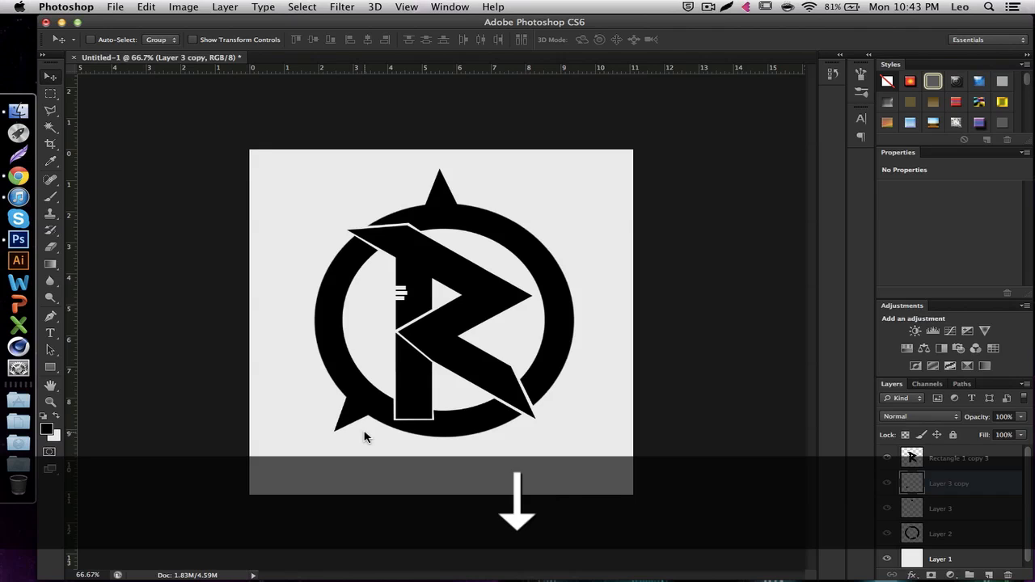
key(cmd+t)
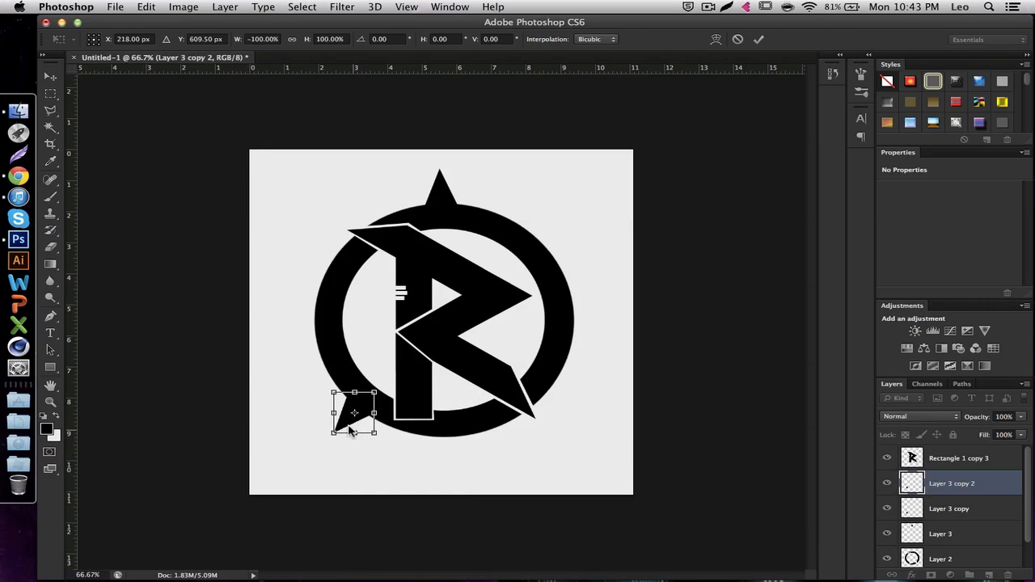
Position duplicate triangles as spikes at the ring's lower left and lower right.
key(cmd+z)
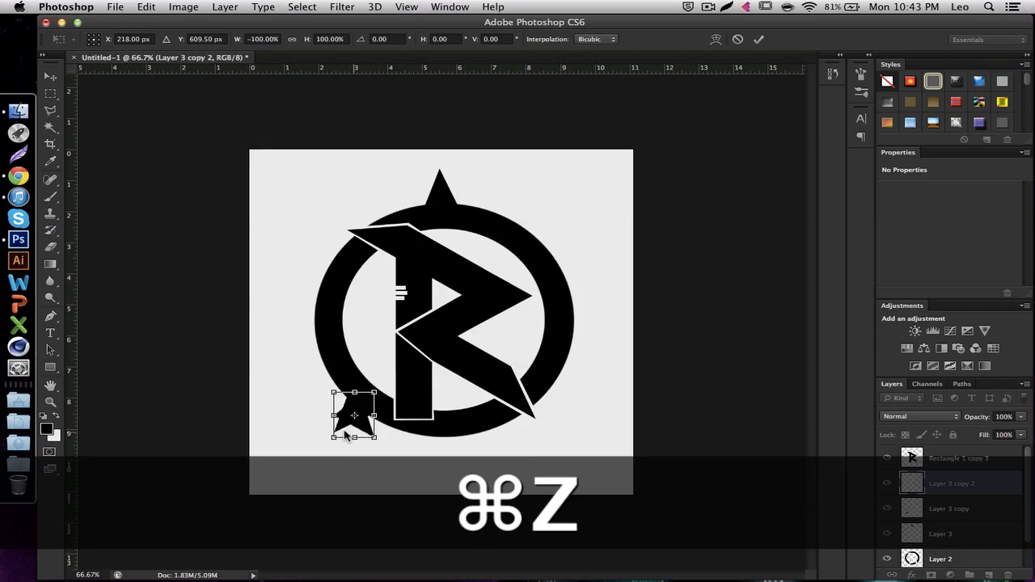
drag(353, 415, 544, 397)
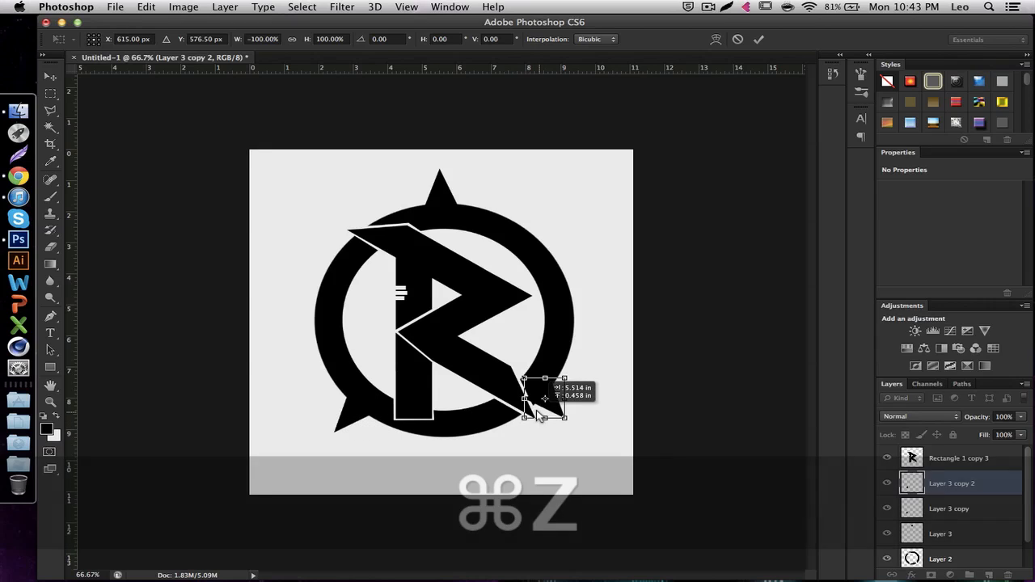
key(cmd+plus)
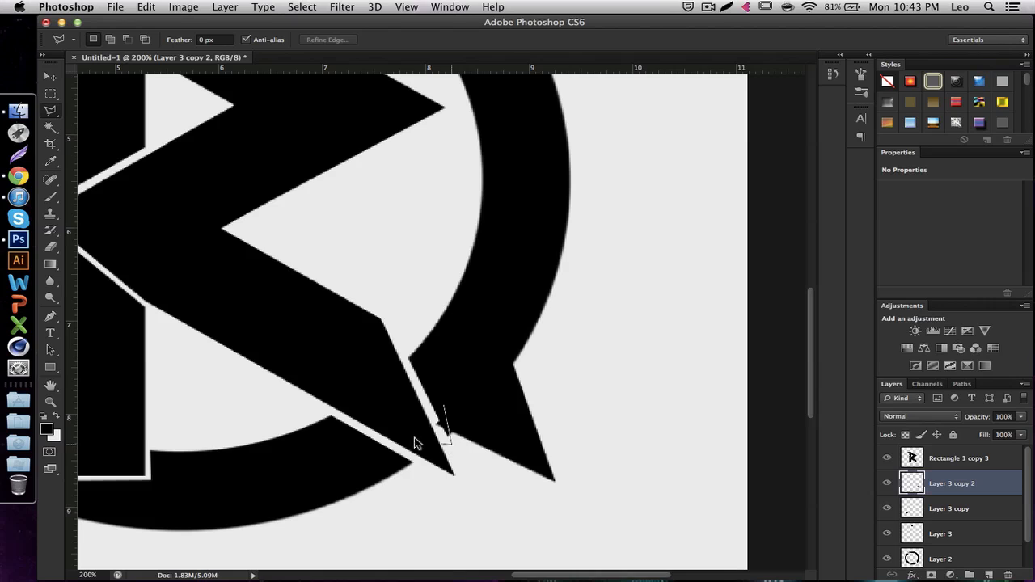
key(cmd+-)
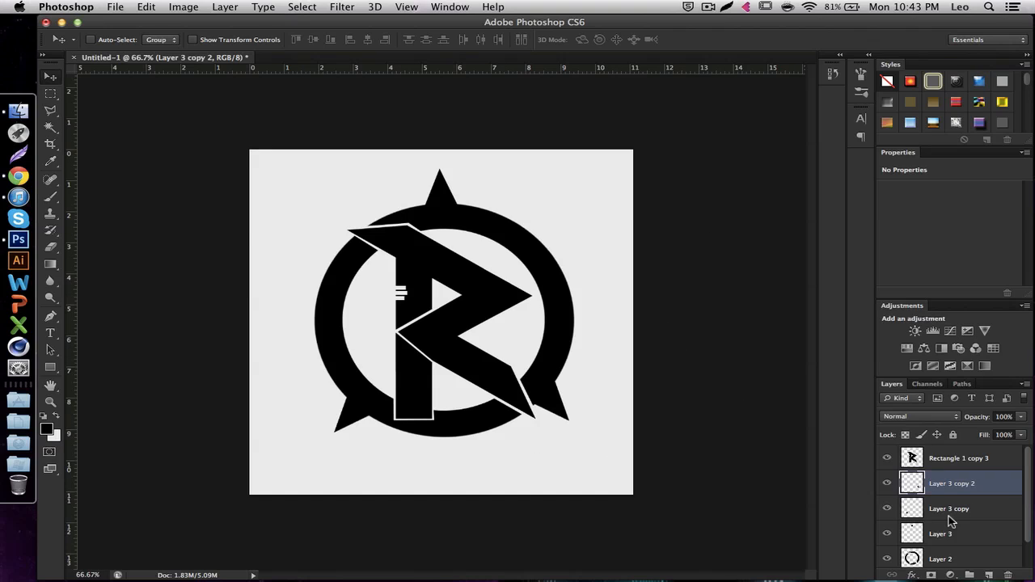
Merge all logo layers into one with Cmd+E and bring up its layer style.
click(957, 458)
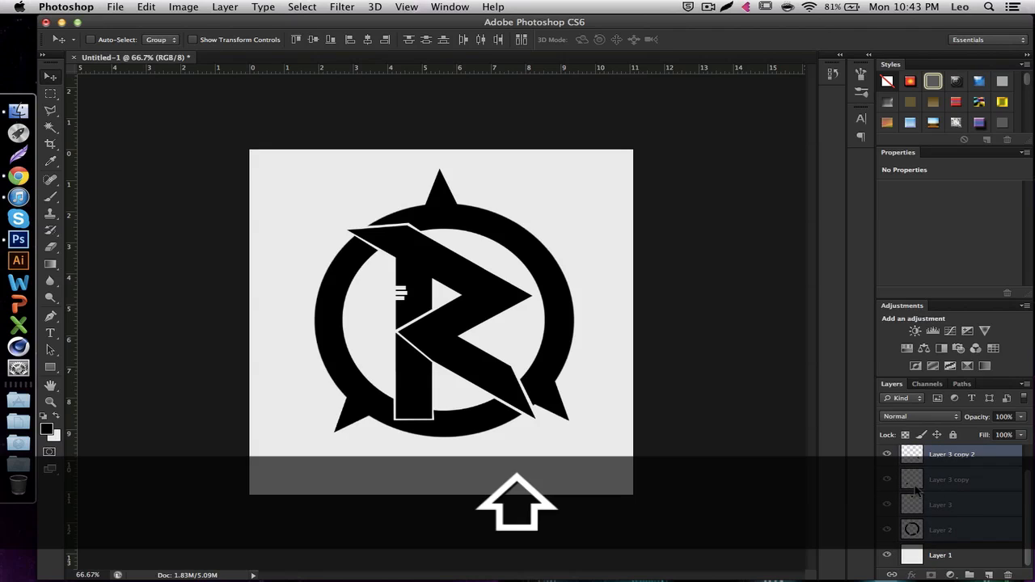
key(cmd+e)
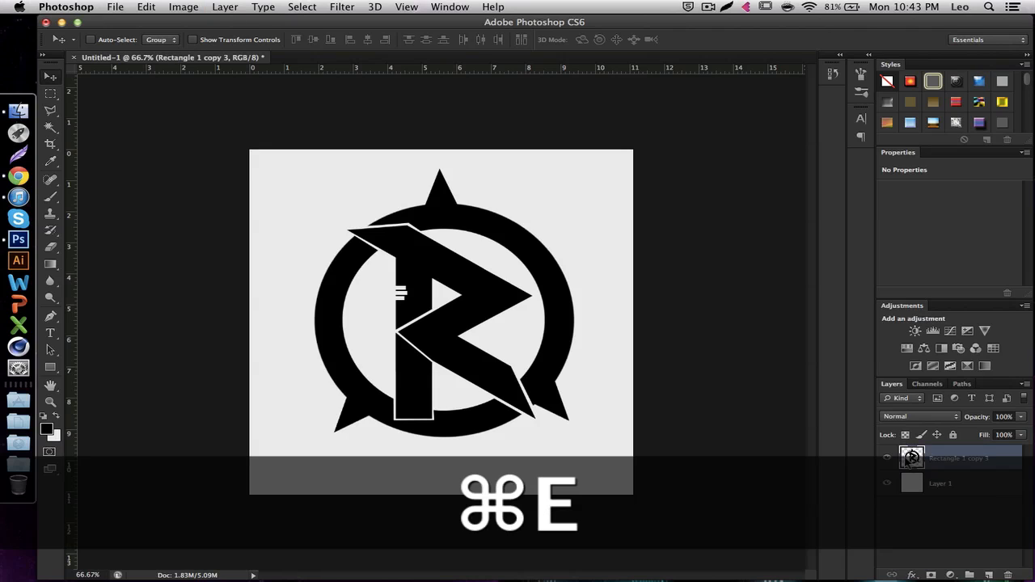
key(cmd+e)
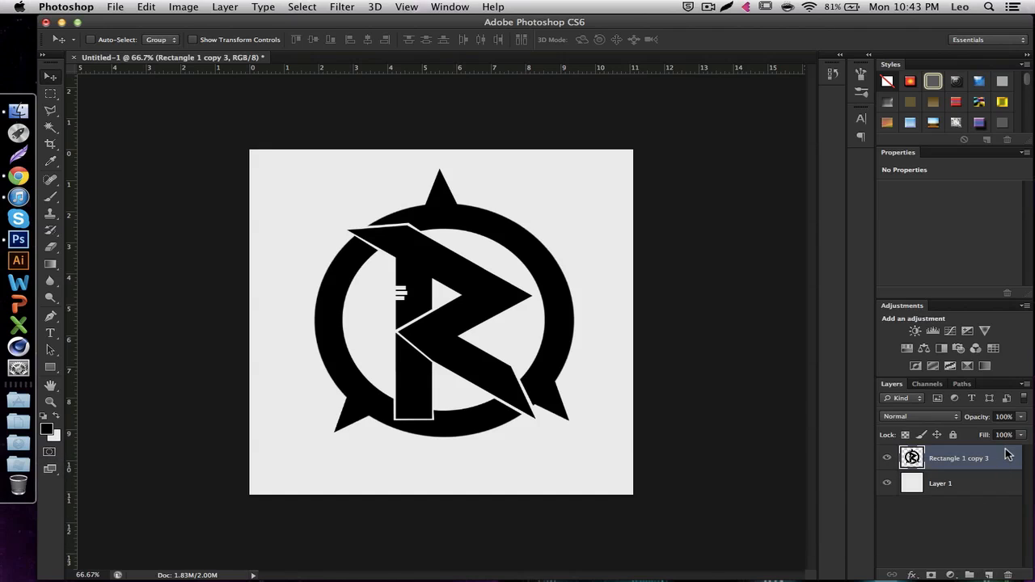
double_click(958, 458)
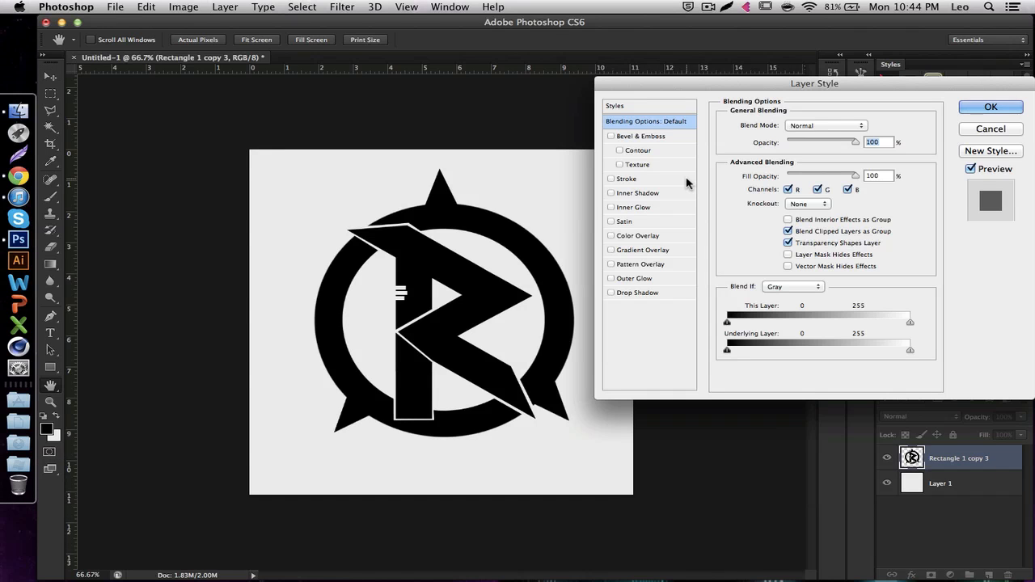
Apply a gray Color Overlay, Inner Shadow and a near-opaque Drop Shadow to the logo.
click(612, 236)
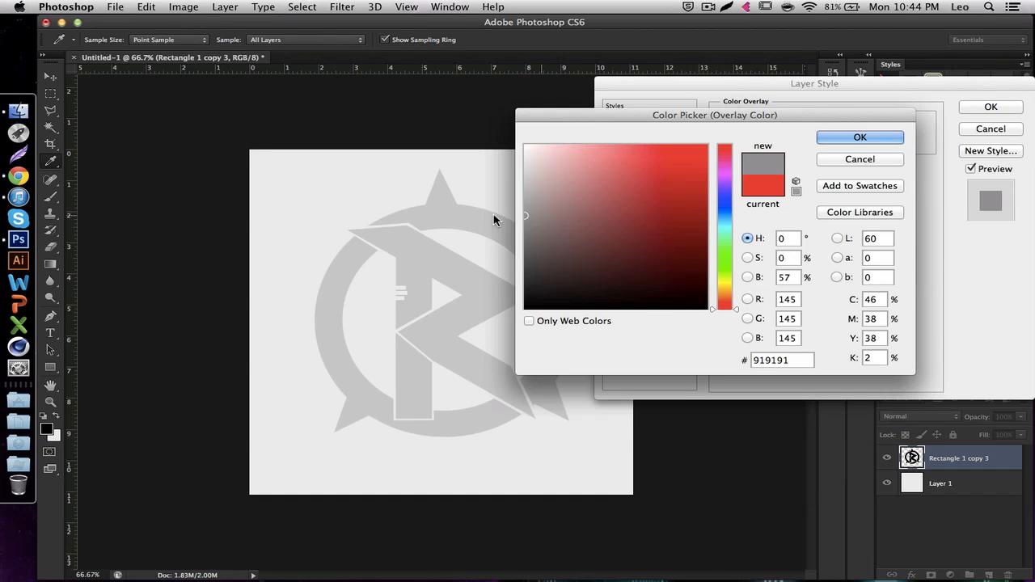
click(861, 136)
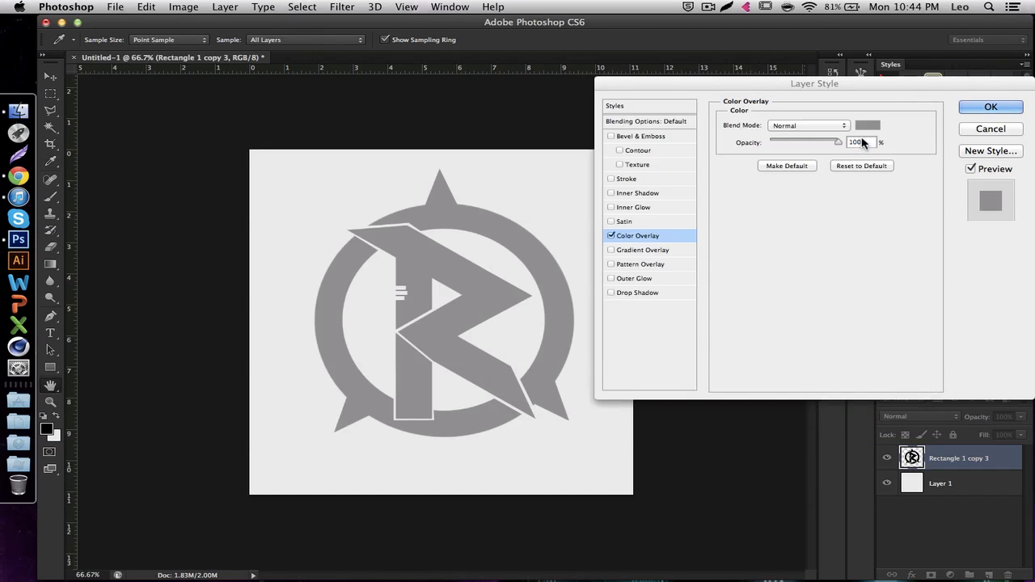
click(612, 192)
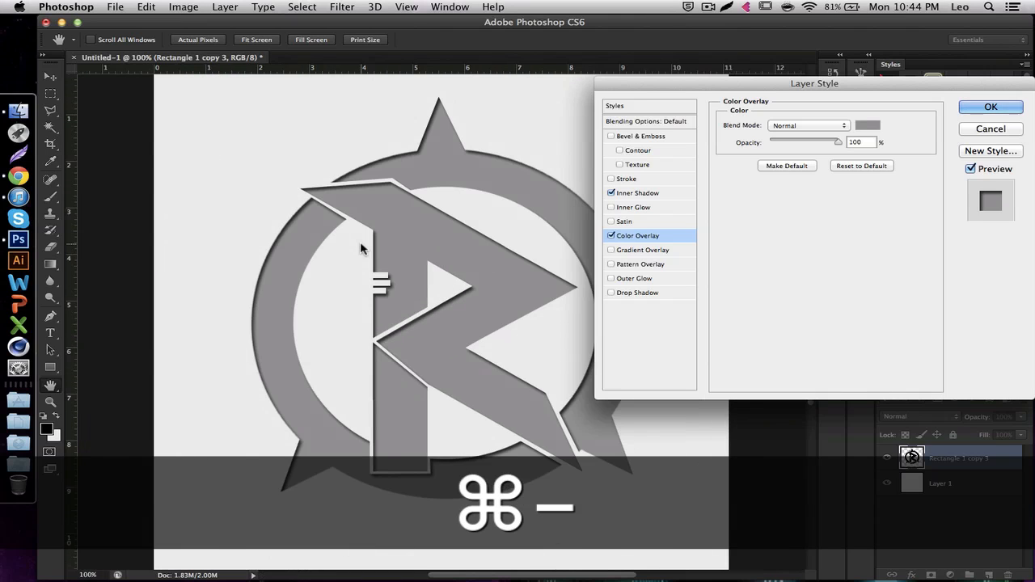
mouse_move(644, 243)
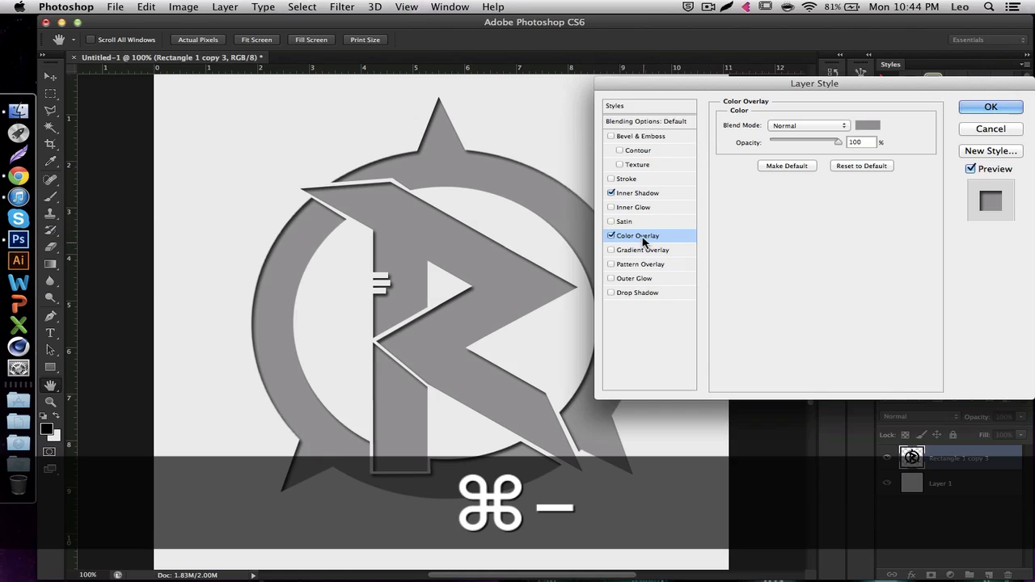
click(638, 193)
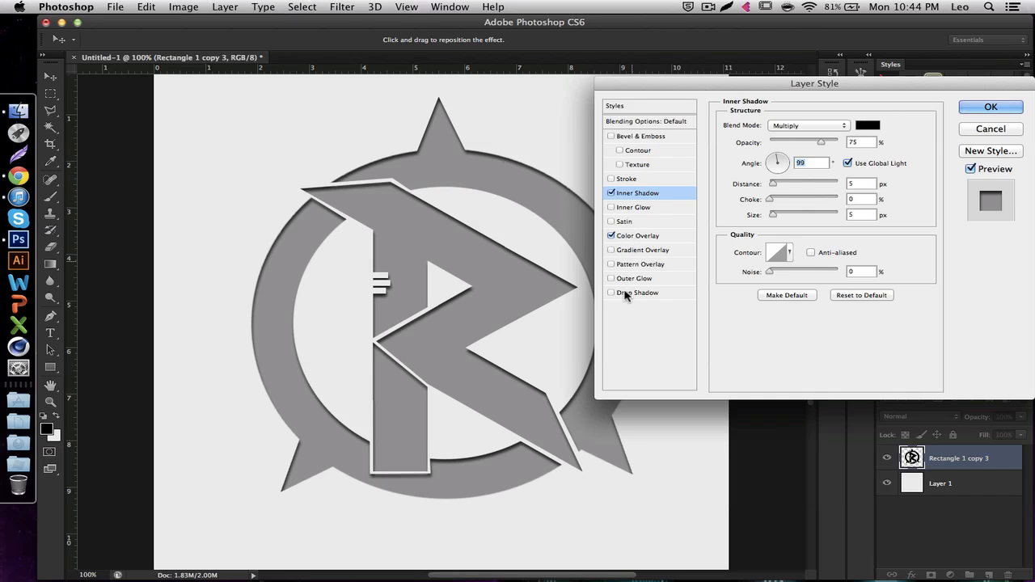
click(611, 291)
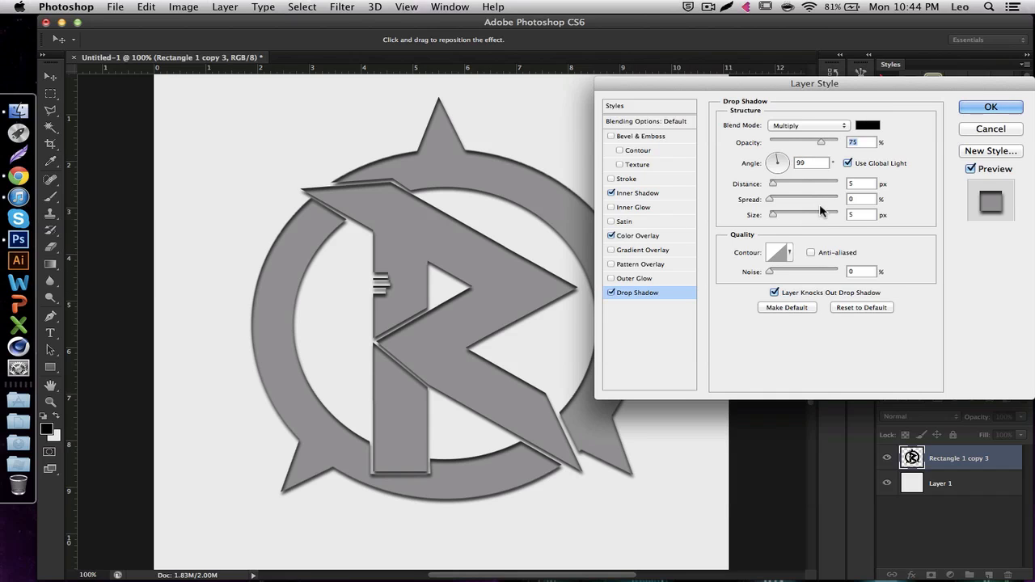
drag(822, 142, 806, 143)
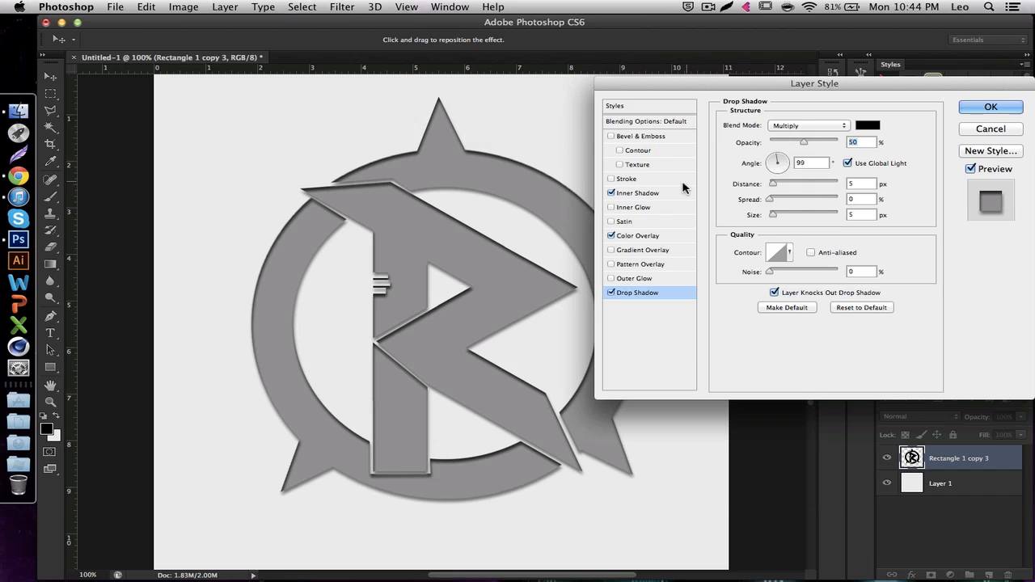
click(990, 107)
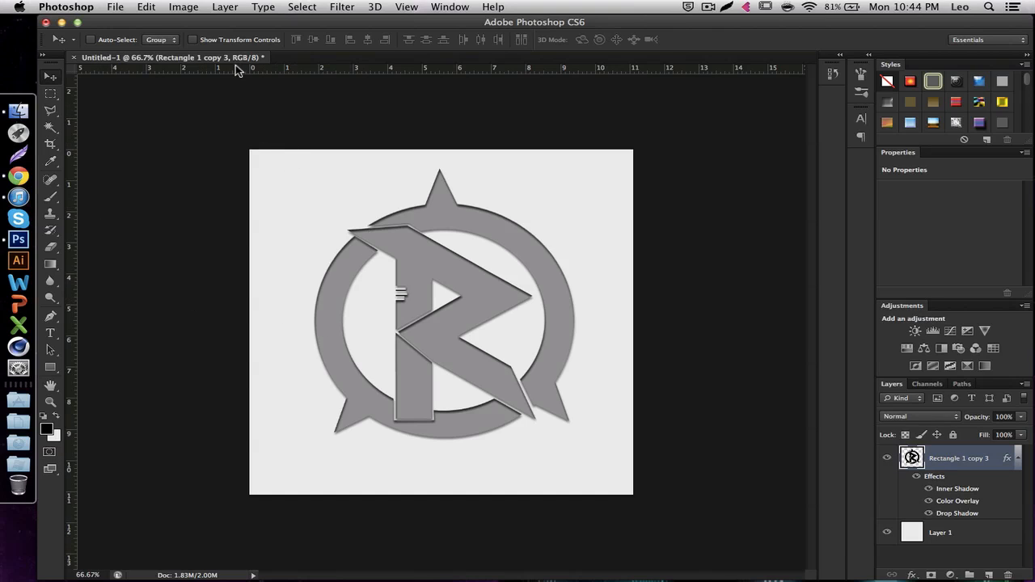
mouse_move(170, 132)
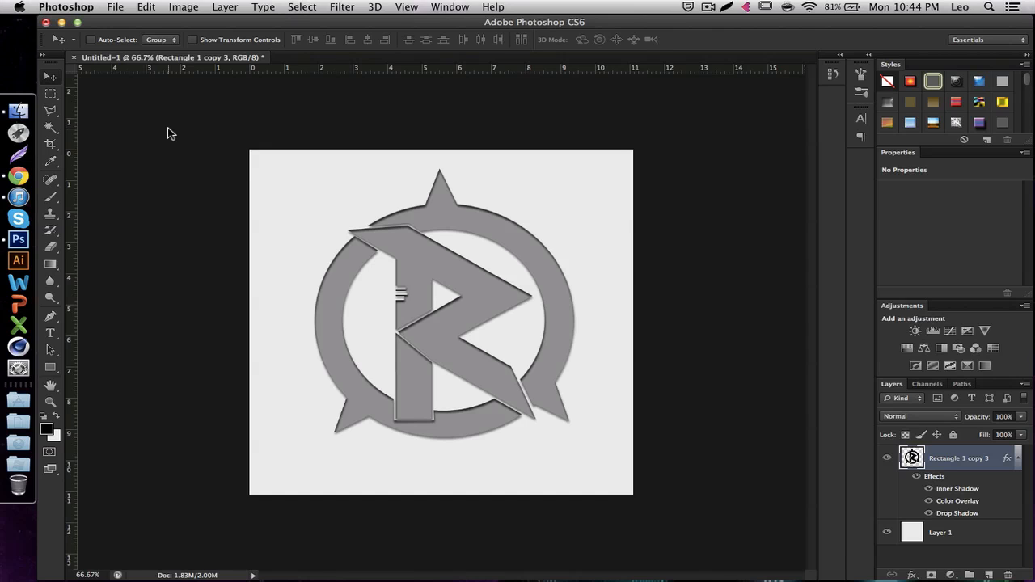
Create an 800×800 px transparent document and drag the logo layer into it.
key(cmd+n)
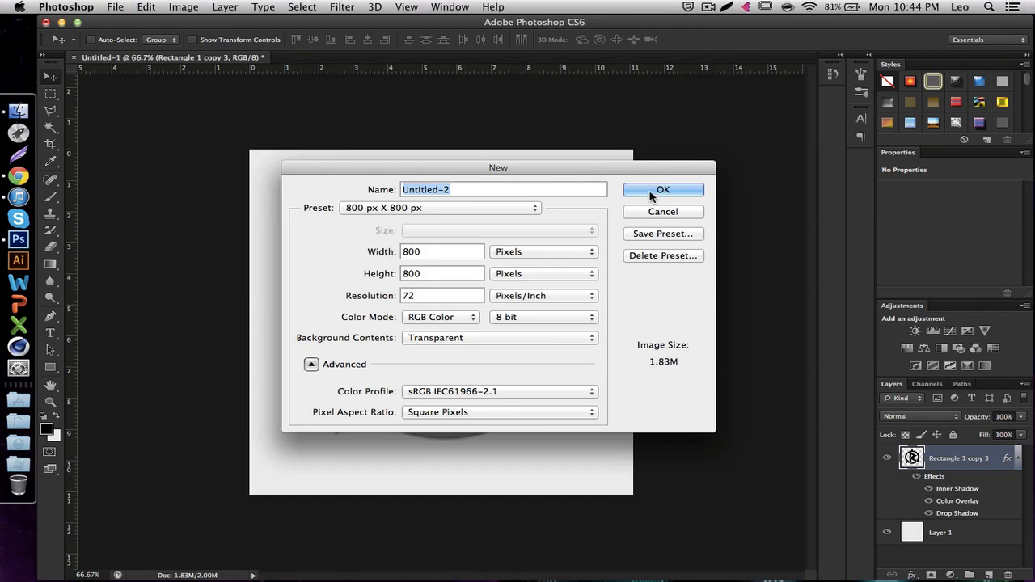
click(664, 190)
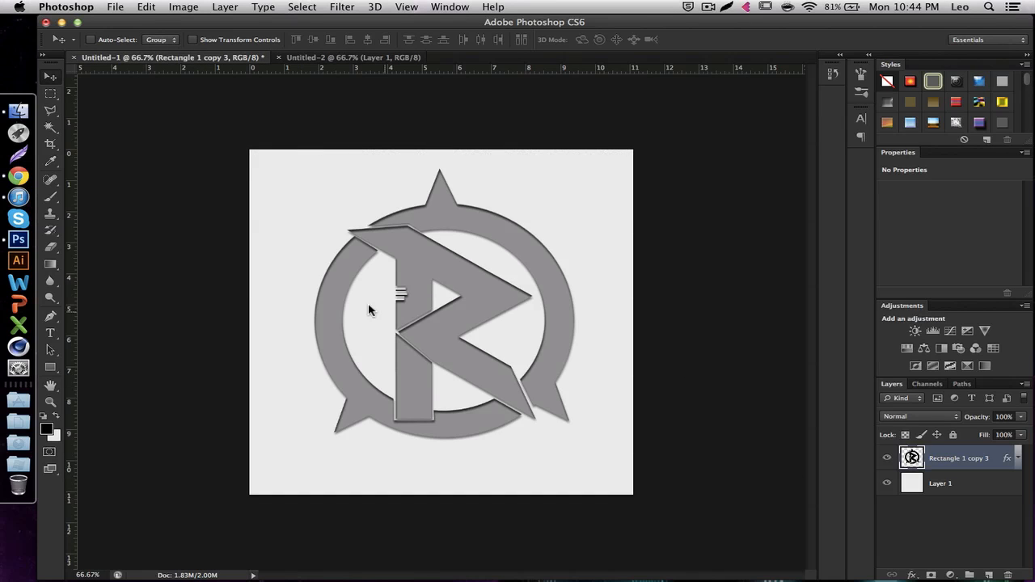
click(353, 58)
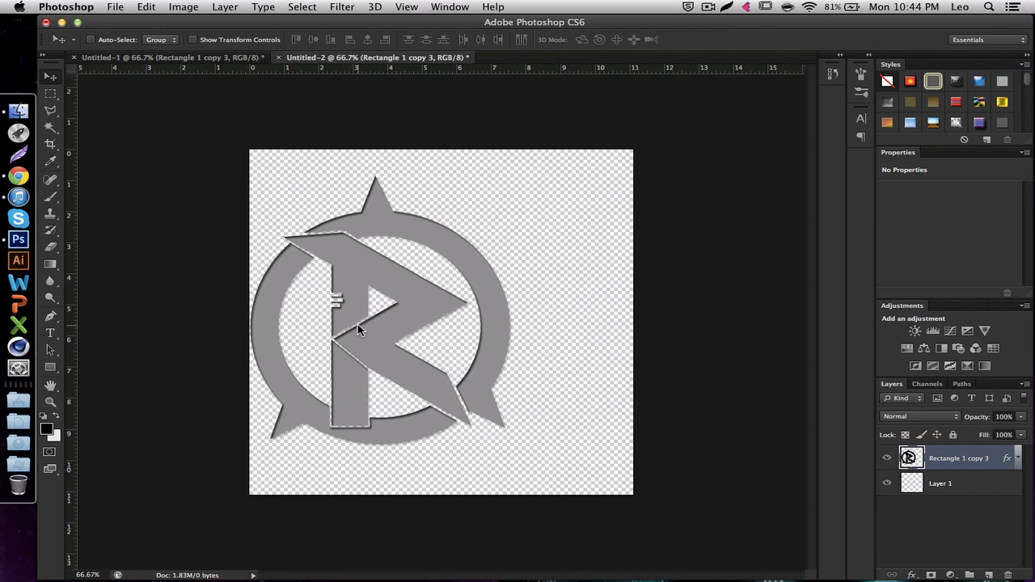
Scale and rotate the logo, duplicate it and arrange four copies across the canvas quarters.
key(cmd+t)
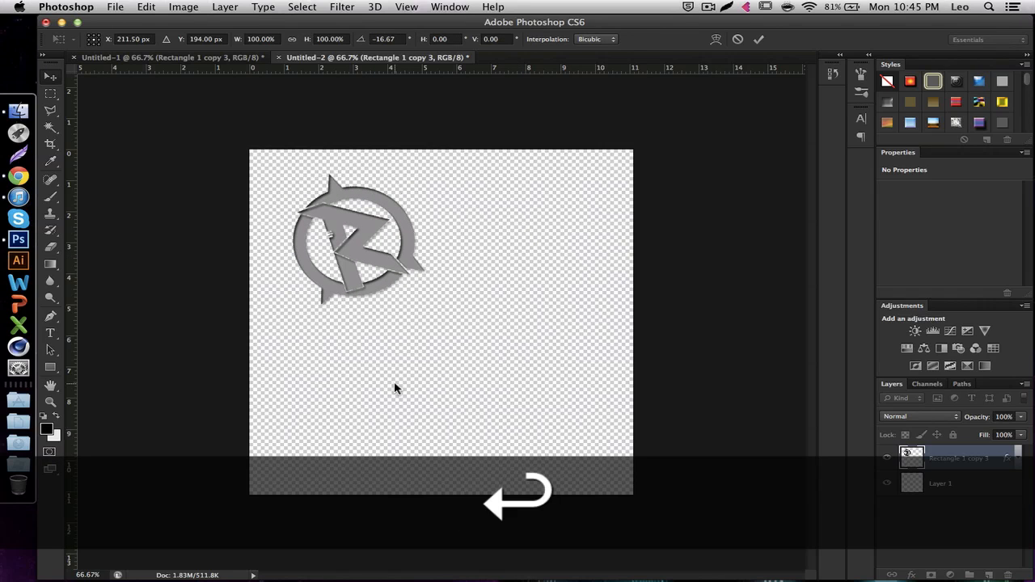
key(cmd+t)
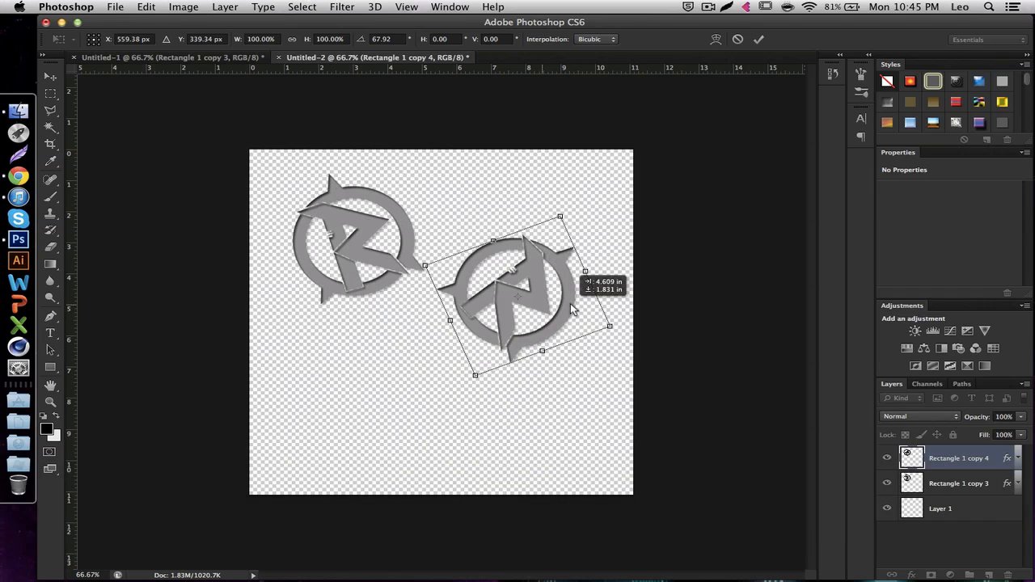
key(cmd+j)
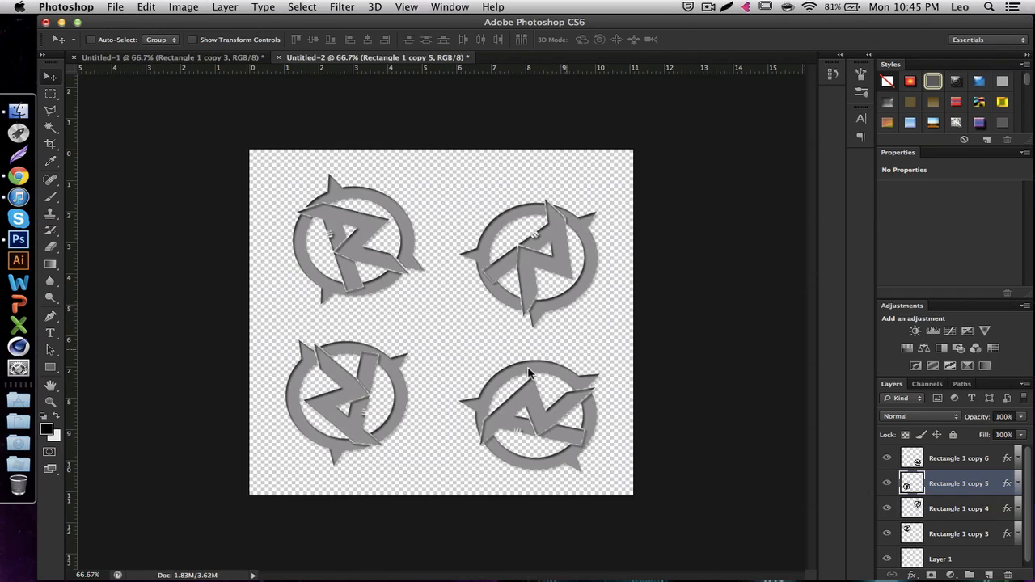
key(cmd+t)
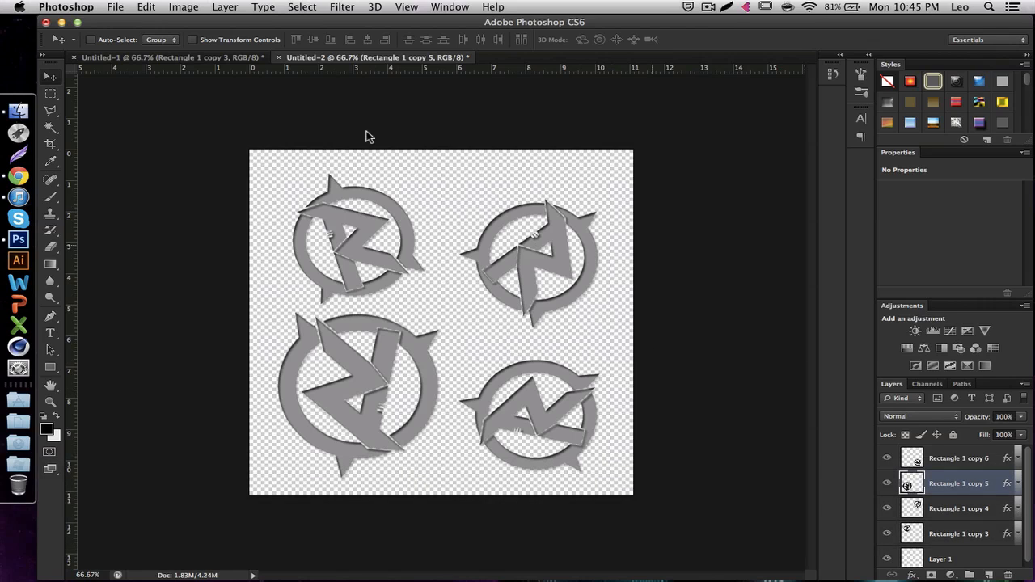
click(145, 6)
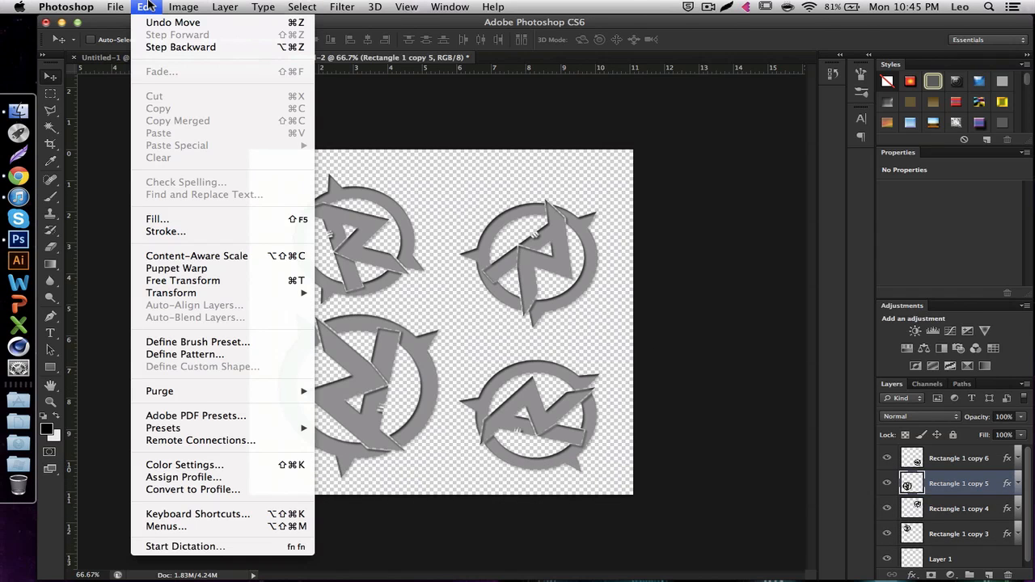
mouse_move(185, 354)
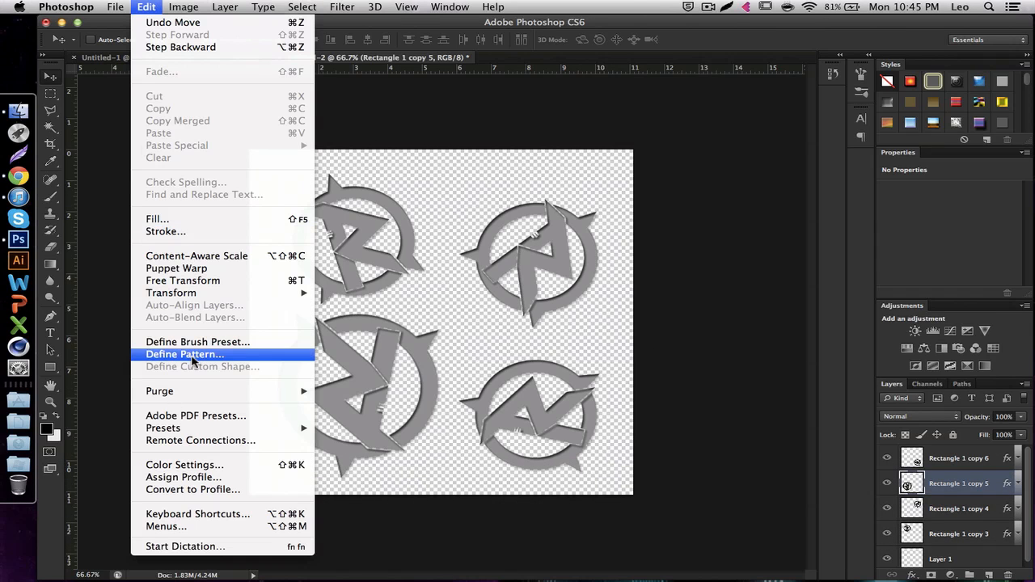
Define the four-logo layout as a named custom pattern.
click(185, 355)
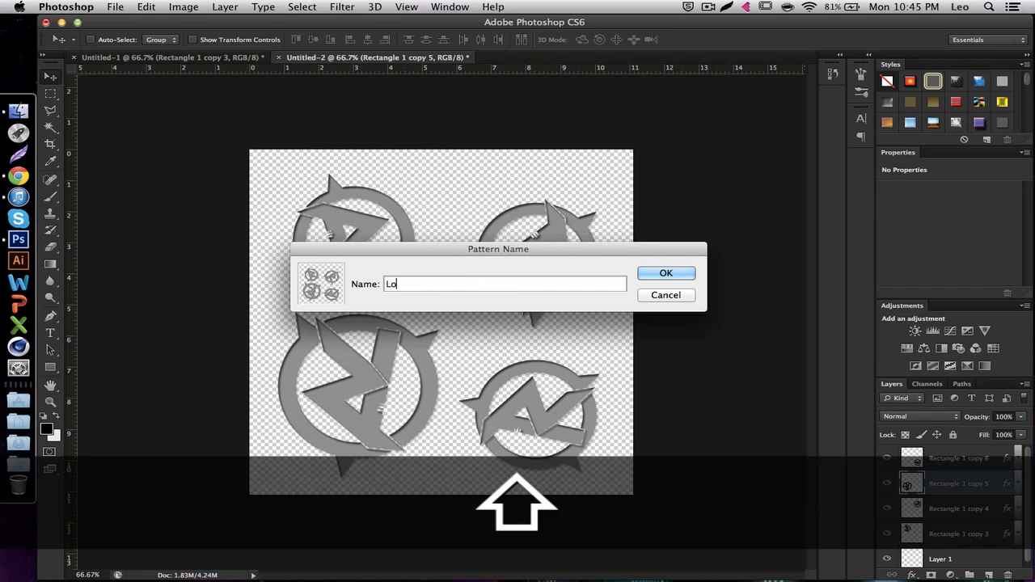
click(666, 272)
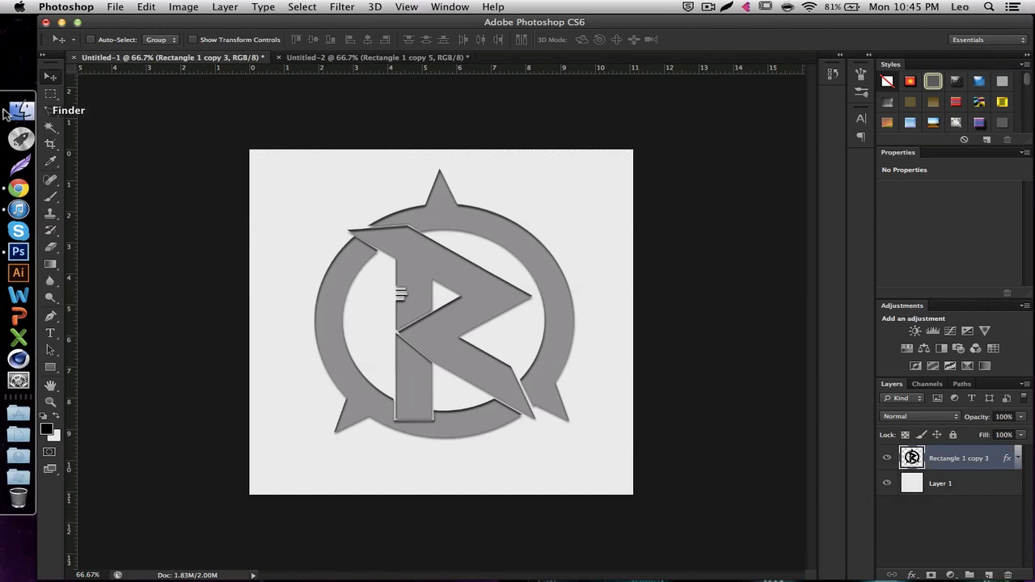
Open Aqatix OneChannel Layout.psd and bring up the TV layer's style dialog.
click(19, 113)
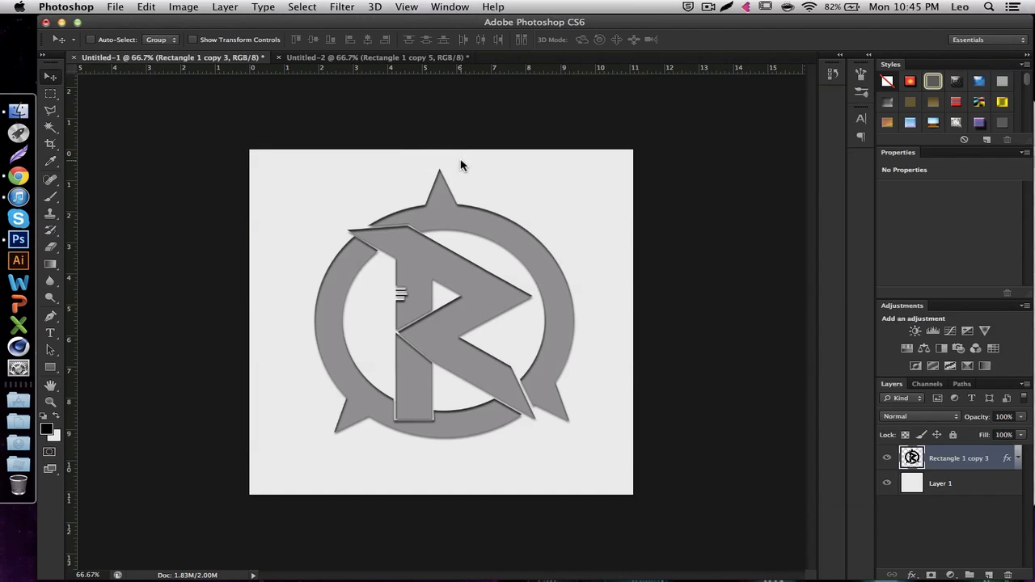
mouse_move(486, 340)
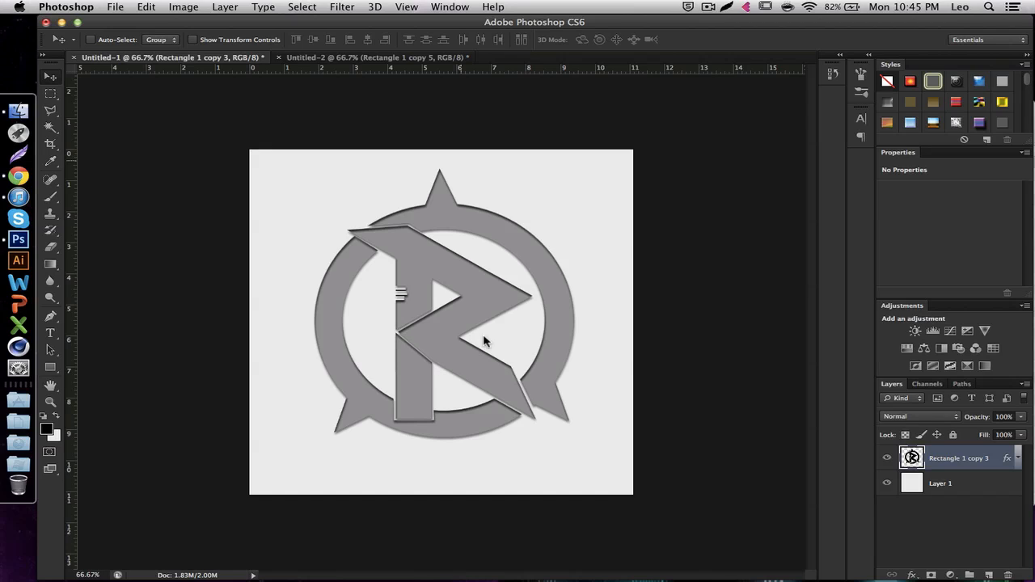
click(374, 56)
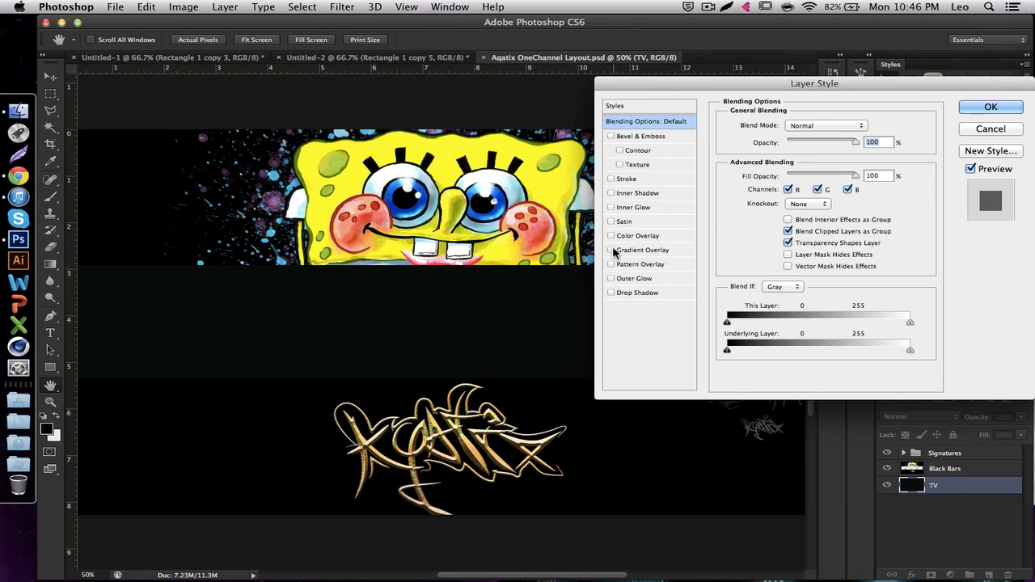
Apply the logo pattern as a Pattern Overlay at 37% scale and 8% opacity.
click(612, 264)
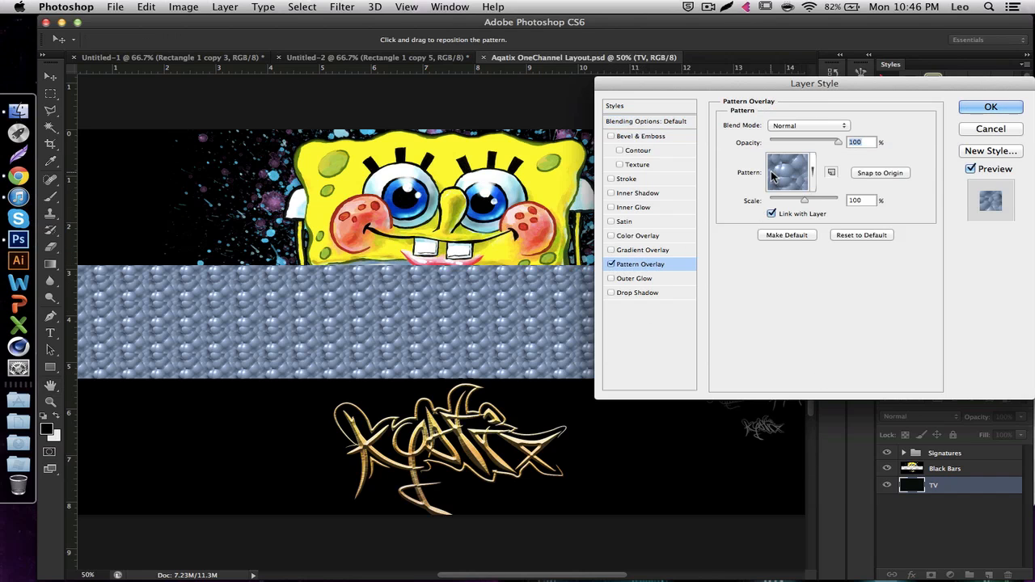
click(790, 172)
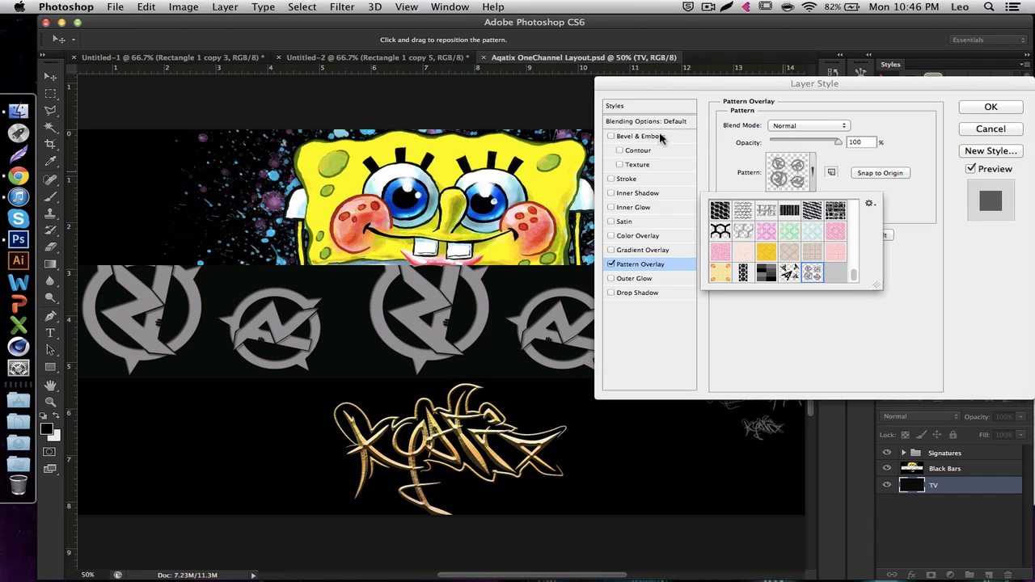
click(789, 272)
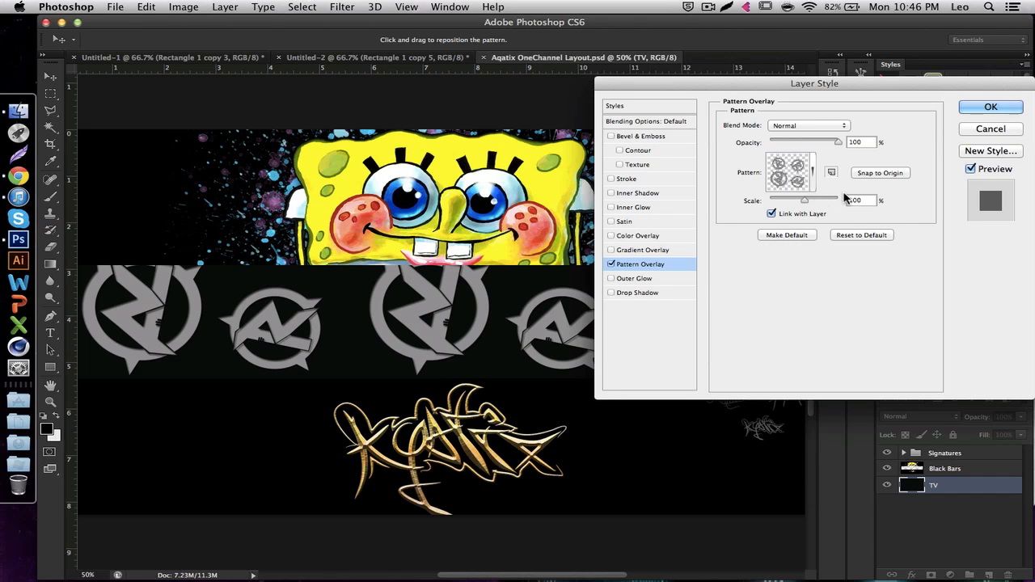
drag(806, 200, 790, 200)
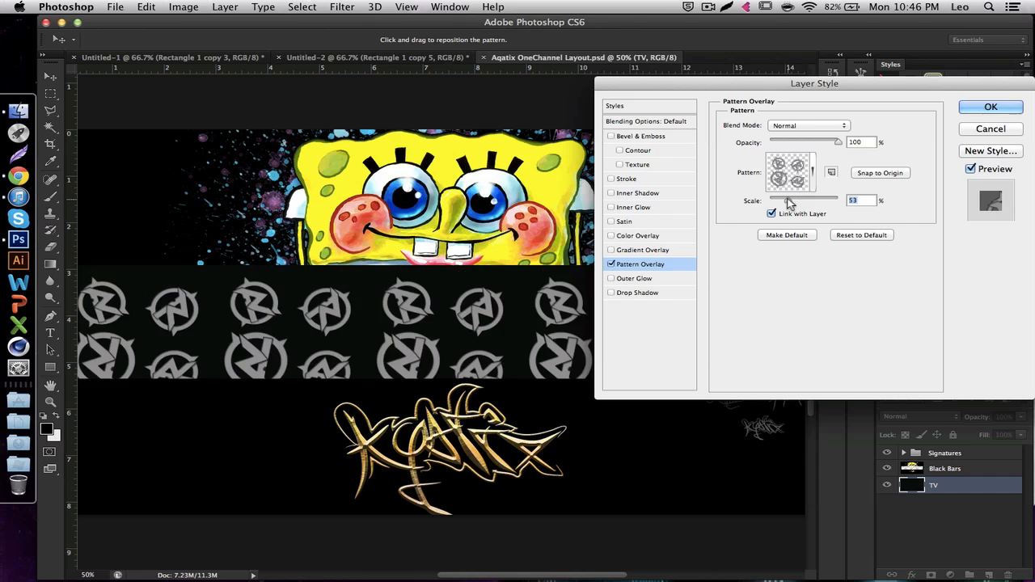
drag(790, 200, 780, 200)
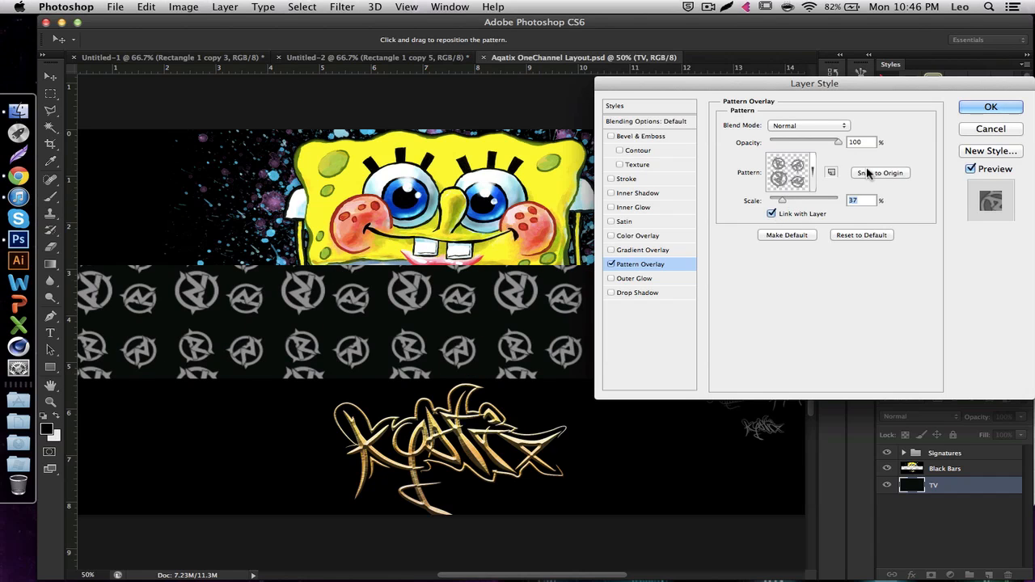
drag(838, 142, 800, 143)
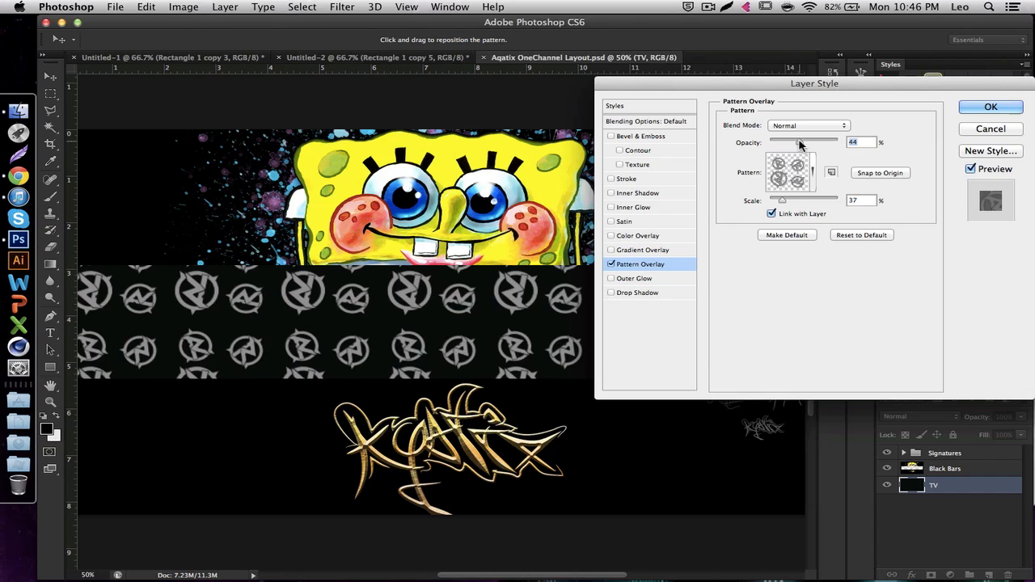
drag(801, 143, 778, 142)
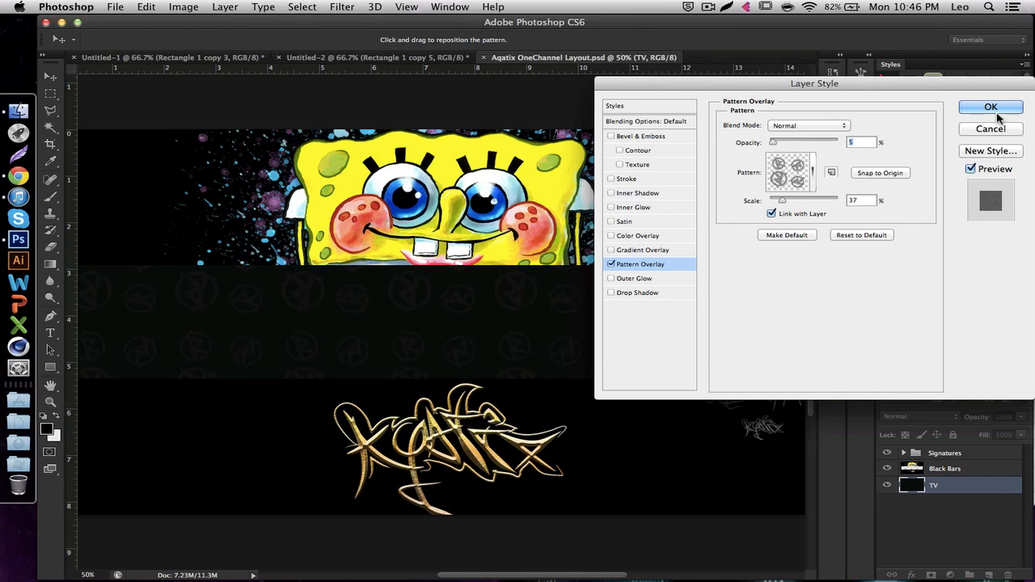
click(990, 106)
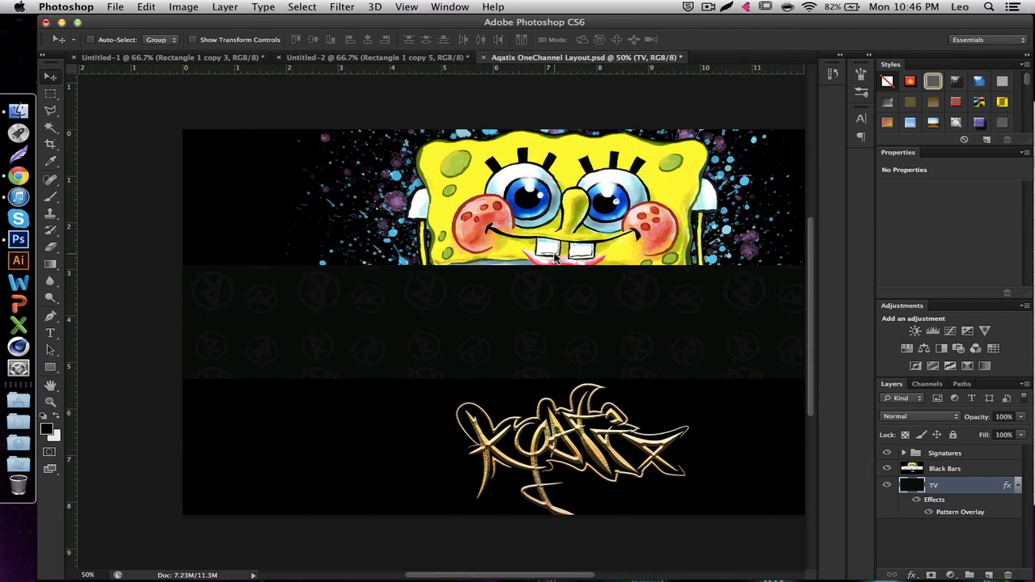
Close the banner and logo documents choosing Don't Save, then close the templates folder.
key(cmd+w)
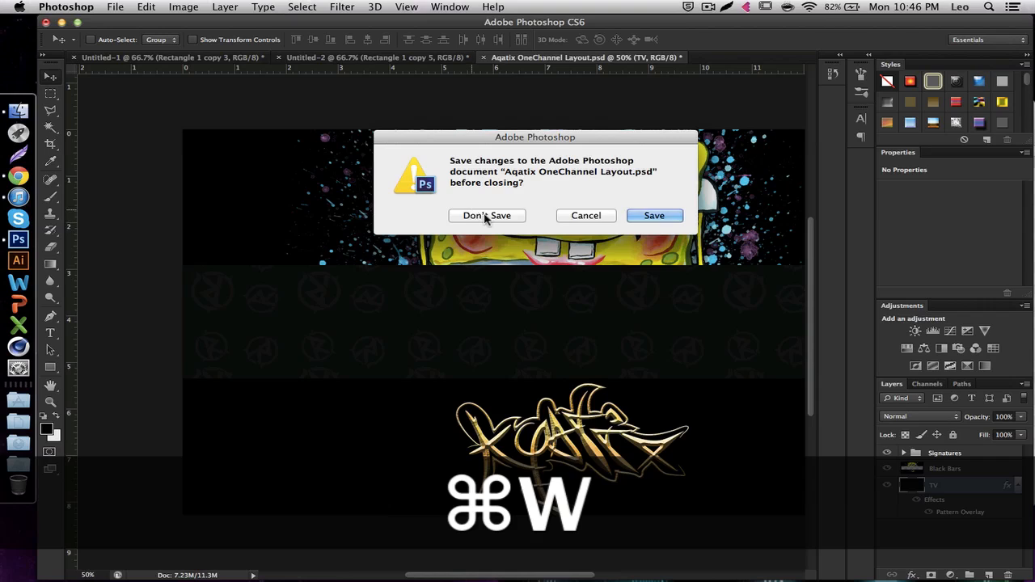
click(487, 215)
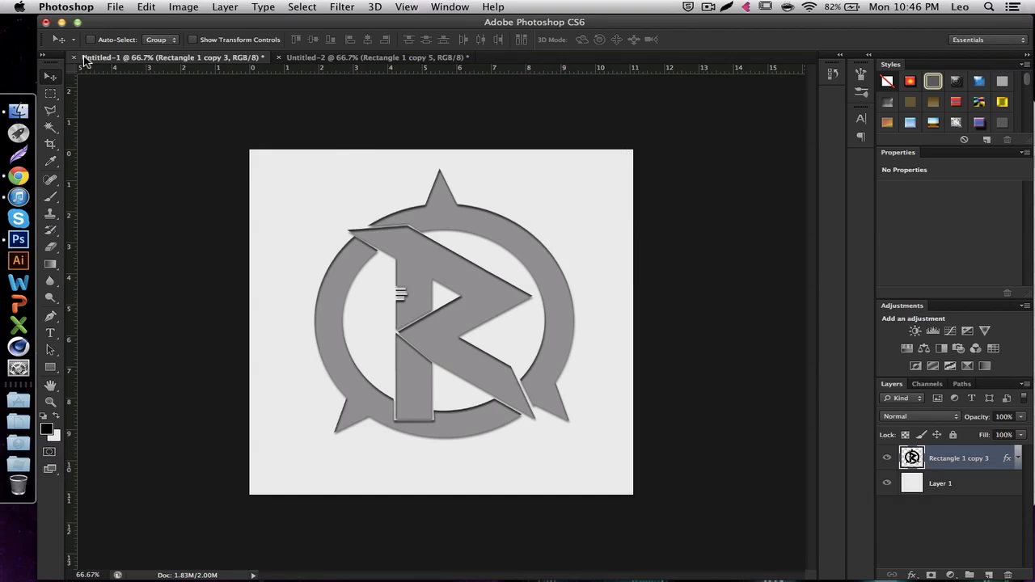
mouse_move(78, 58)
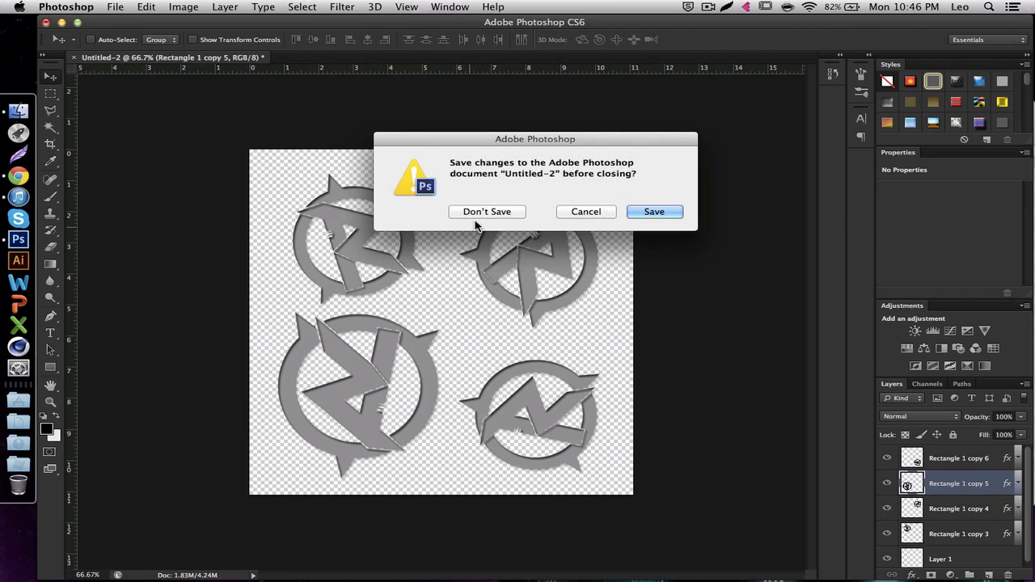
click(487, 210)
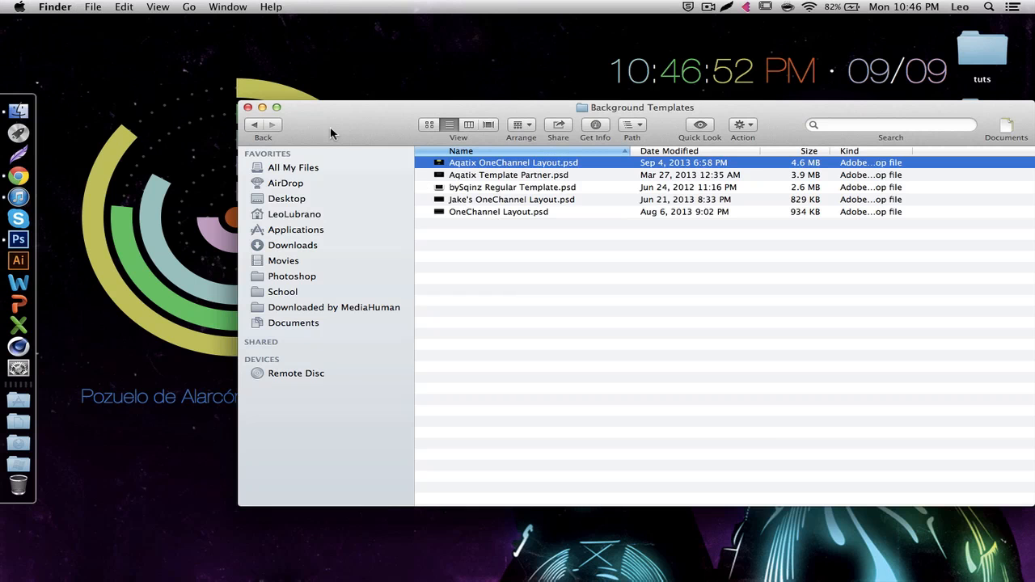
click(249, 107)
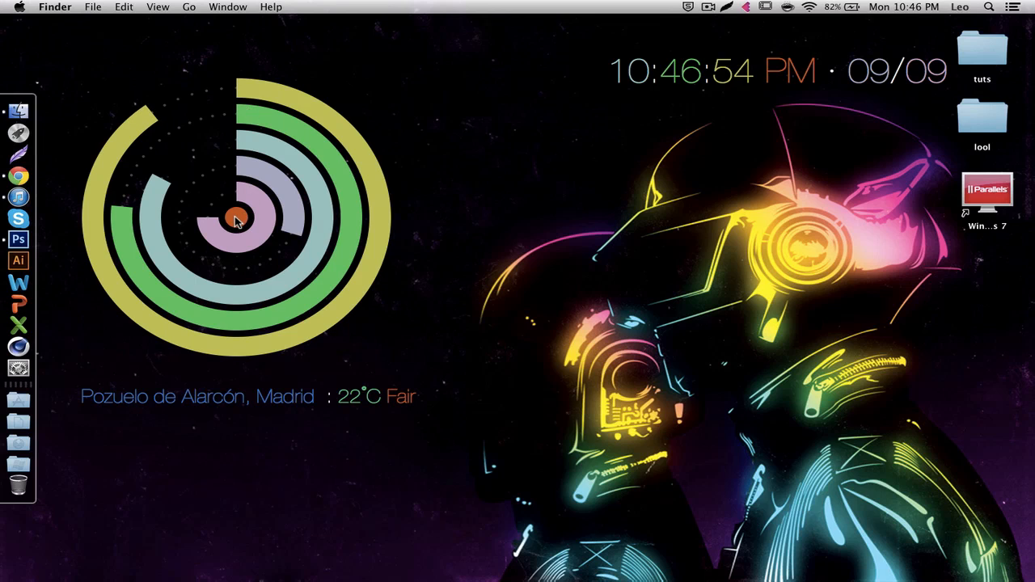